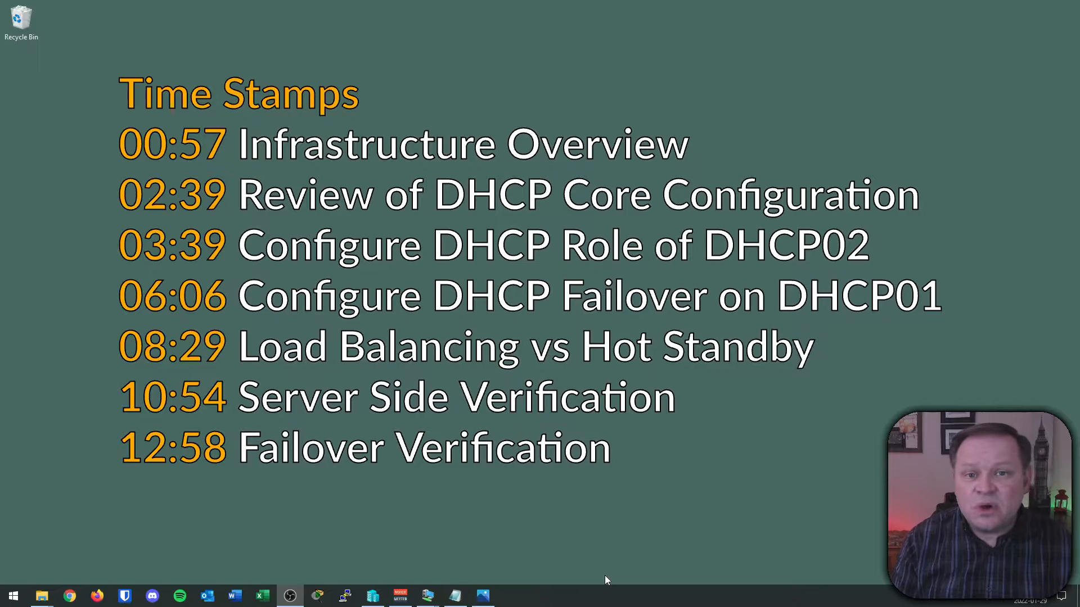
# Show the DHCP lab network diagram dhcp2.PNG from the taskbar.
pyautogui.click(483, 596)
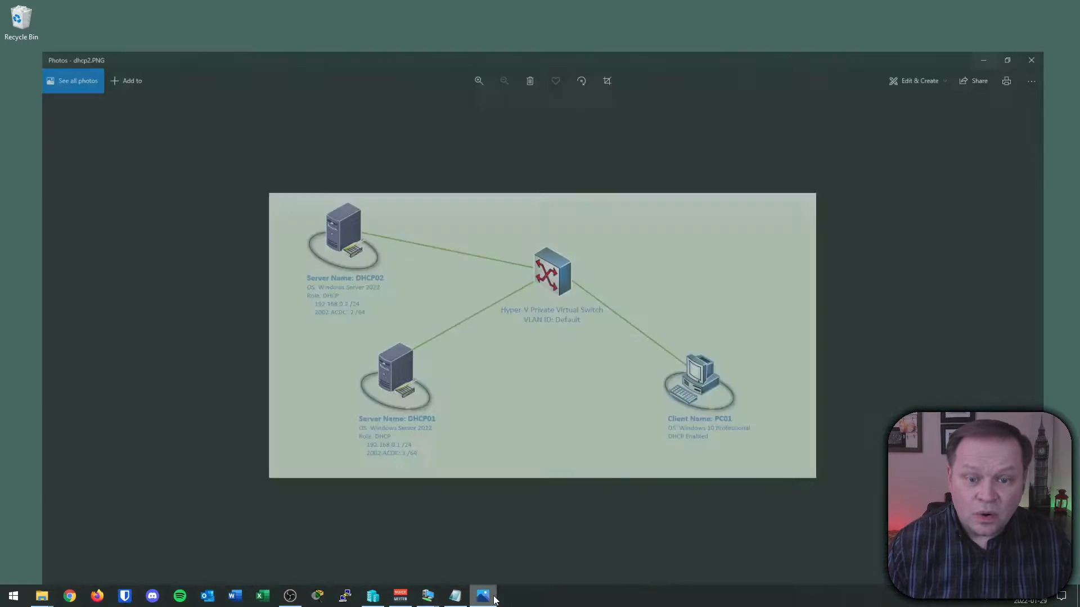
# Enlarge the Photos window so the lab diagram fills the screen.
pyautogui.click(1005, 59)
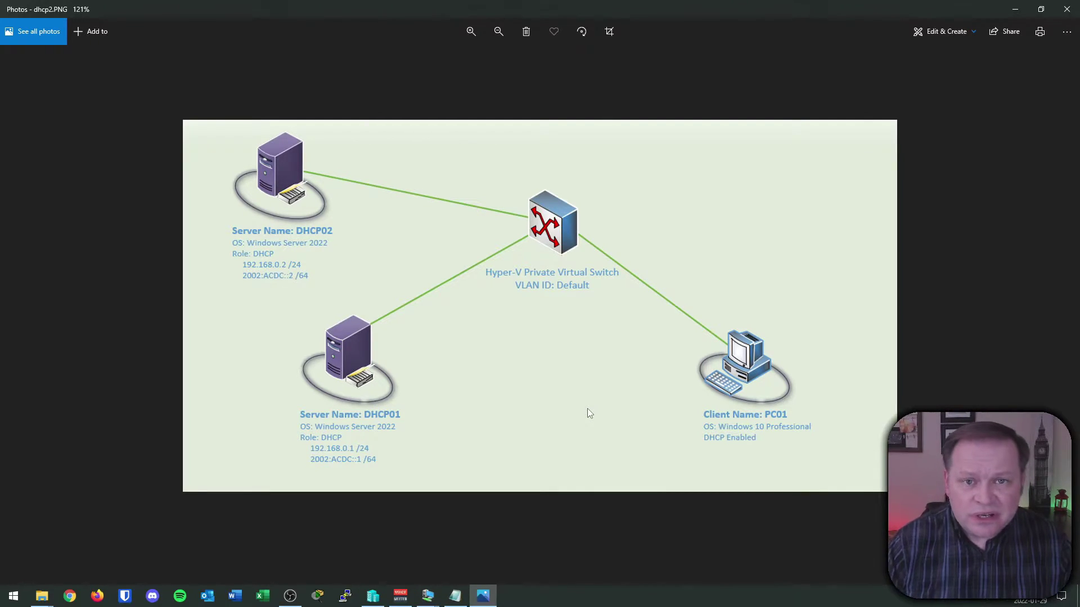
pyautogui.moveTo(444, 430)
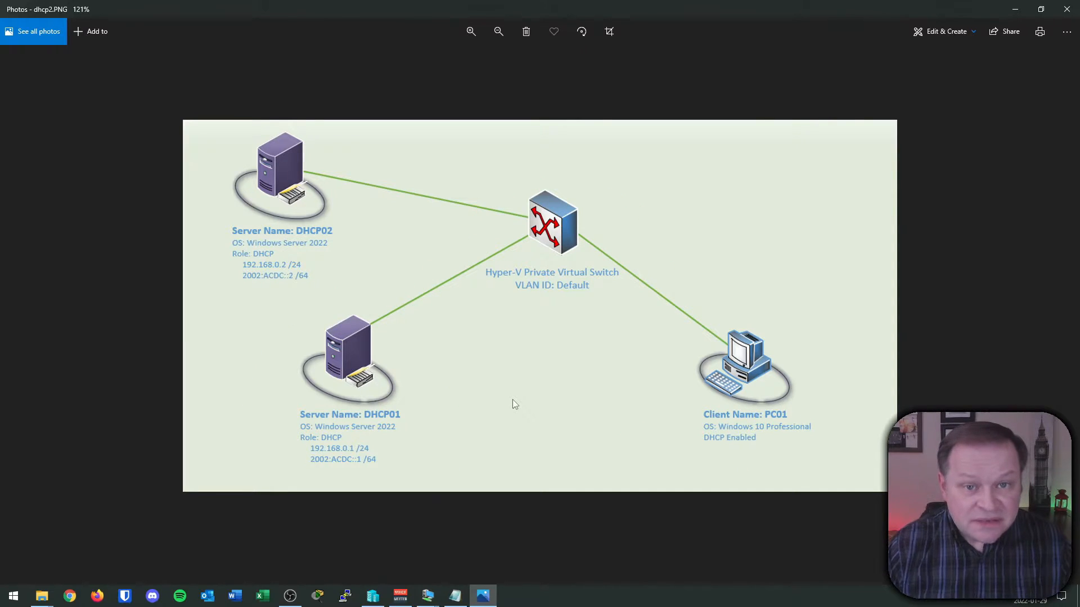
pyautogui.moveTo(370, 262)
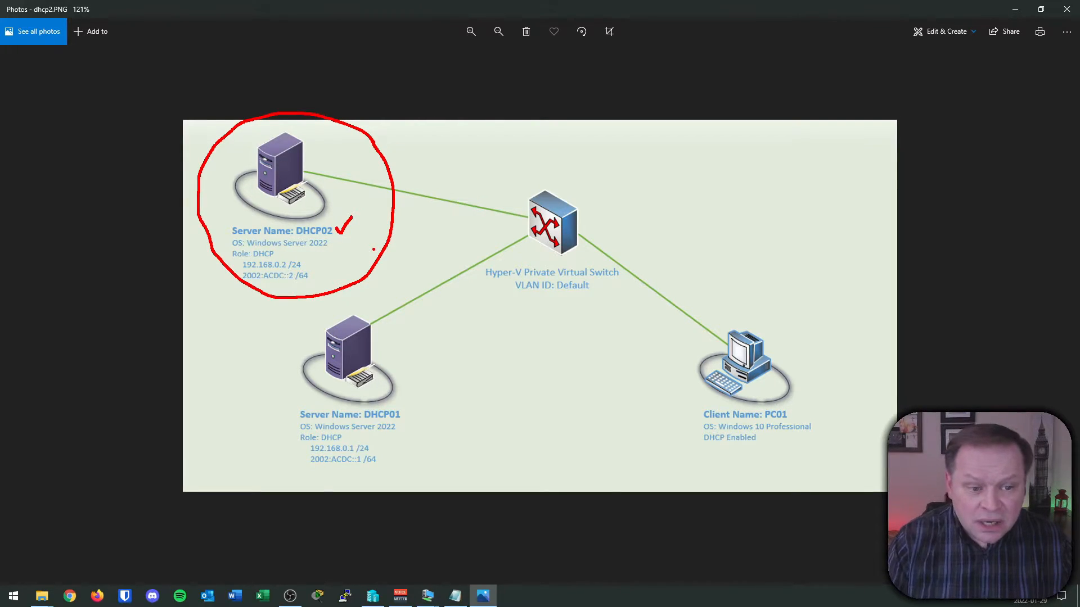
pyautogui.moveTo(412, 351)
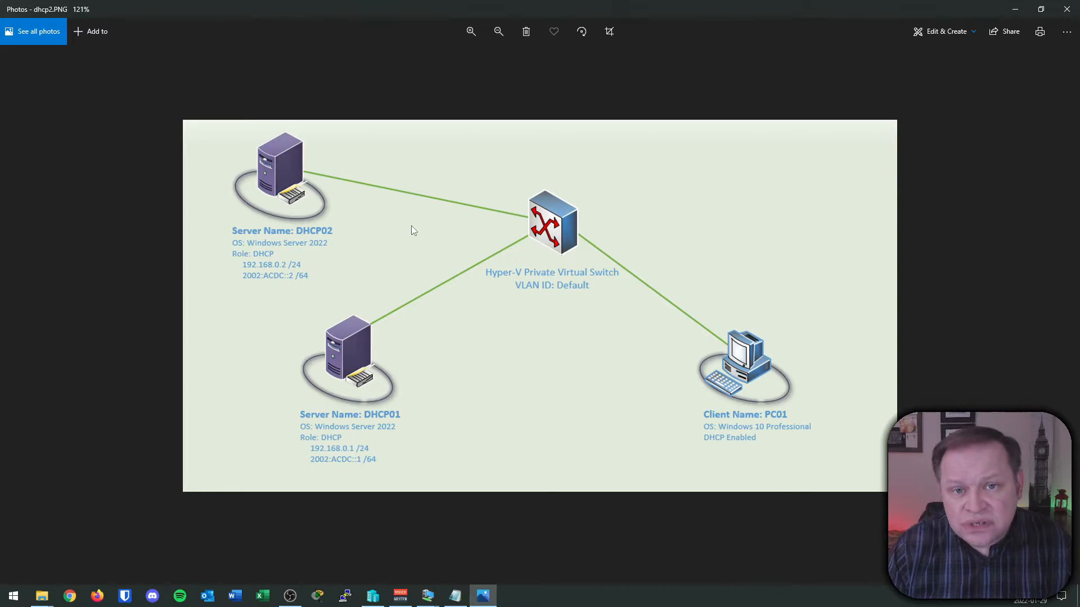
pyautogui.moveTo(420, 280)
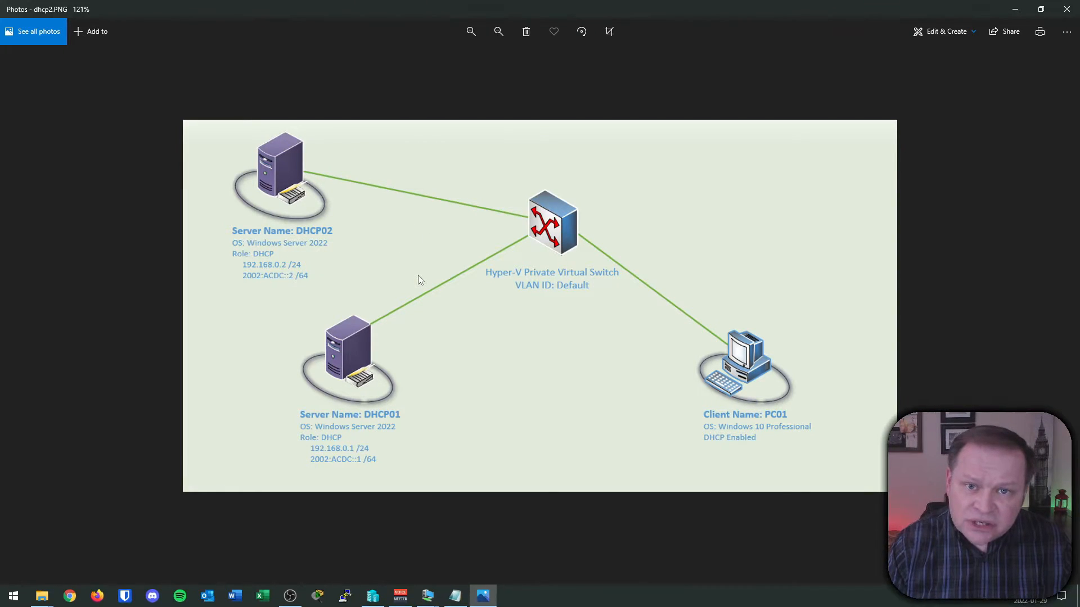
pyautogui.moveTo(309, 238)
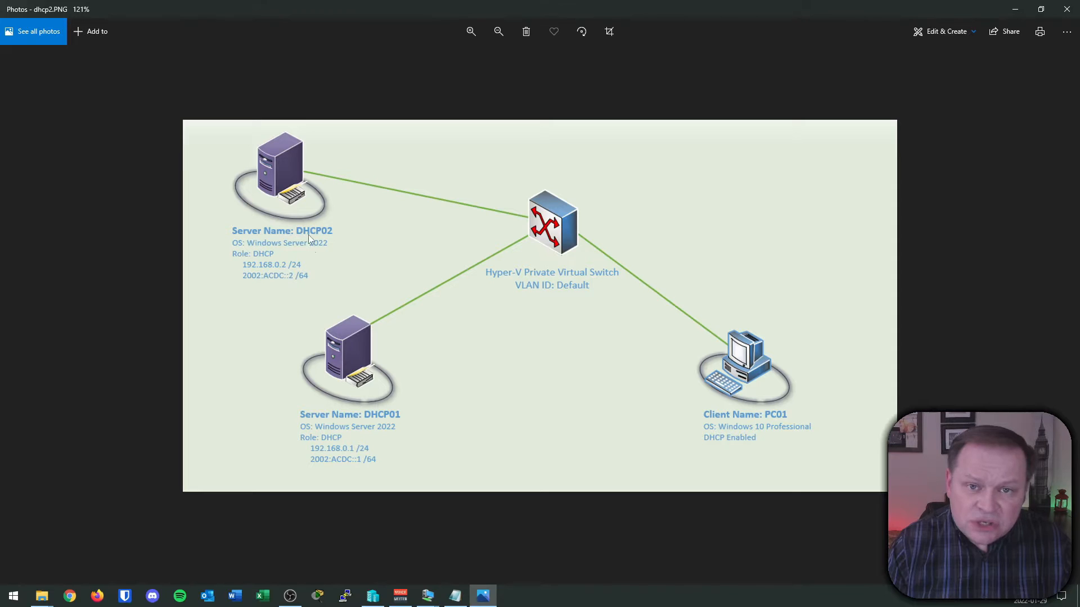
pyautogui.moveTo(322, 253)
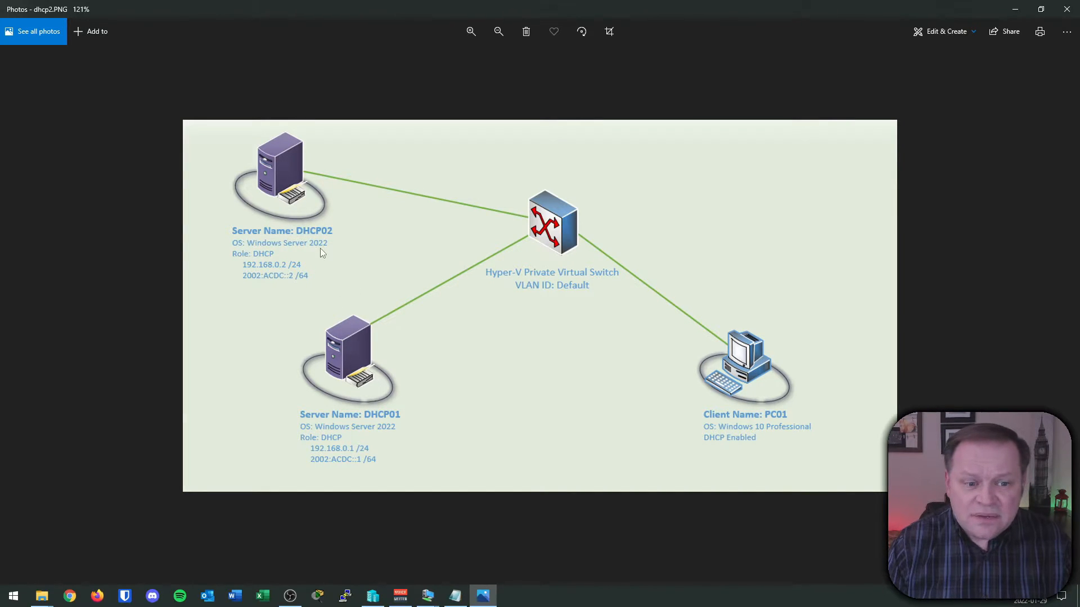
pyautogui.moveTo(434, 324)
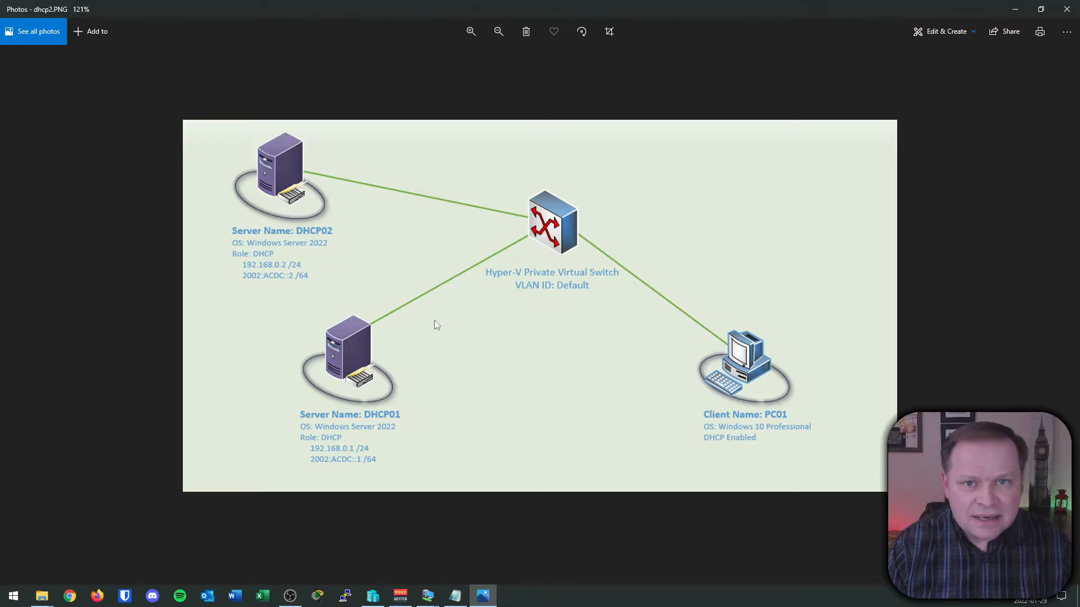
pyautogui.moveTo(306, 205)
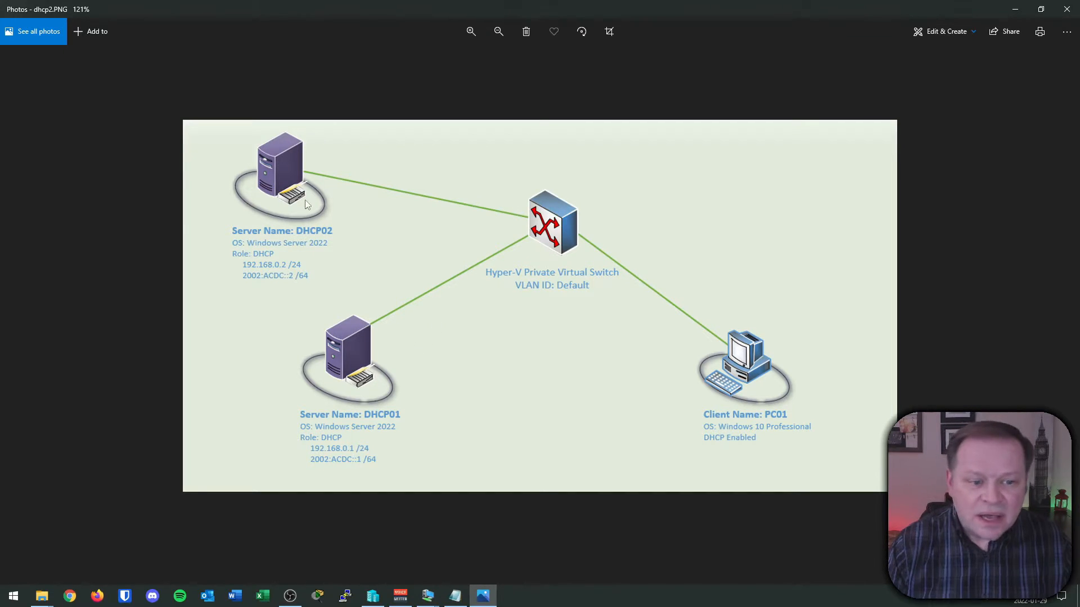
pyautogui.moveTo(700, 287)
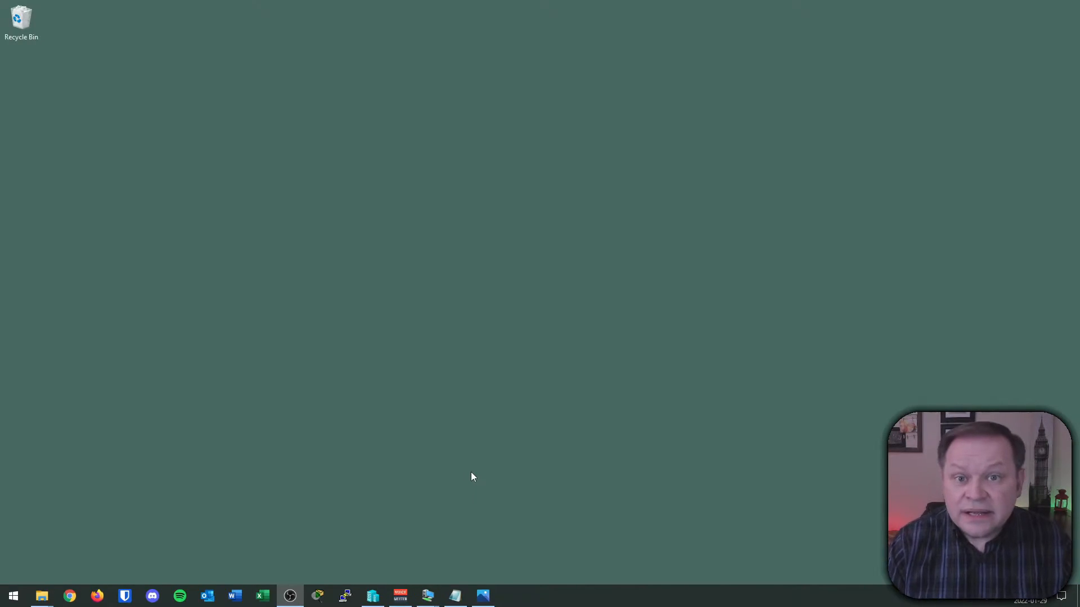
# Switch to the DHCP01 virtual machine and launch its DHCP management console.
pyautogui.click(427, 596)
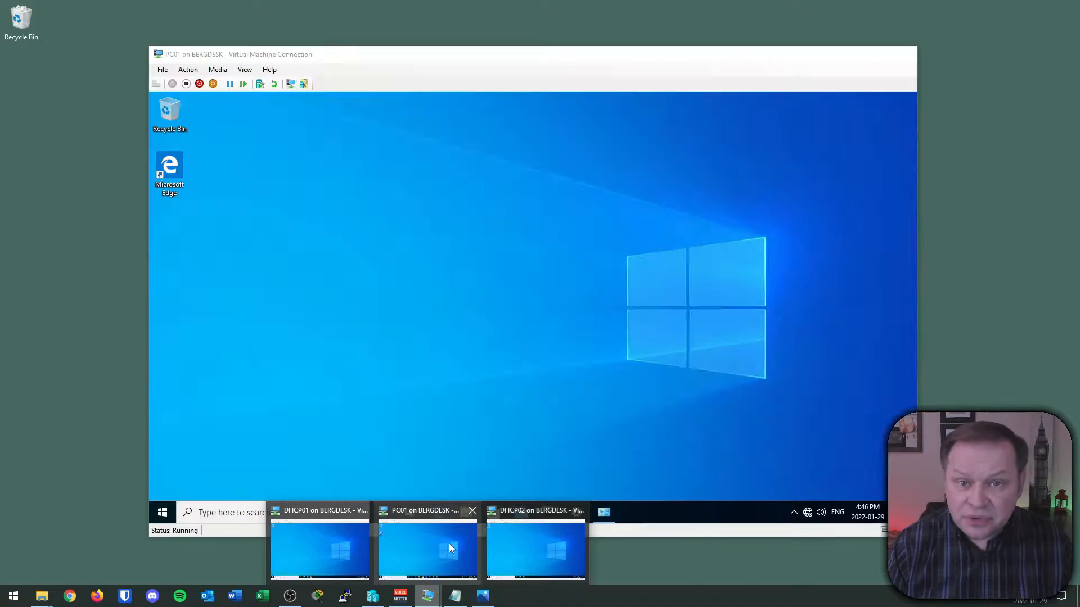
pyautogui.click(319, 549)
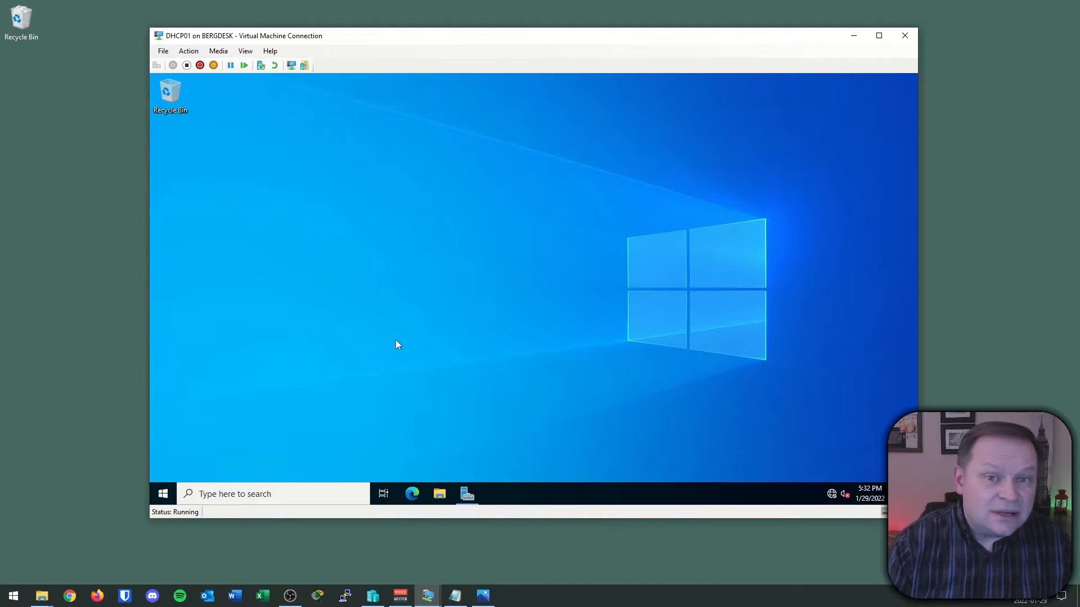
pyautogui.moveTo(401, 348)
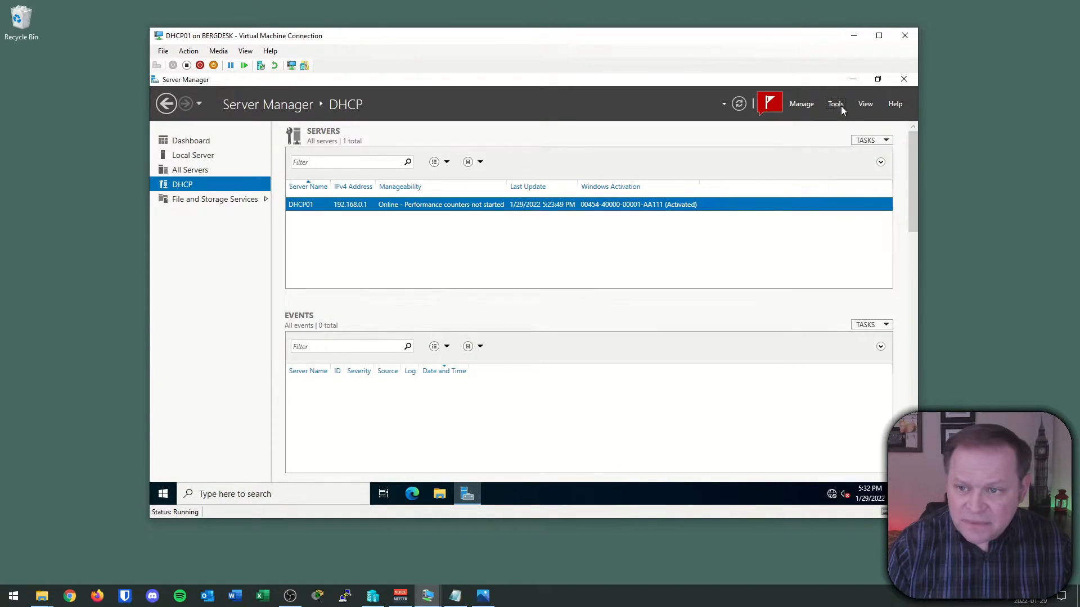
pyautogui.click(834, 103)
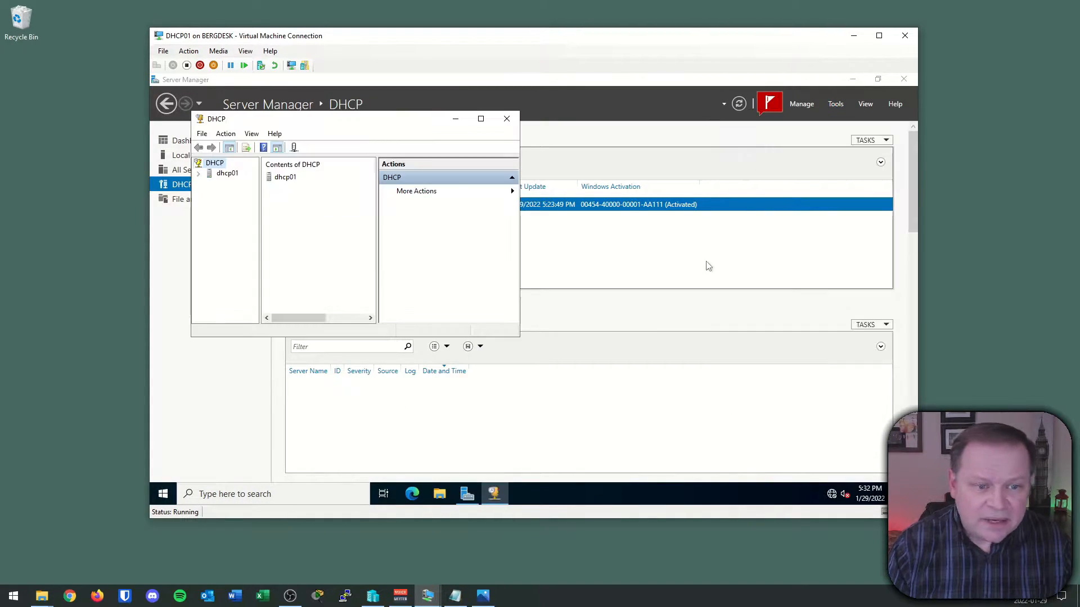
# Expand dhcp01's IPv4 scope and show the DataLAN address pool 192.168.0.50–192.168.0.100.
pyautogui.click(198, 173)
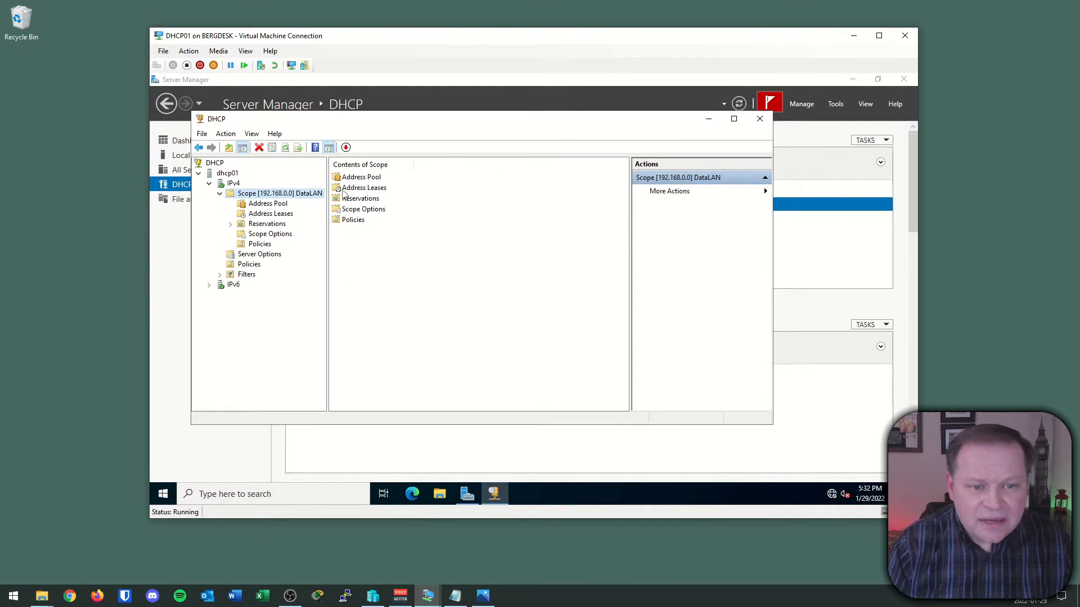
pyautogui.click(361, 176)
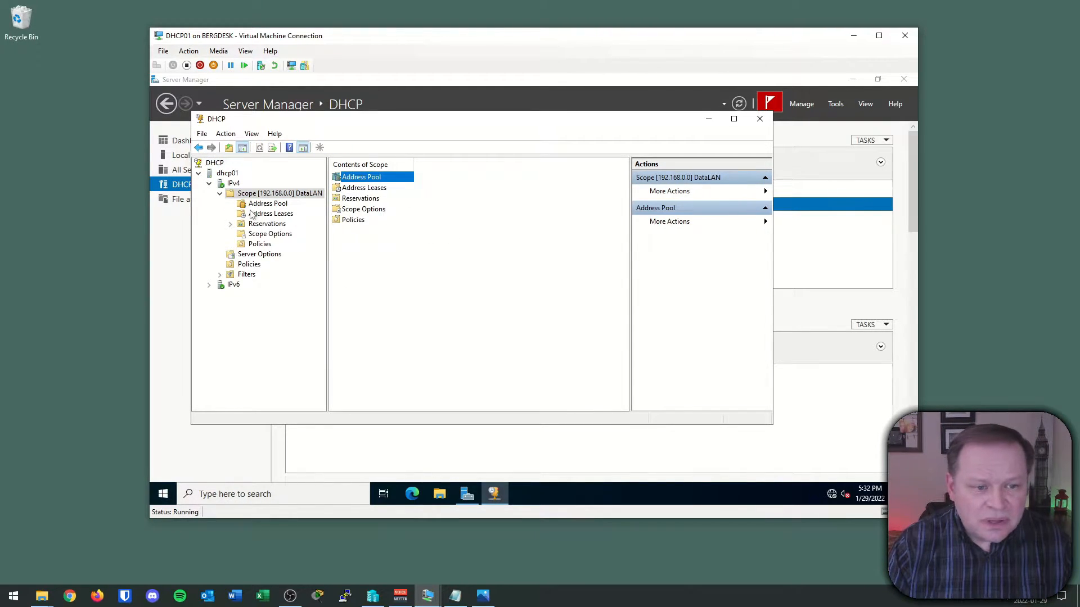
pyautogui.click(268, 204)
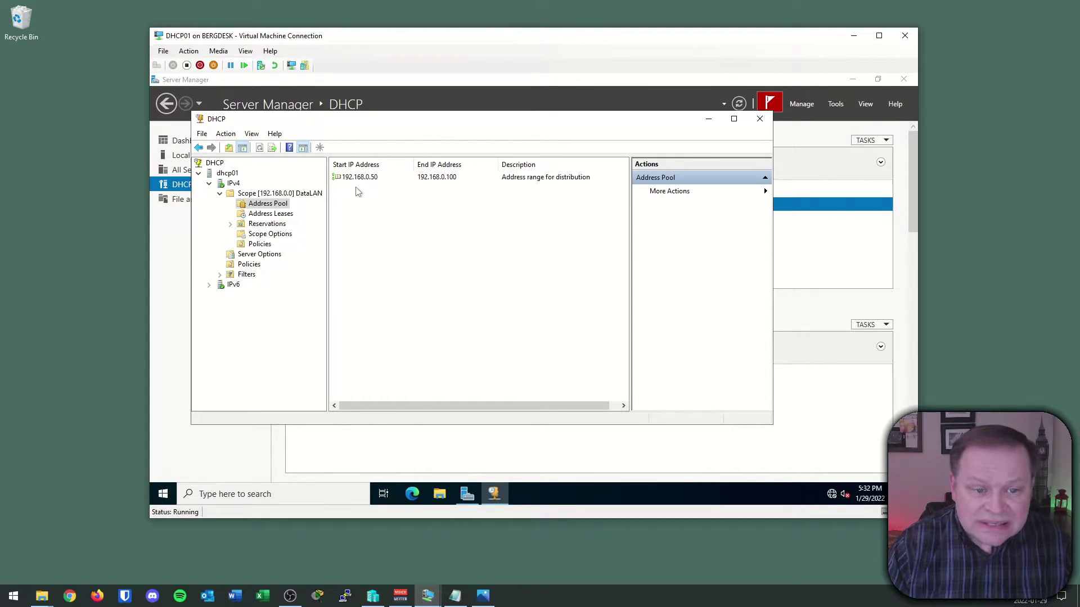
pyautogui.moveTo(435, 188)
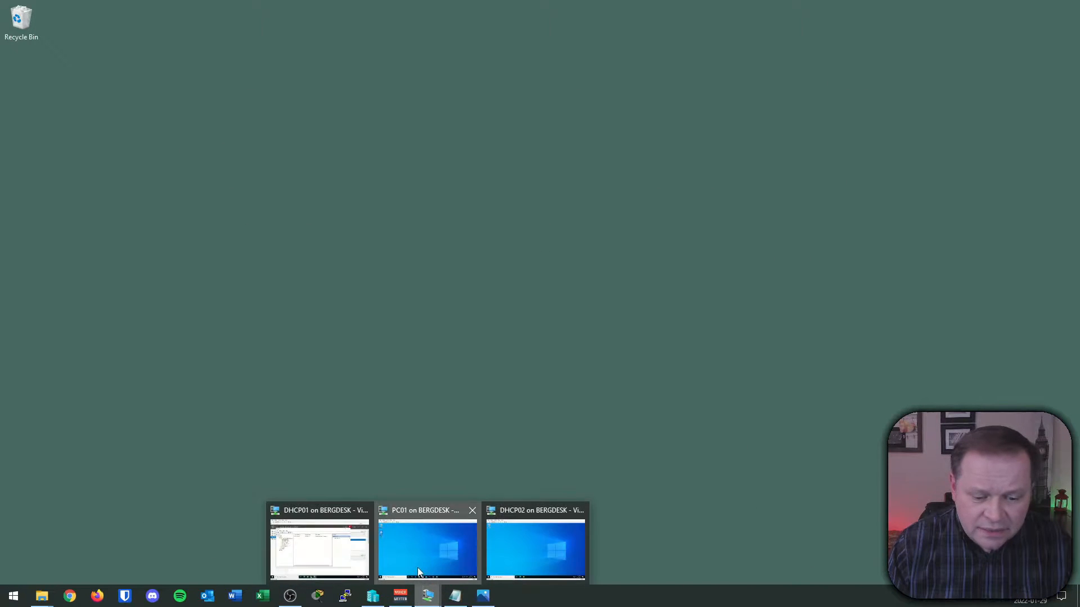
# On PC01, run ipconfig in a command prompt to check the leased address.
pyautogui.click(427, 544)
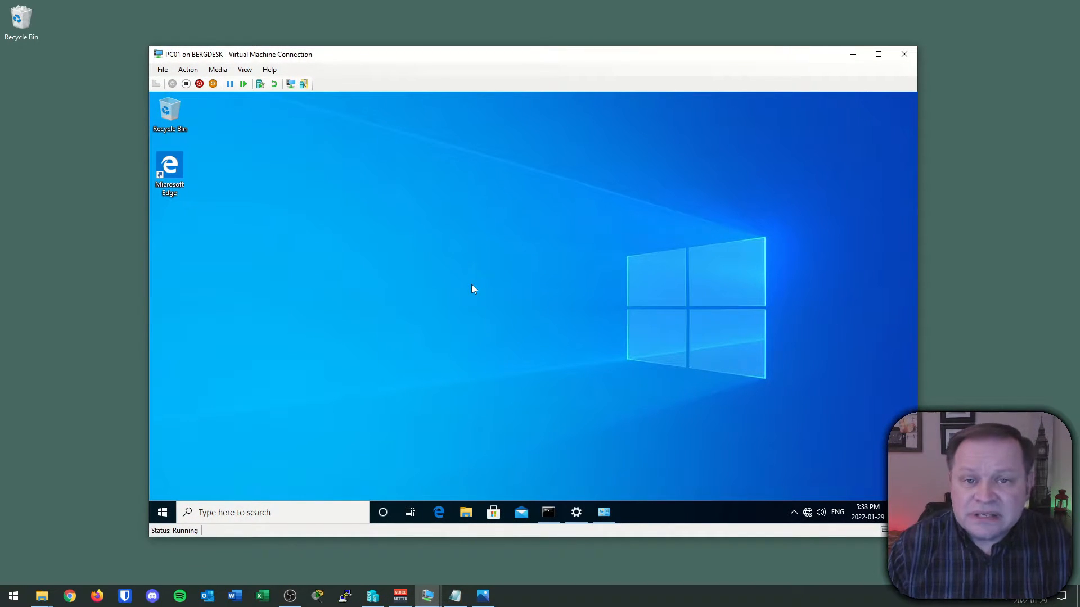
pyautogui.moveTo(358, 284)
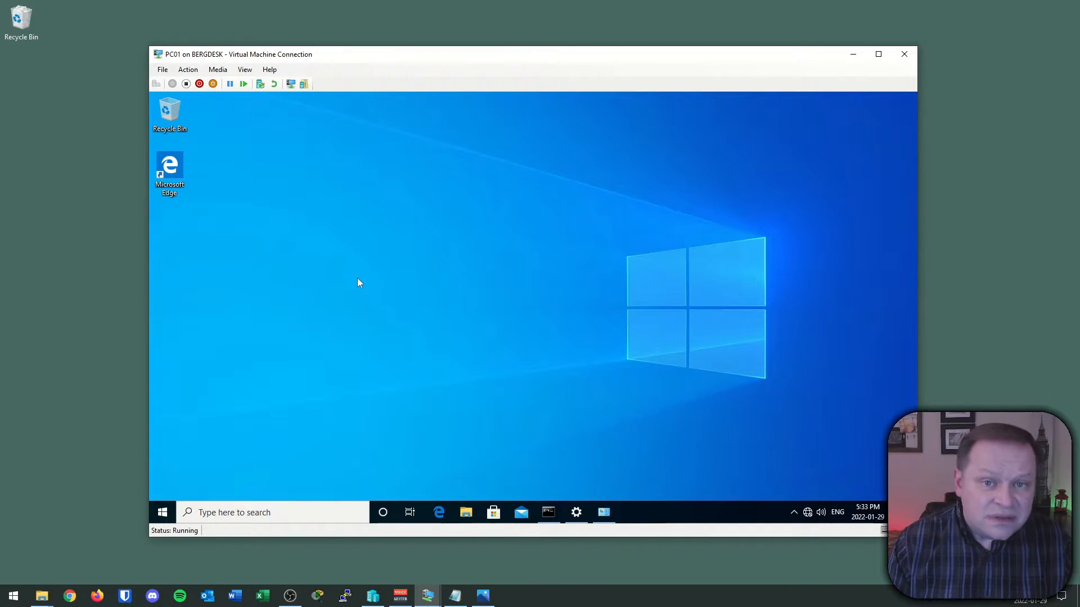
pyautogui.moveTo(193, 495)
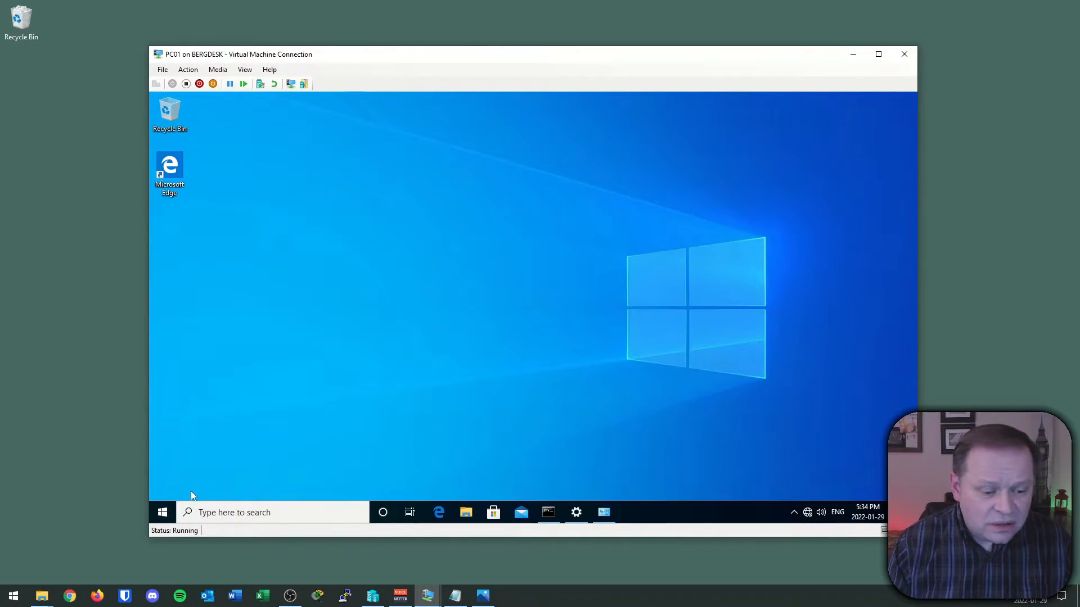
pyautogui.click(548, 513)
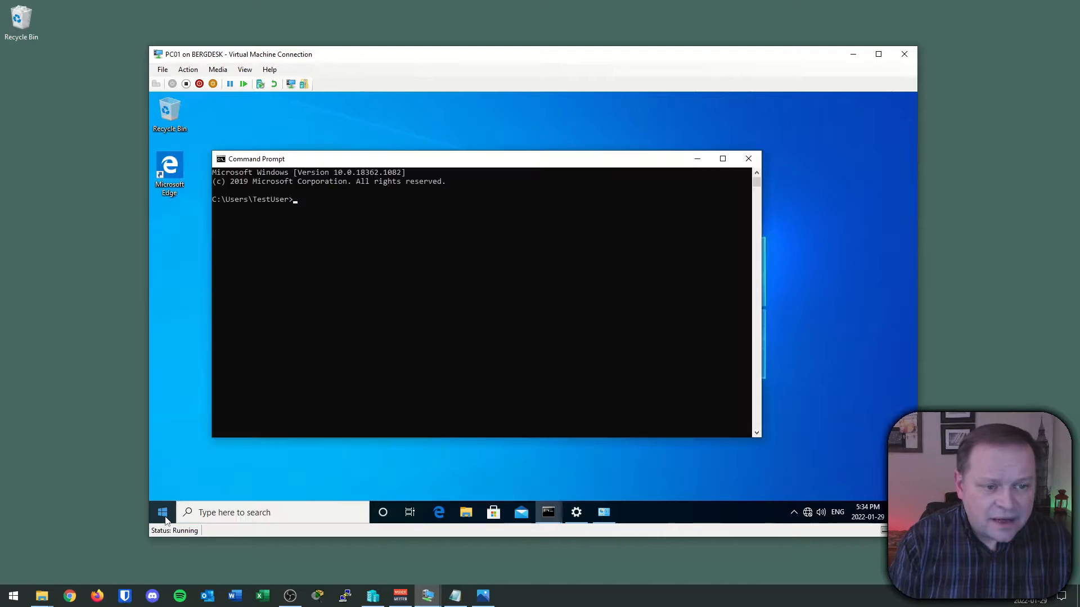
pyautogui.write('ipconf')
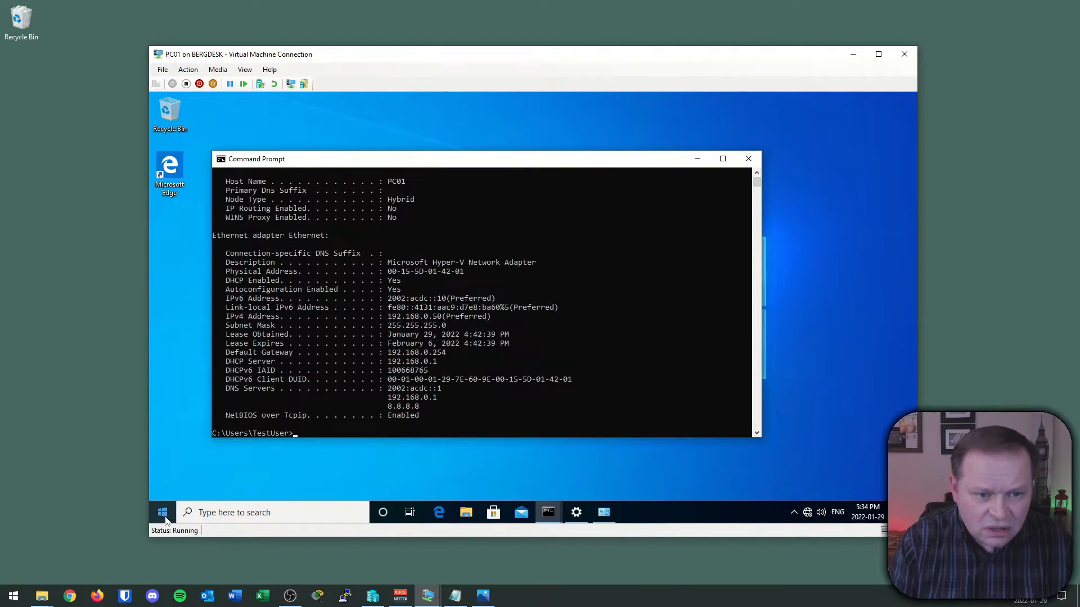
pyautogui.moveTo(438, 365)
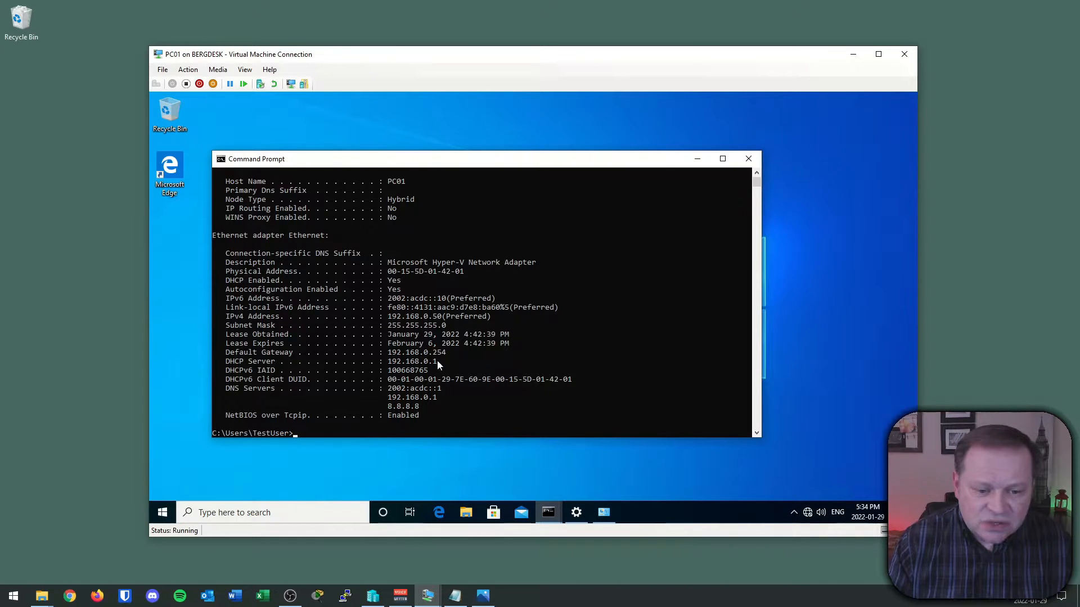
pyautogui.moveTo(424, 320)
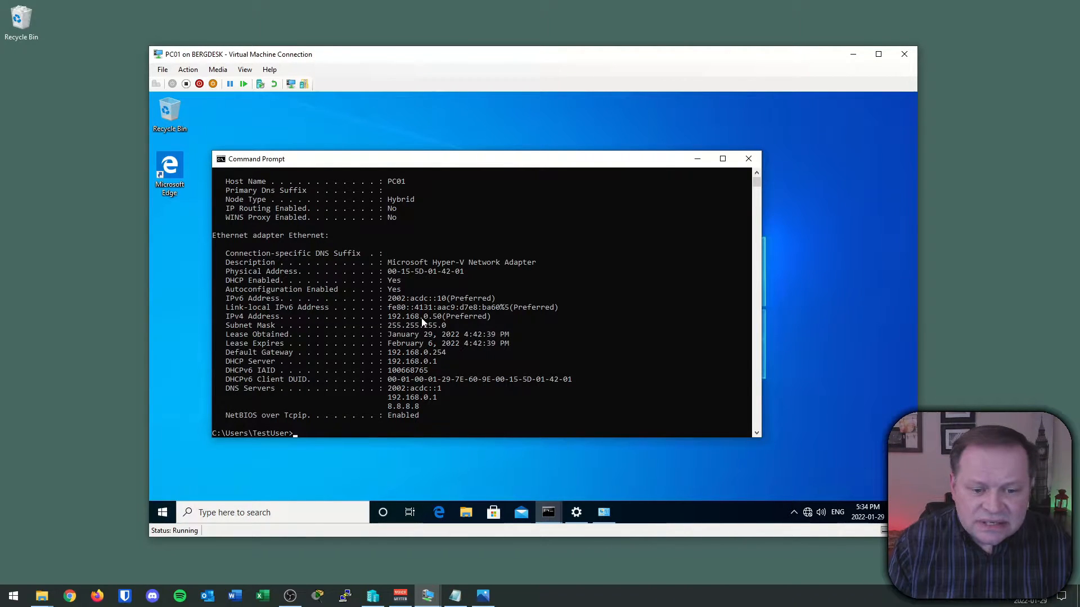
pyautogui.moveTo(436, 333)
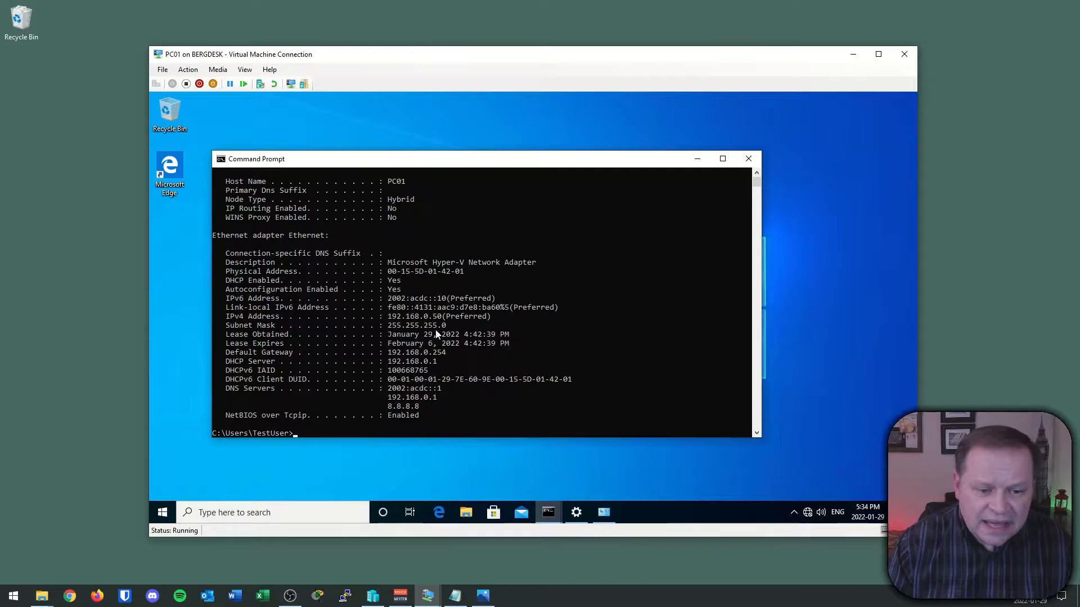
pyautogui.moveTo(400, 367)
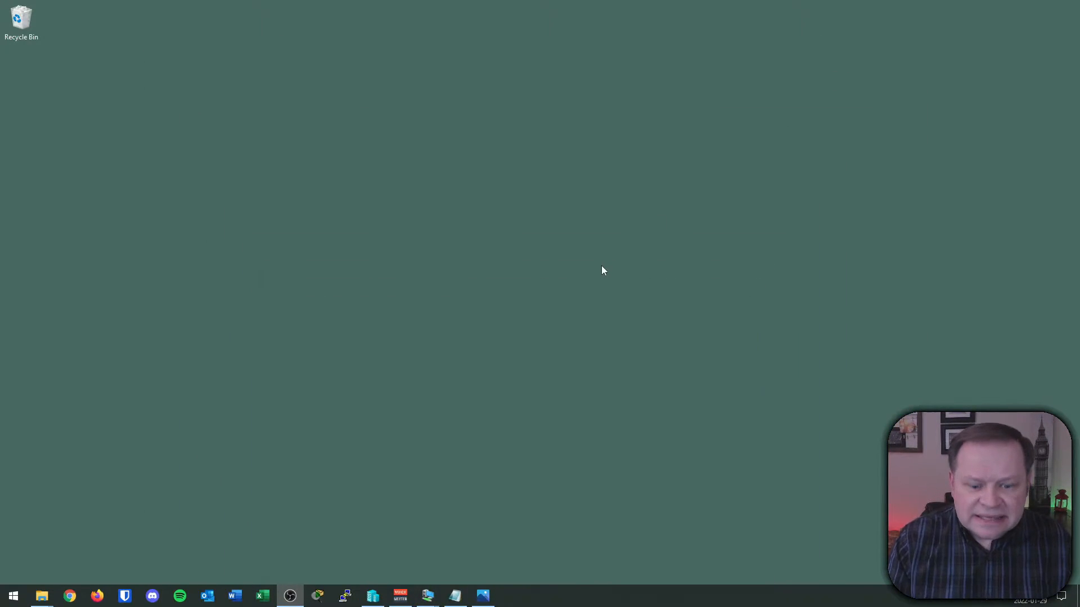
pyautogui.click(427, 597)
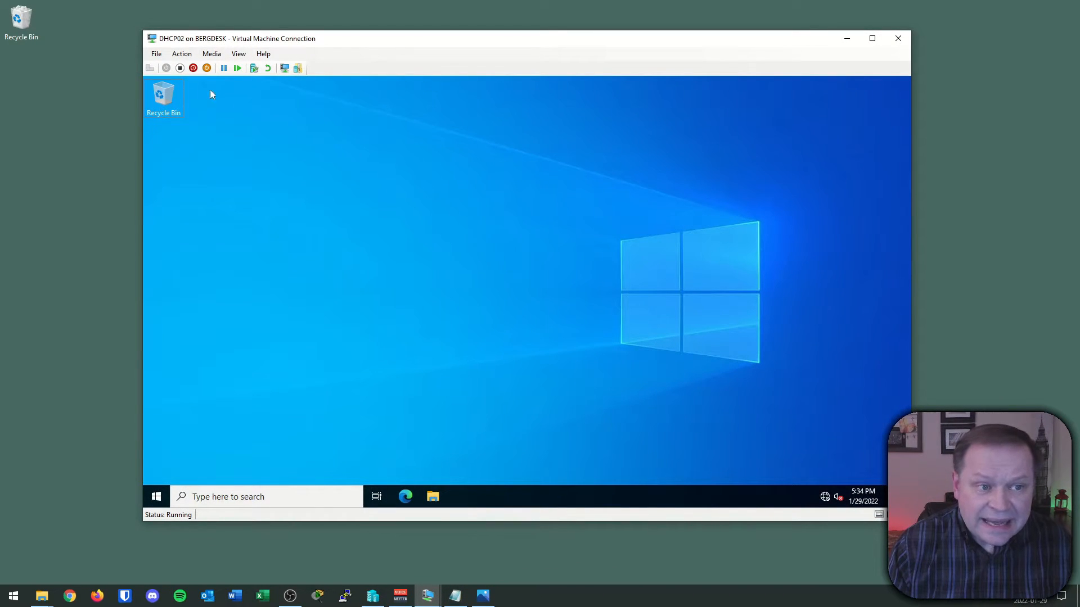
pyautogui.moveTo(289, 464)
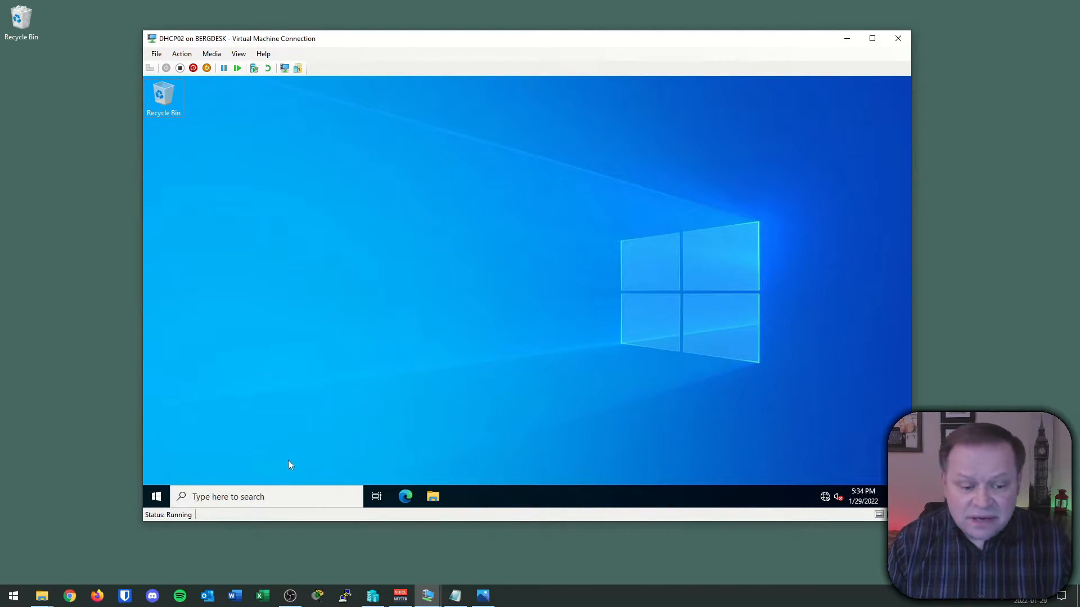
pyautogui.moveTo(297, 256)
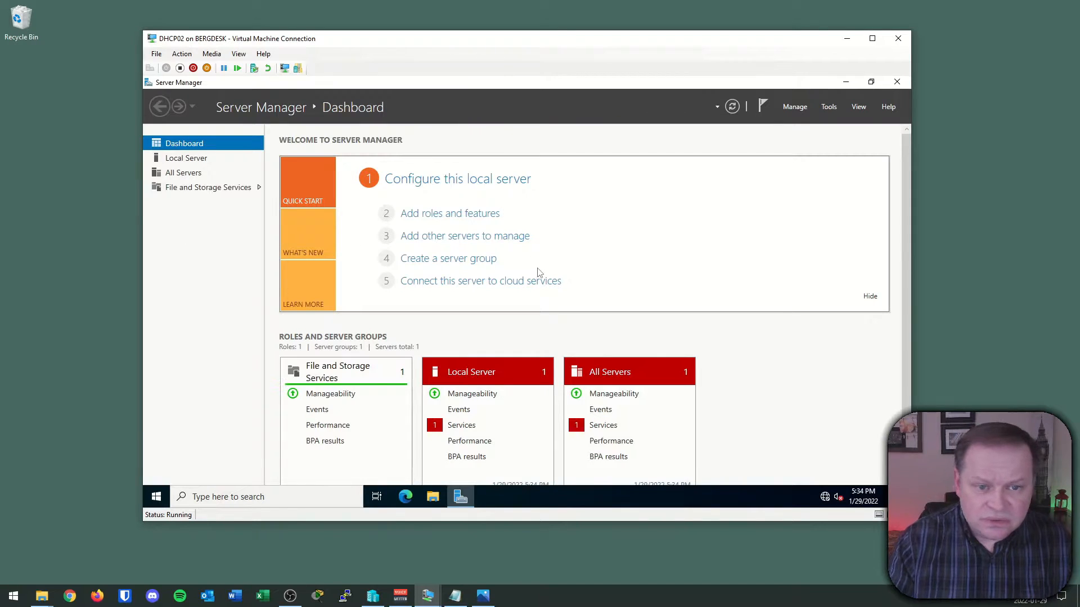
pyautogui.click(186, 157)
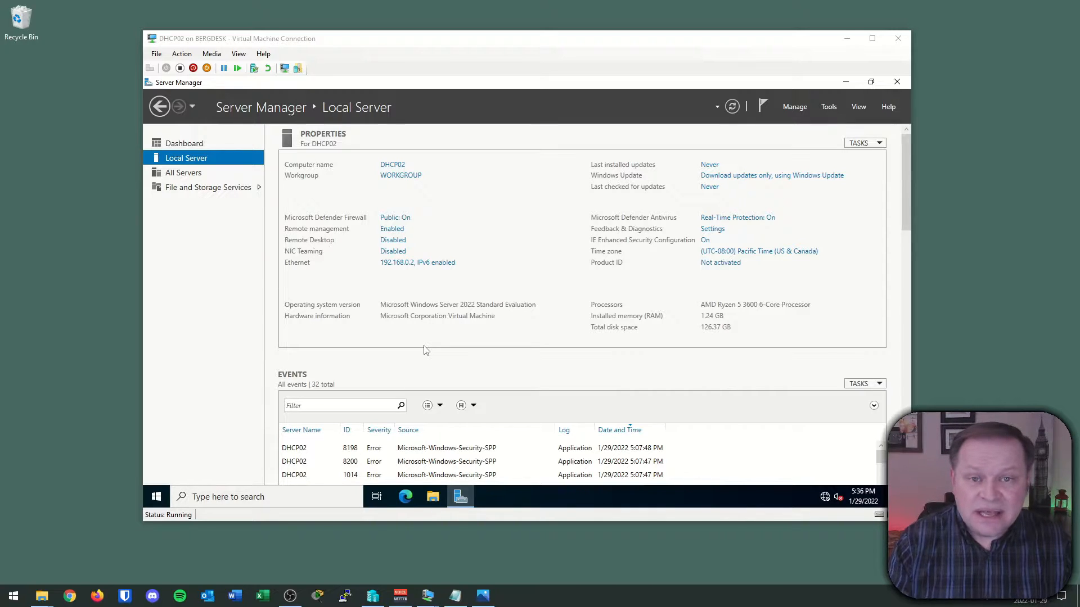
pyautogui.moveTo(223, 154)
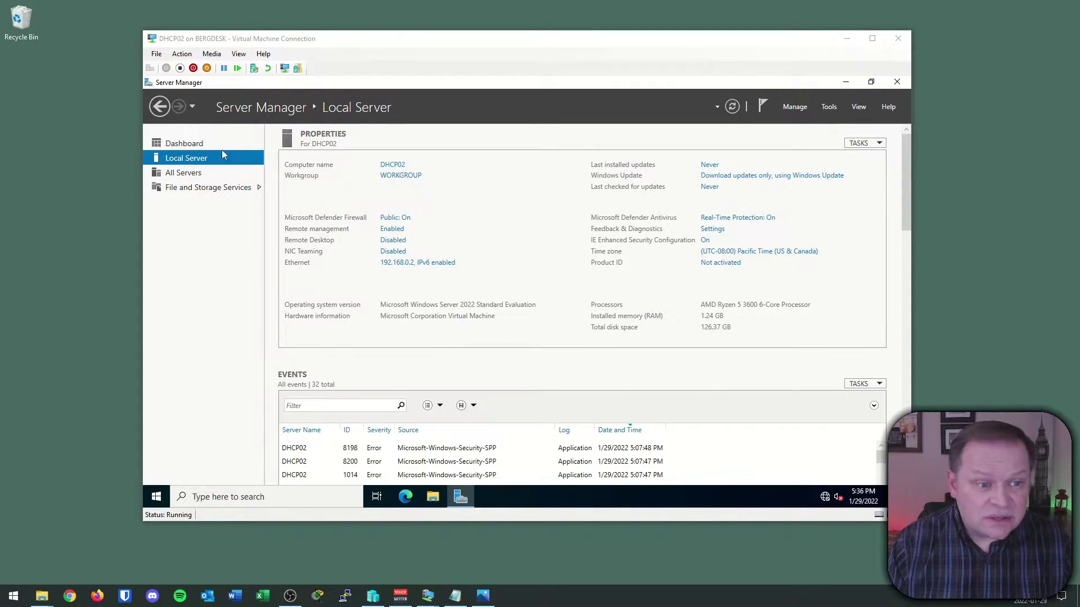
pyautogui.click(184, 143)
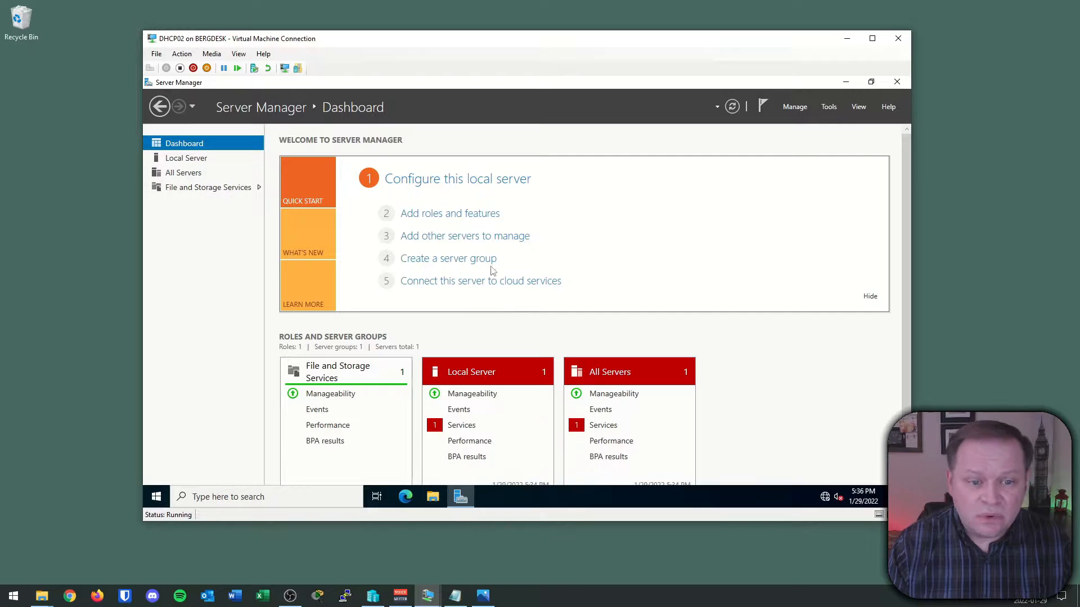
# Start the Add Roles and Features wizard and select DHCP Server with its management tools.
pyautogui.click(450, 213)
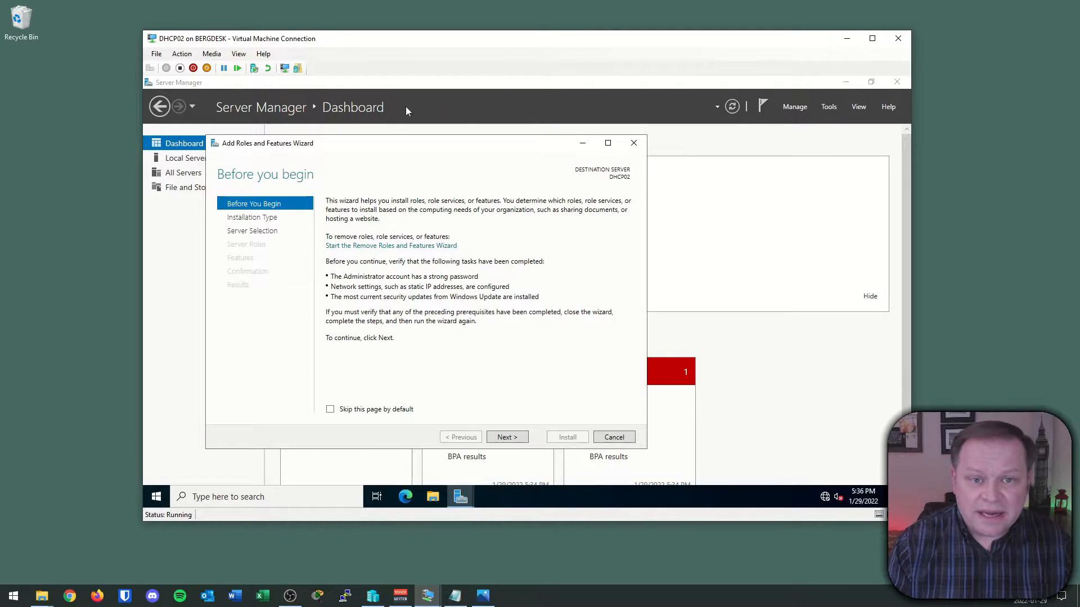
pyautogui.click(508, 436)
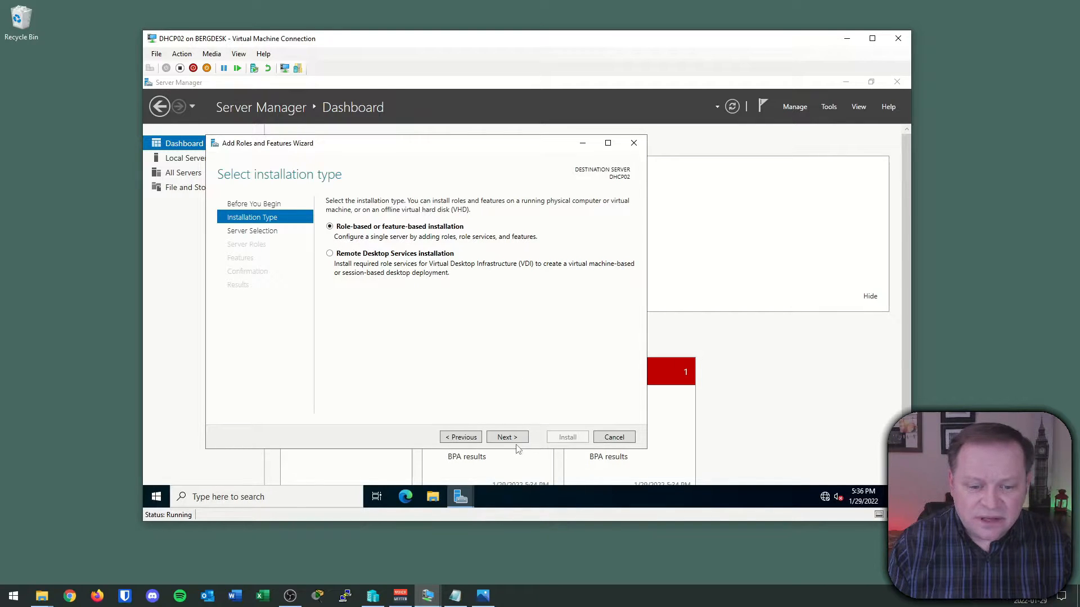
pyautogui.click(507, 436)
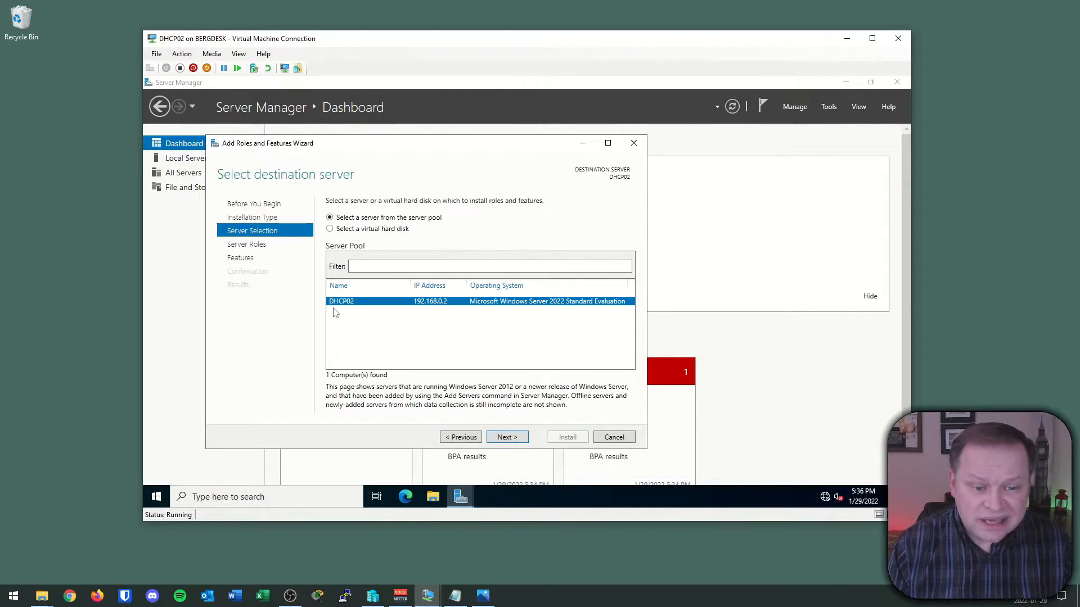
pyautogui.moveTo(454, 318)
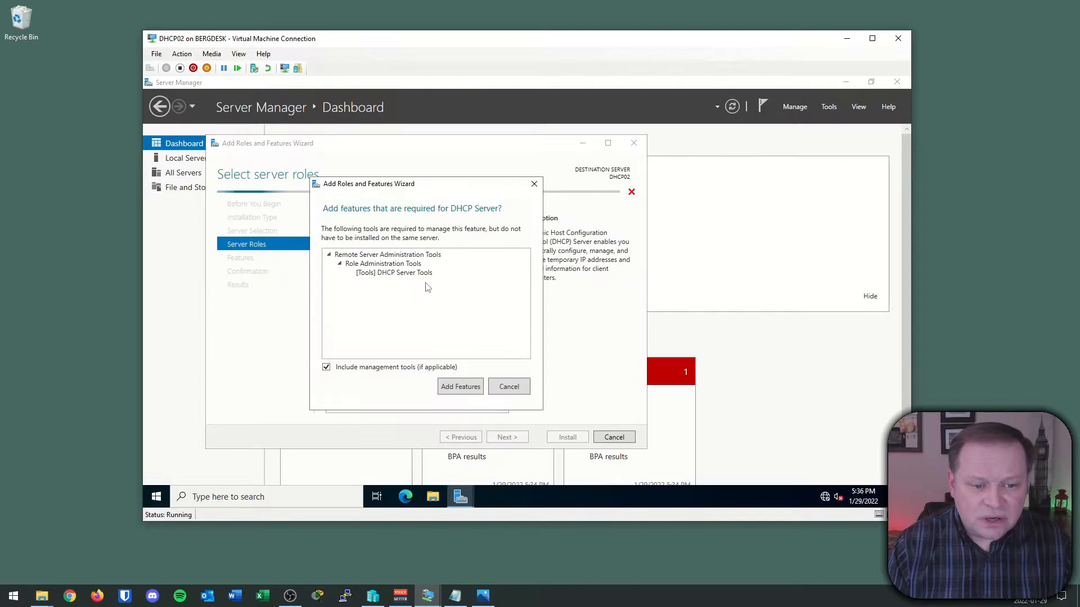
pyautogui.click(460, 386)
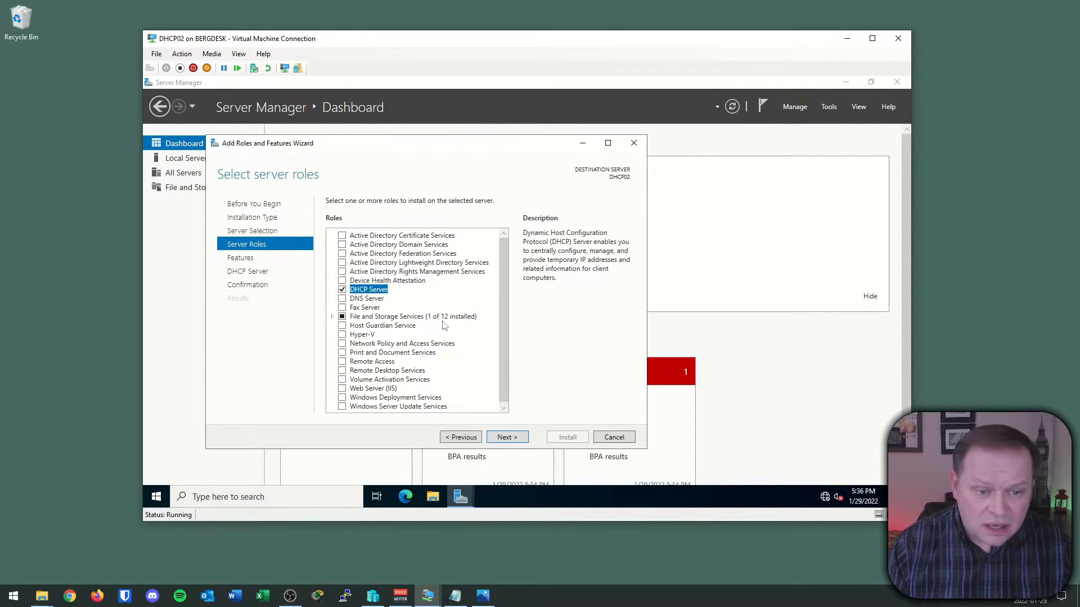
pyautogui.moveTo(434, 314)
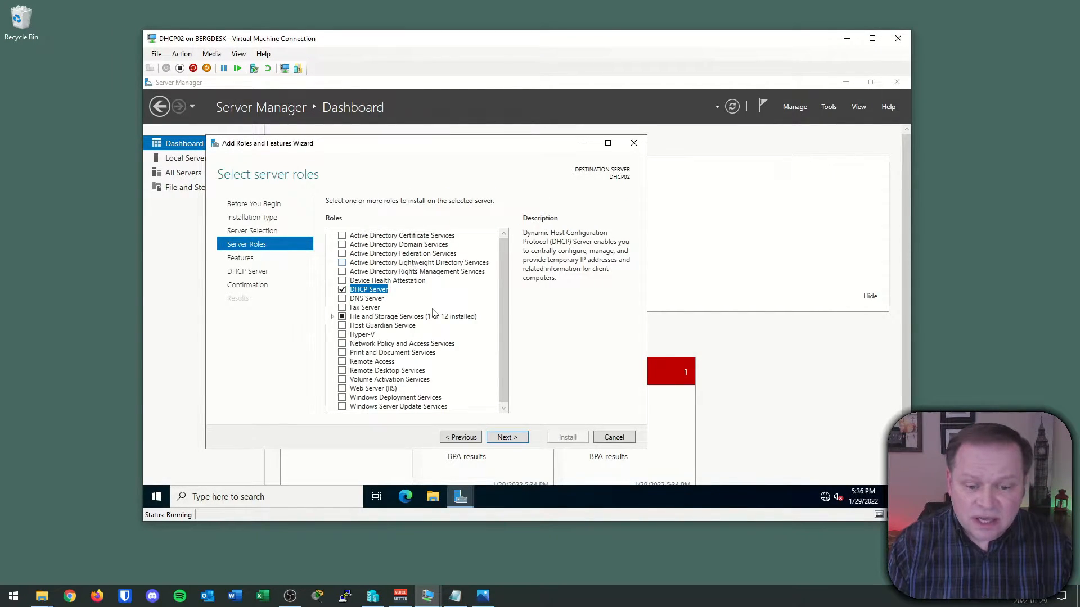
# Continue through features and confirmation and begin installing the DHCP Server role.
pyautogui.click(508, 437)
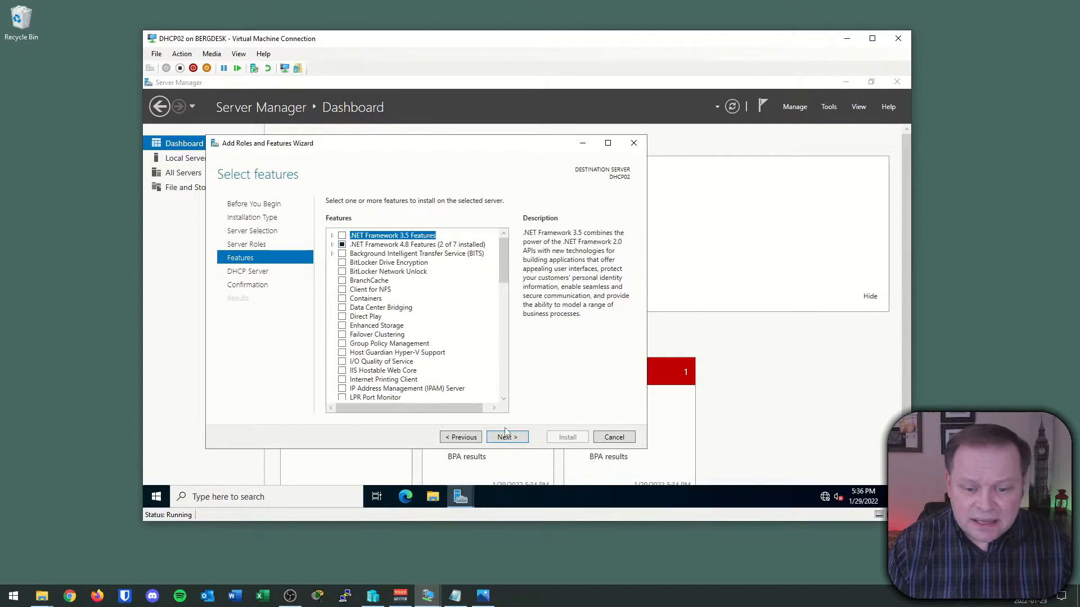
pyautogui.click(508, 436)
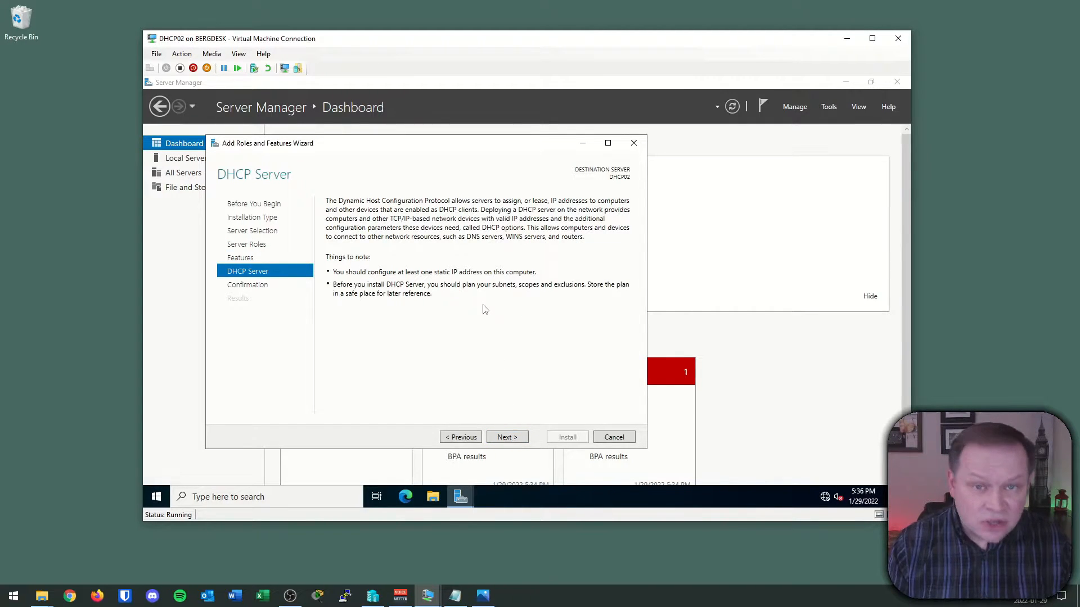
pyautogui.click(506, 436)
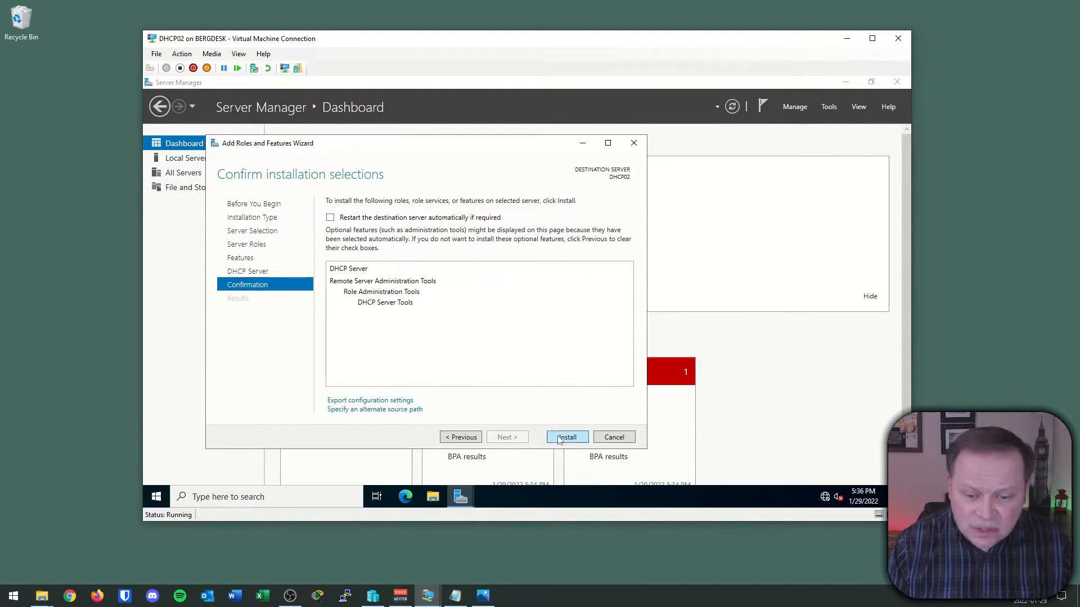
pyautogui.click(567, 437)
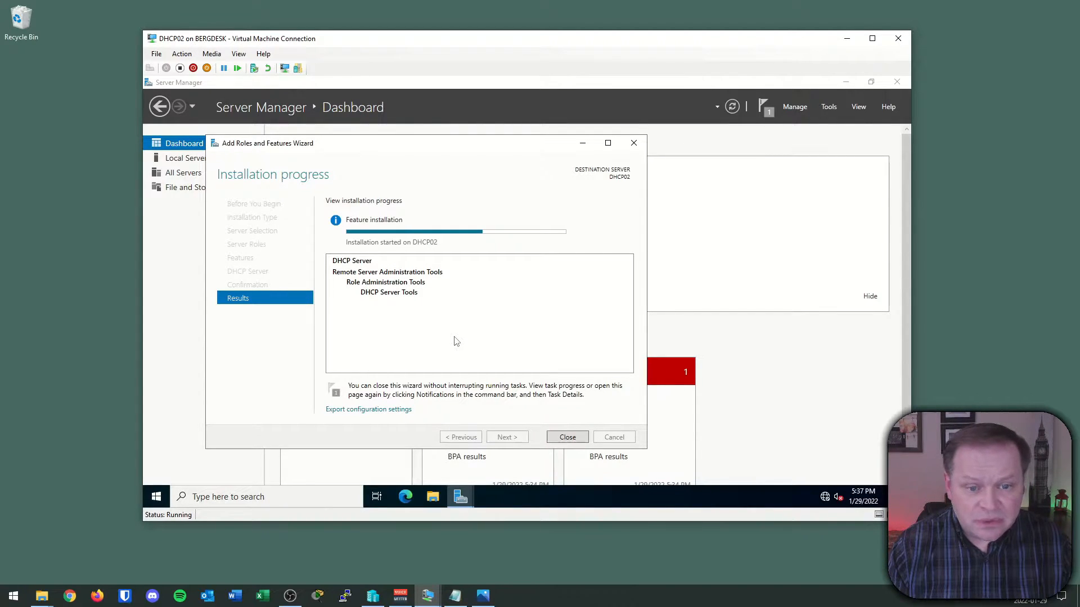
pyautogui.moveTo(486, 301)
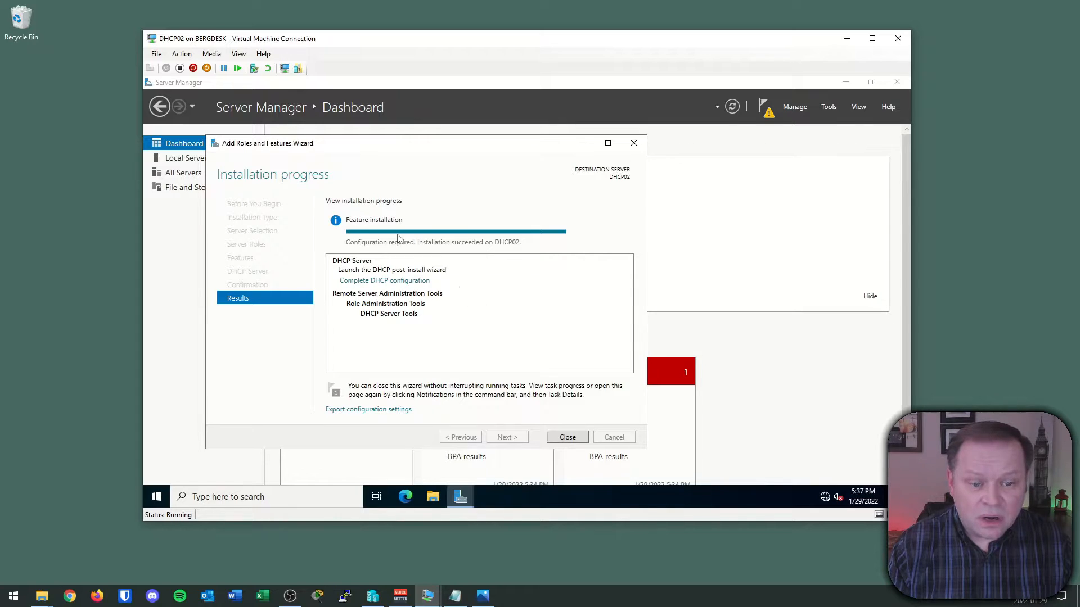
# Close the finished wizard and go to the DHCP page in Server Manager.
pyautogui.click(567, 437)
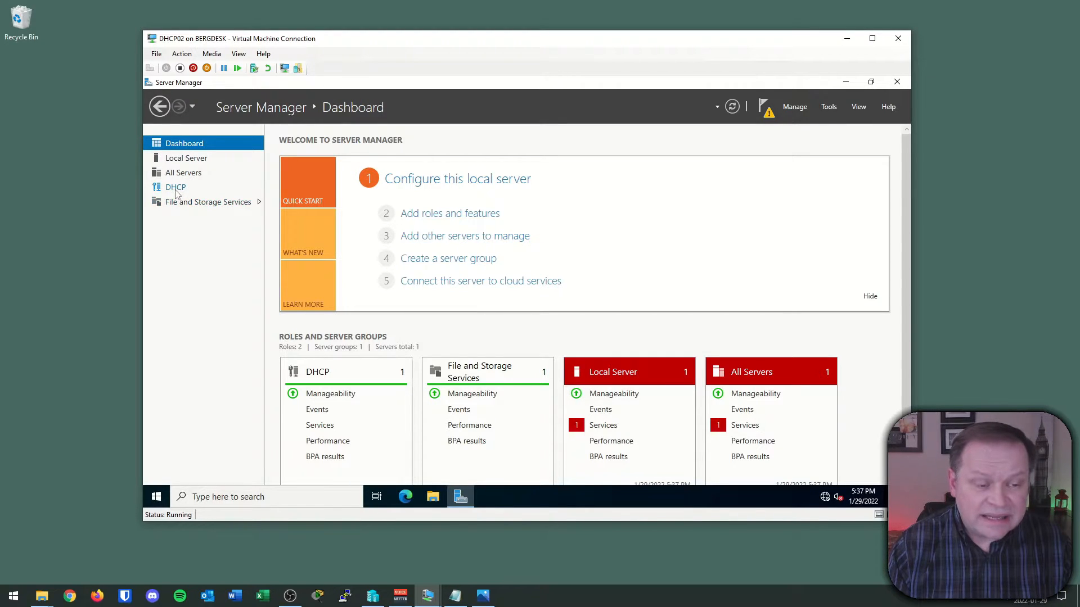
pyautogui.click(176, 187)
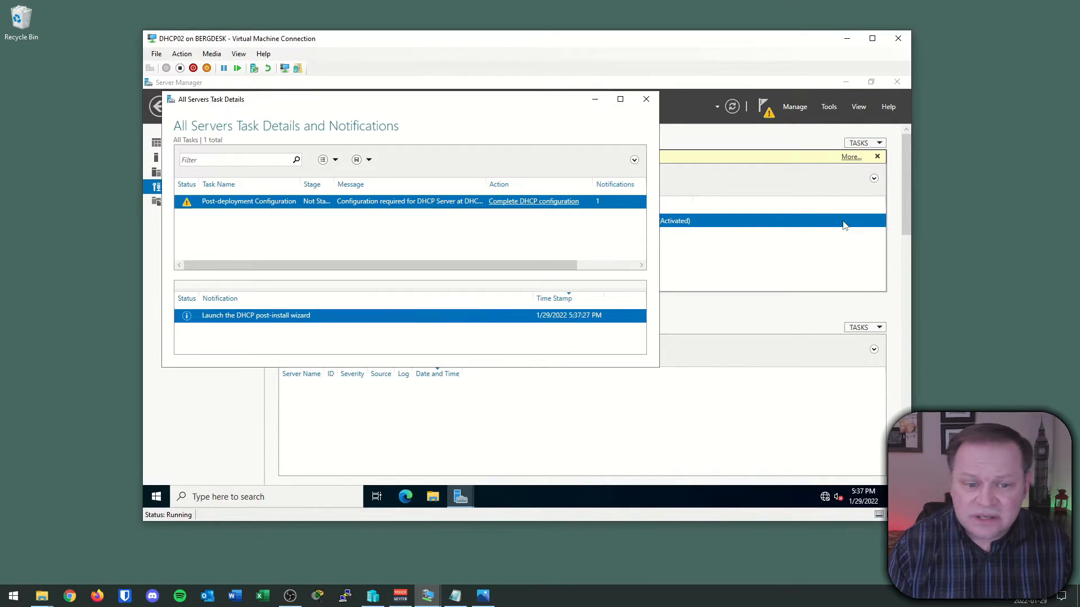
# Run the DHCP post-install configuration, commit the security groups, and close the task details.
pyautogui.click(533, 201)
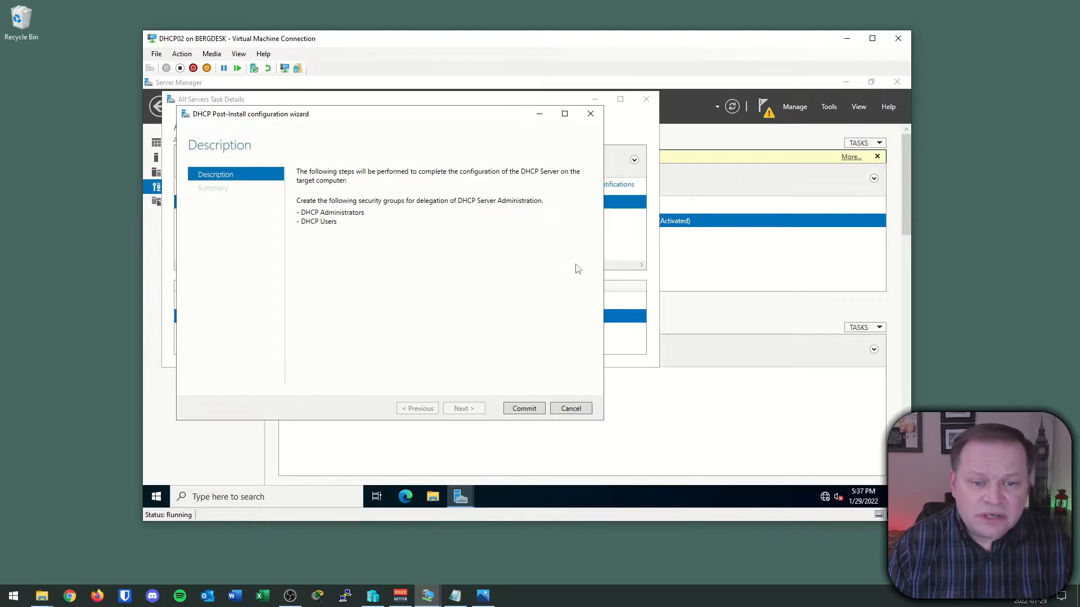
pyautogui.moveTo(340, 164)
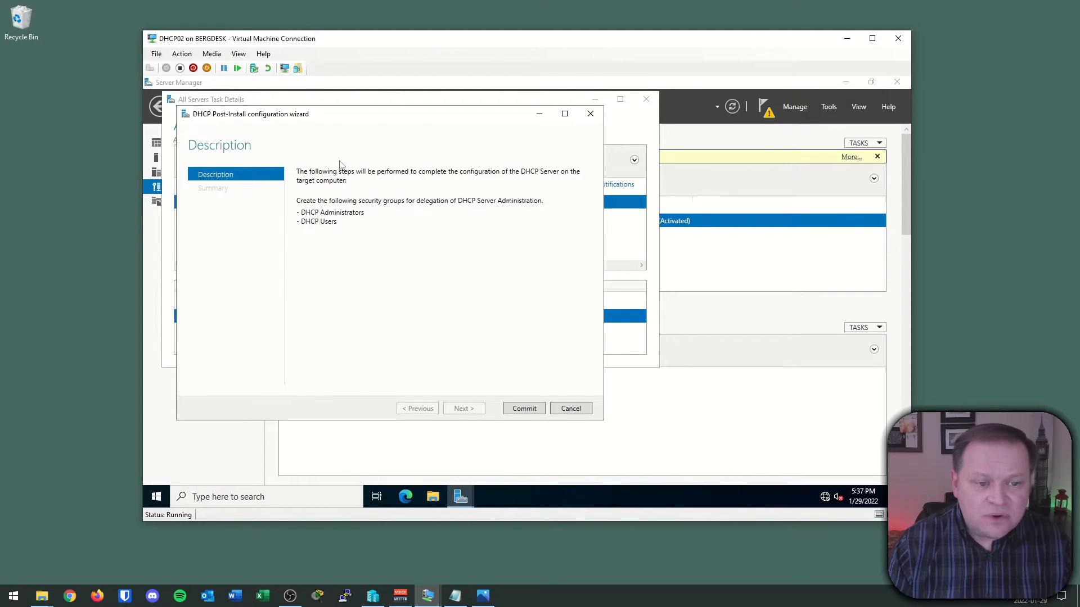
pyautogui.moveTo(405, 229)
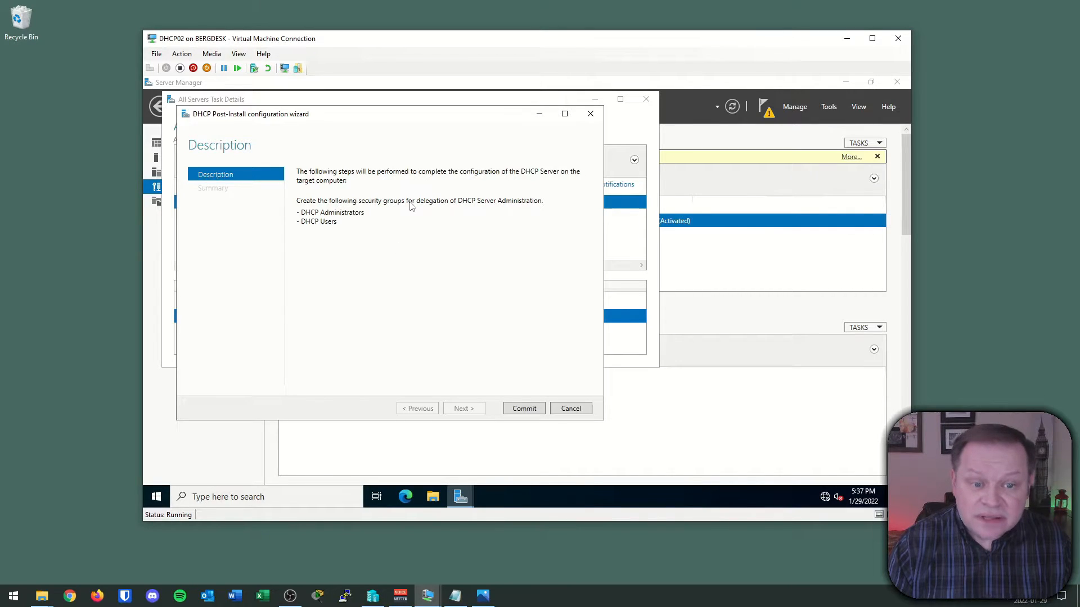
pyautogui.click(523, 407)
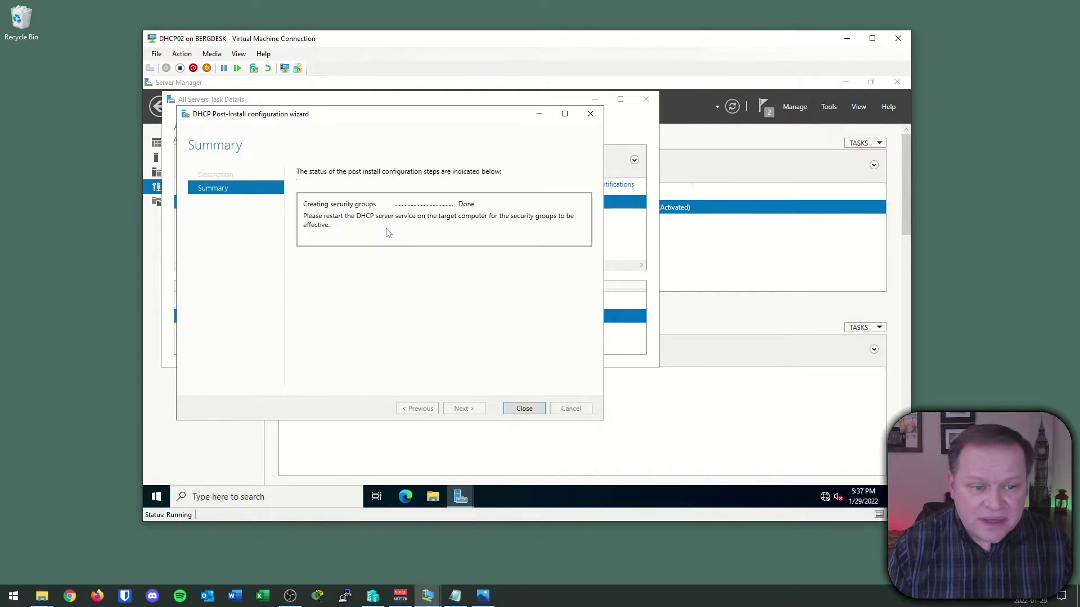
pyautogui.moveTo(396, 291)
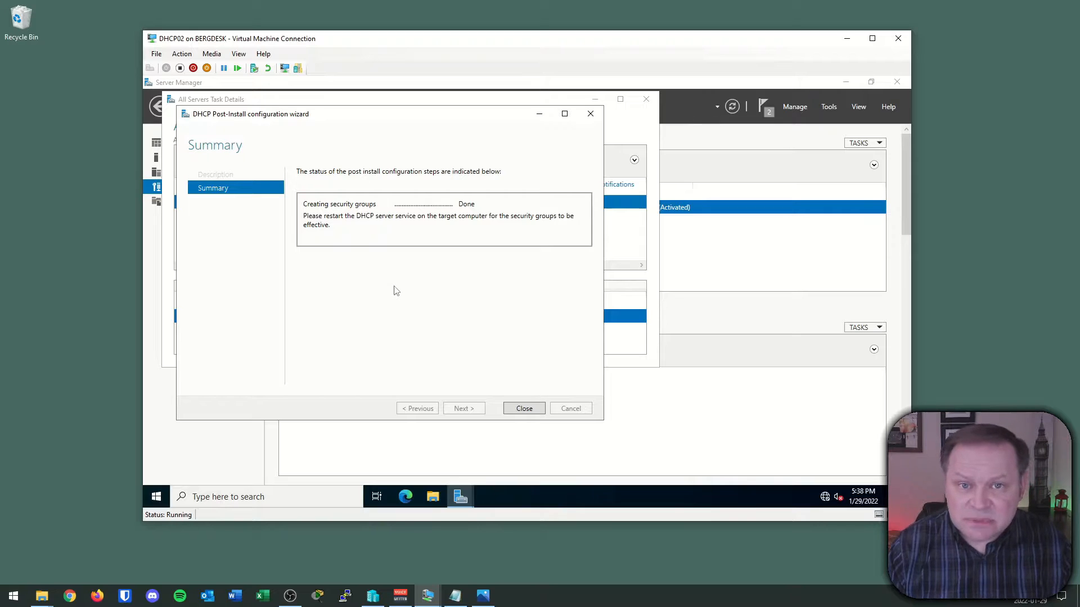
pyautogui.moveTo(505, 379)
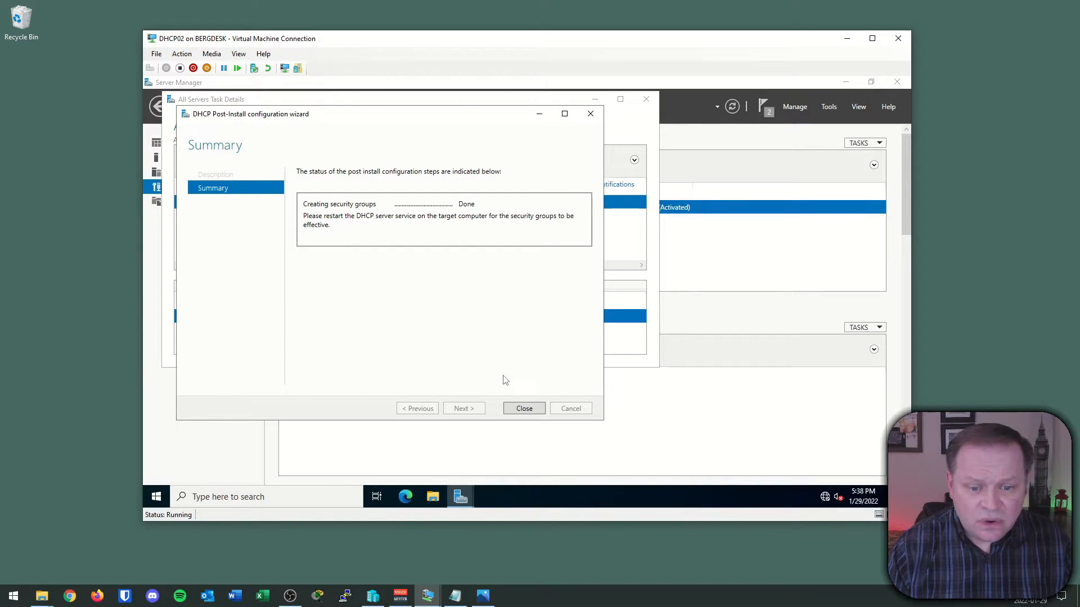
pyautogui.click(523, 408)
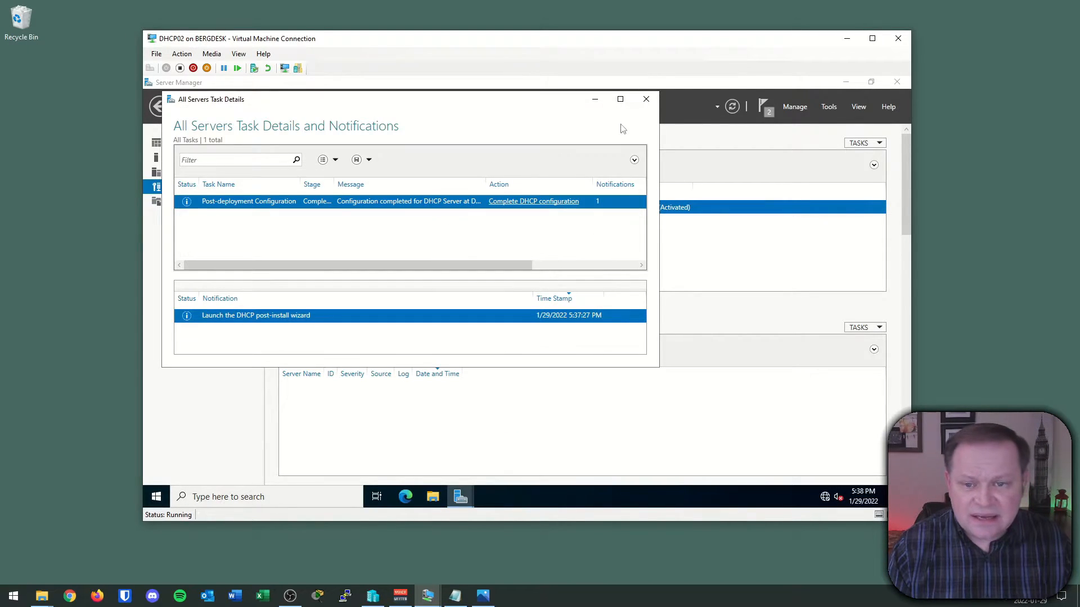
pyautogui.click(644, 99)
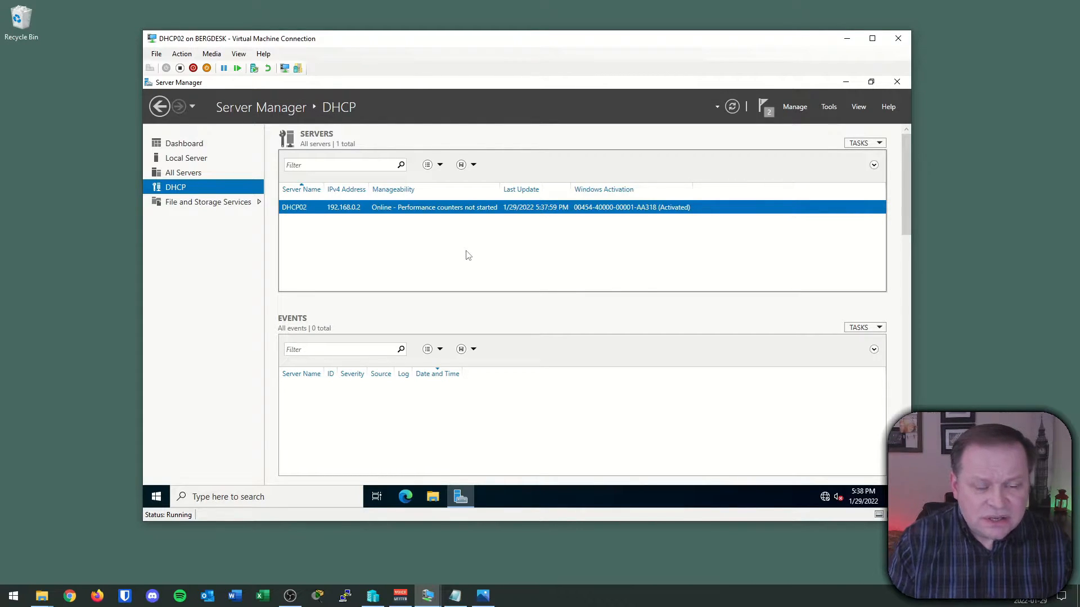
# Launch the DHCP console from Tools and expand dhcp02's IPv4 node.
pyautogui.click(829, 106)
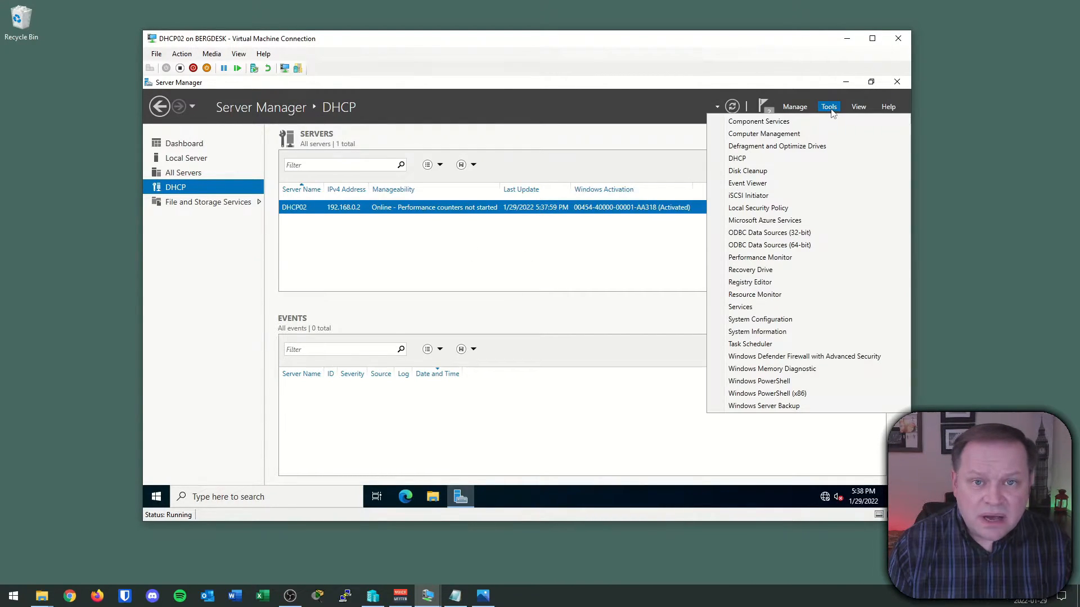
pyautogui.moveTo(735, 158)
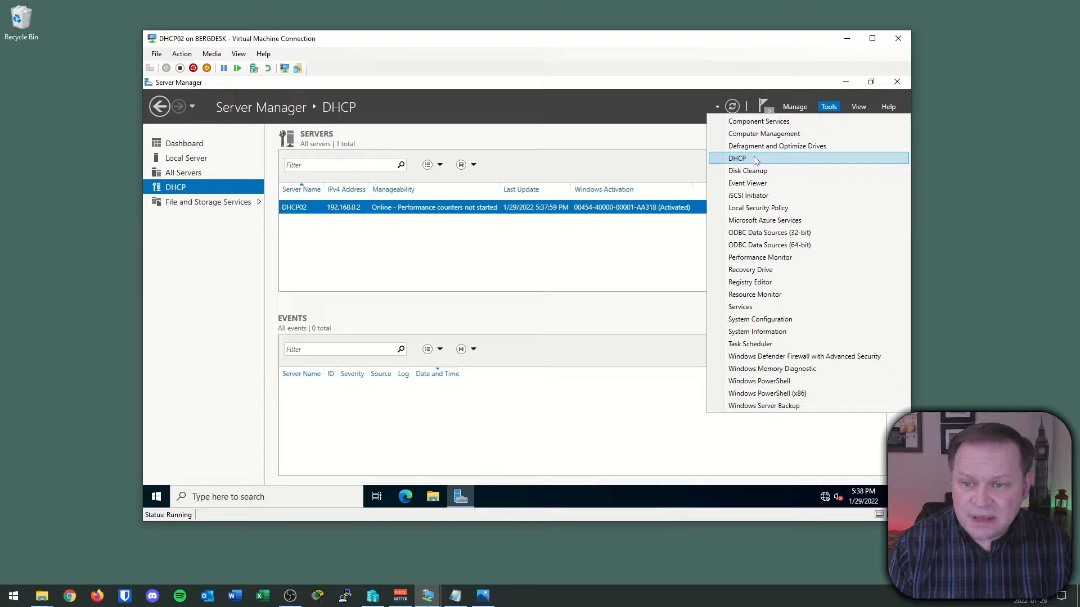
pyautogui.click(736, 158)
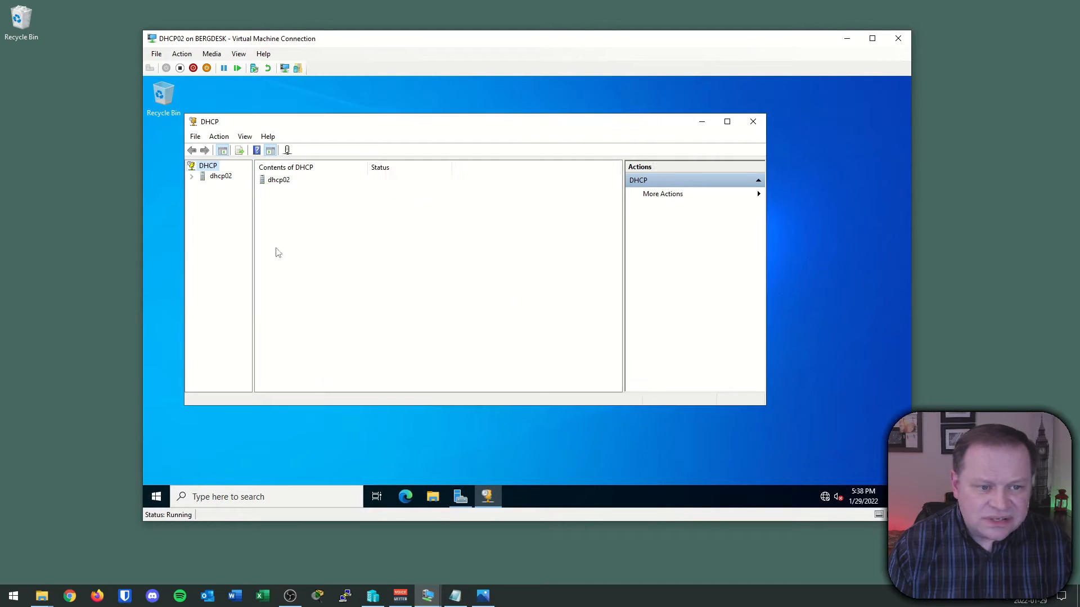
pyautogui.click(191, 176)
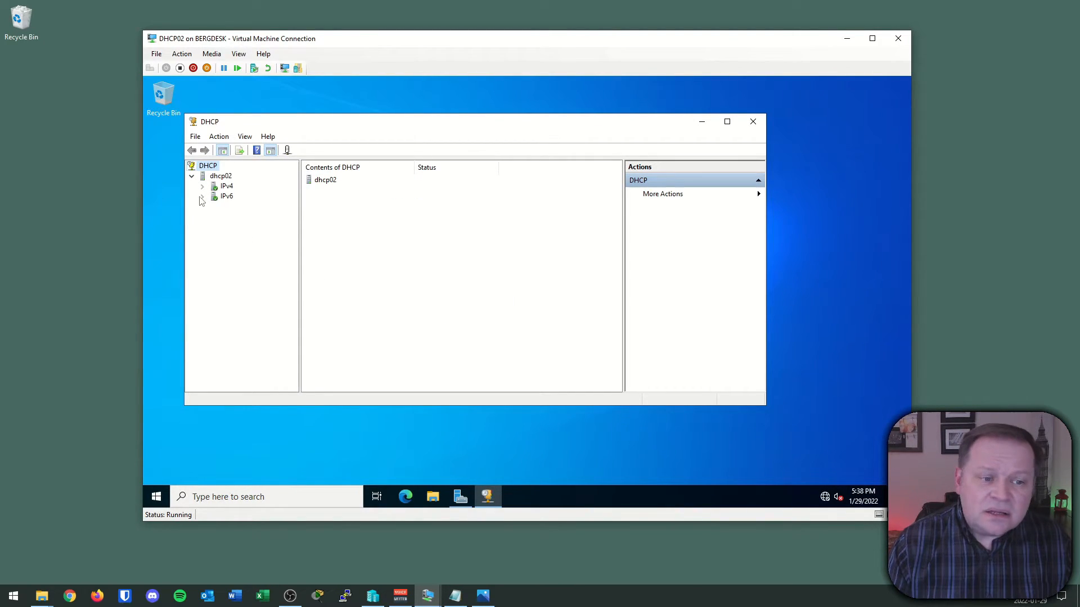
pyautogui.click(203, 186)
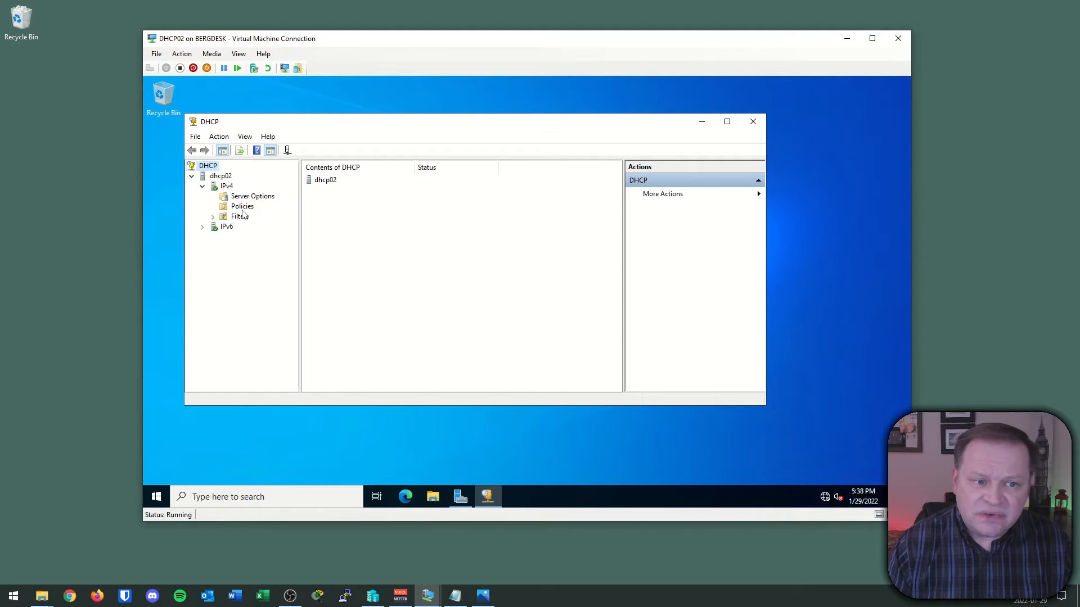
pyautogui.moveTo(251, 232)
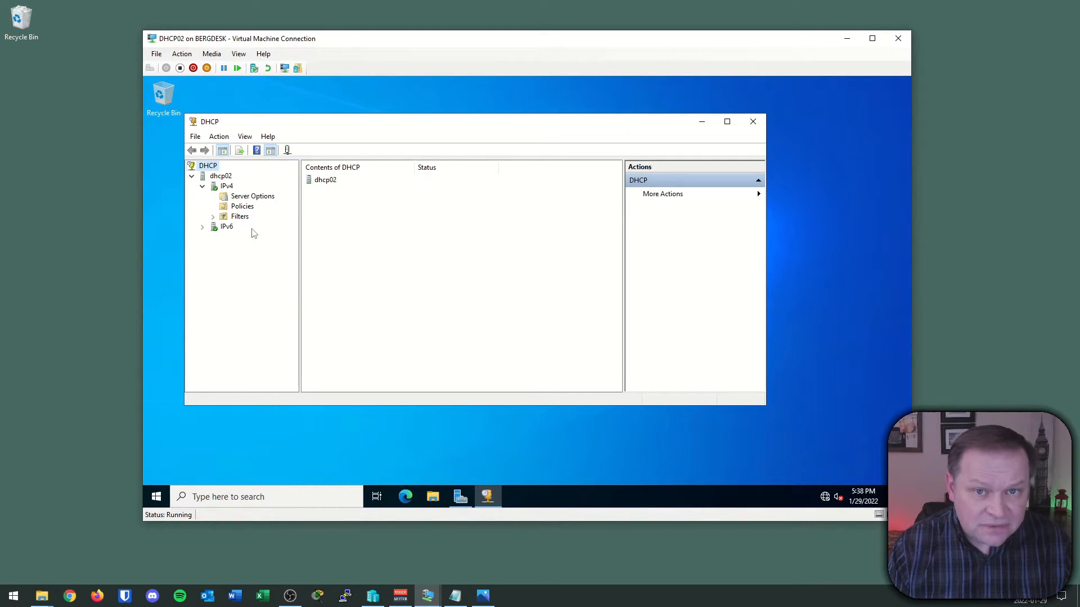
pyautogui.rightClick(226, 185)
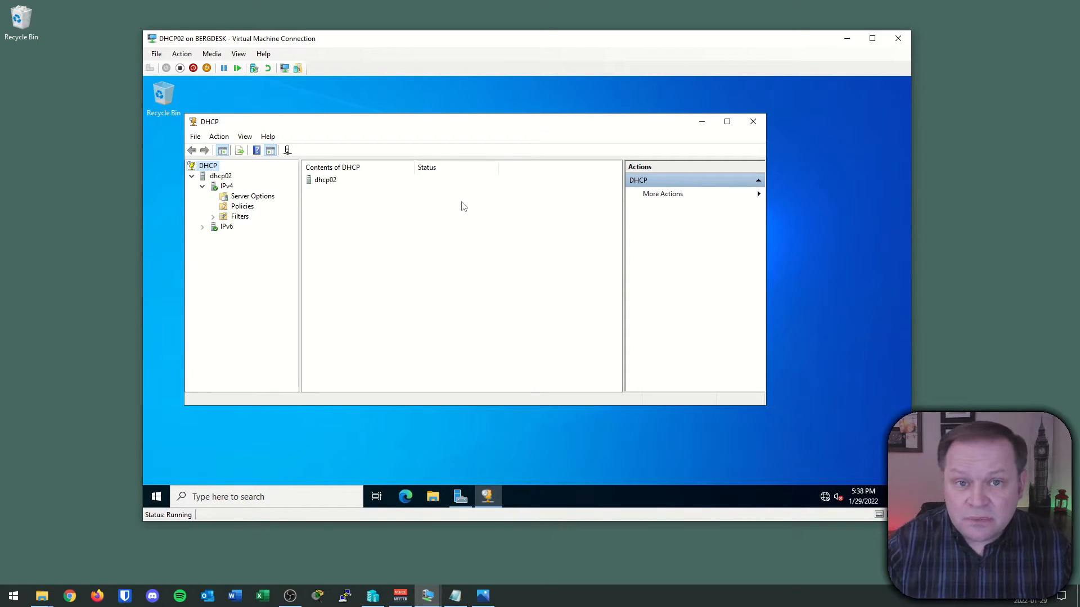
# Minimize DHCP02, return to DHCP01's DHCP console and reposition its window.
pyautogui.click(897, 38)
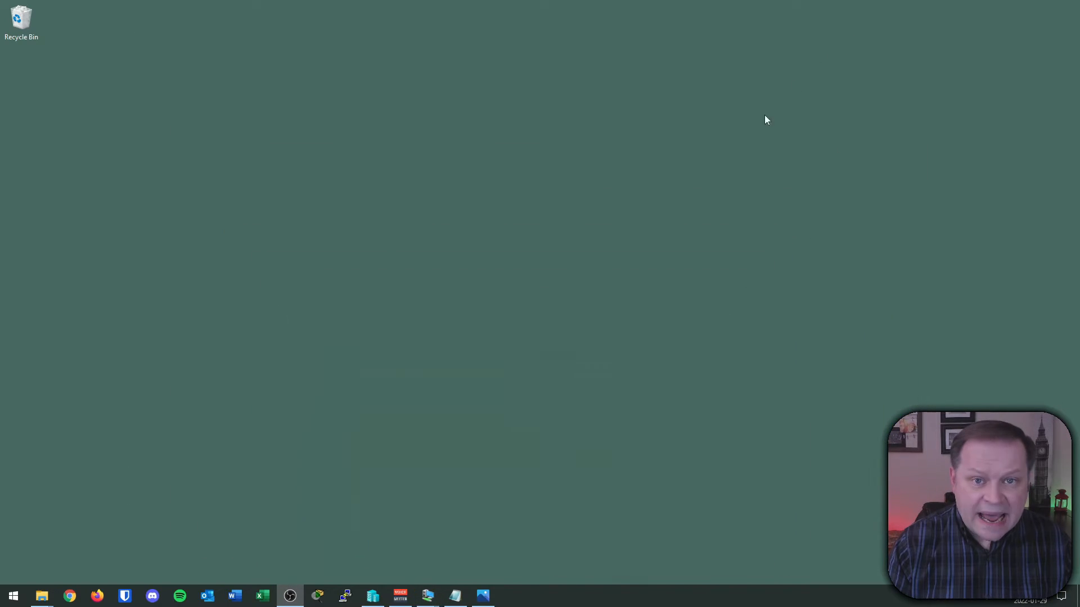
pyautogui.moveTo(428, 597)
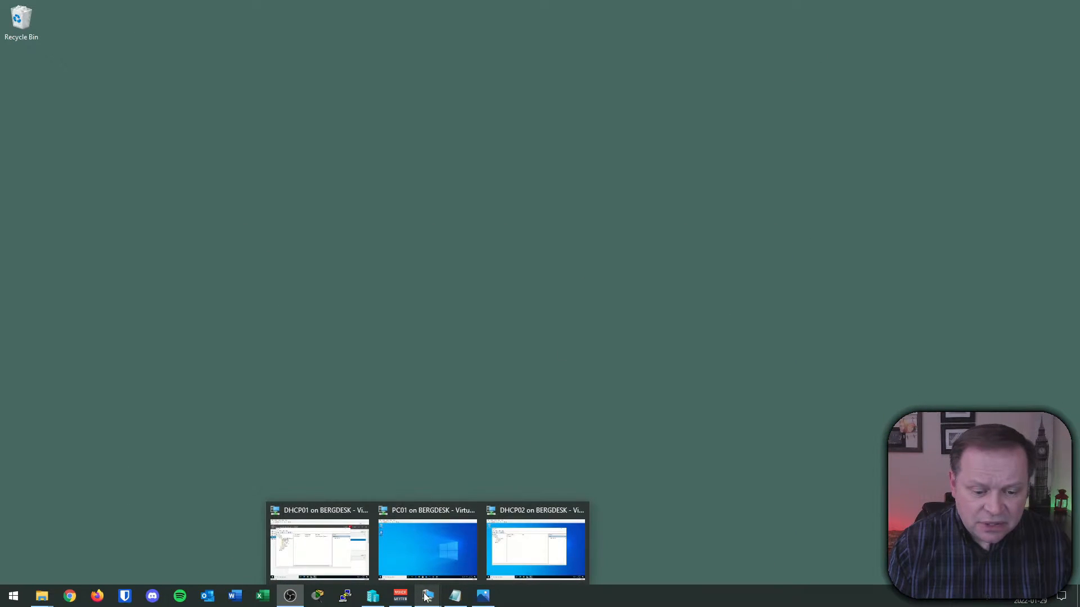
pyautogui.click(318, 544)
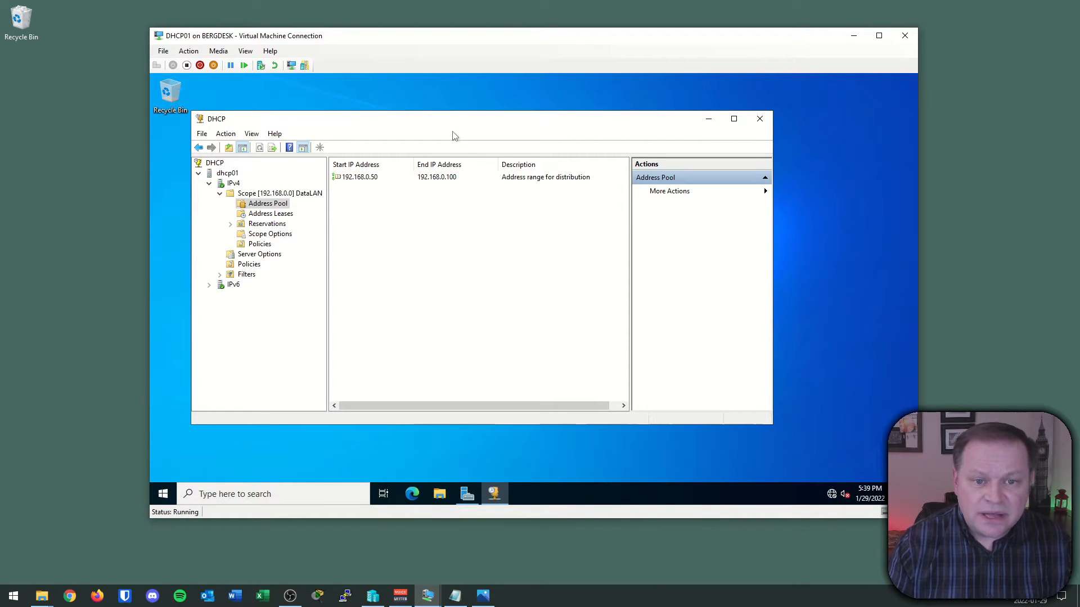
pyautogui.moveTo(455, 118); pyautogui.dragTo(492, 107)
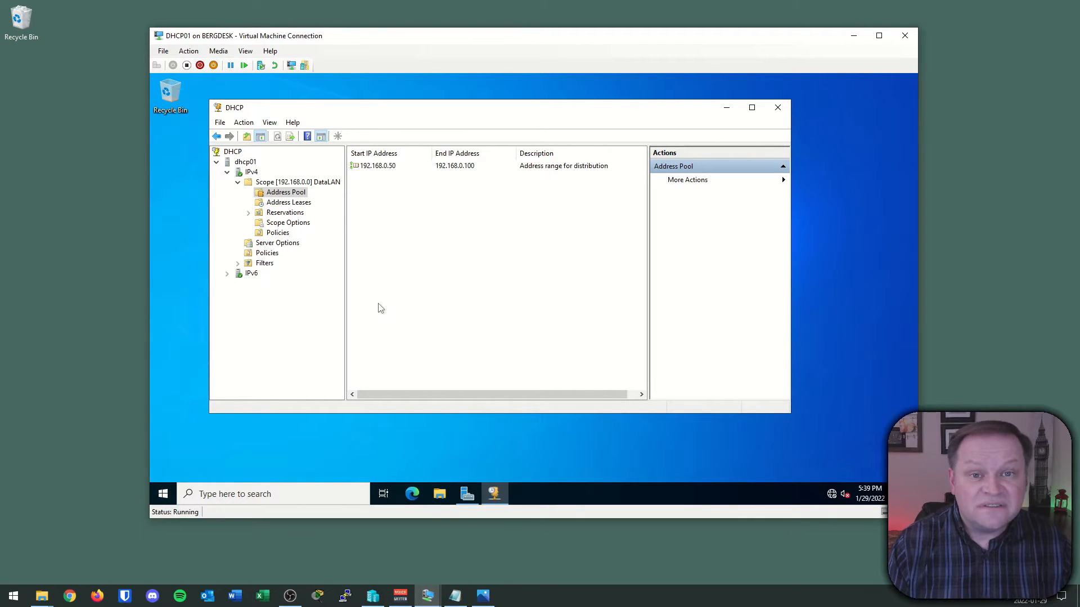
pyautogui.moveTo(404, 323)
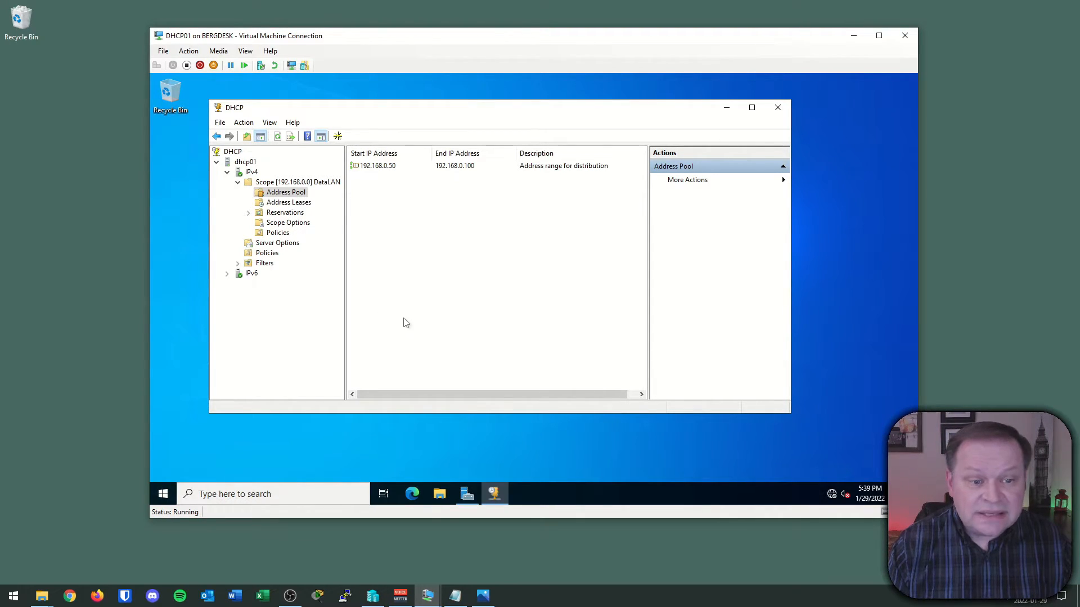
pyautogui.moveTo(274, 191)
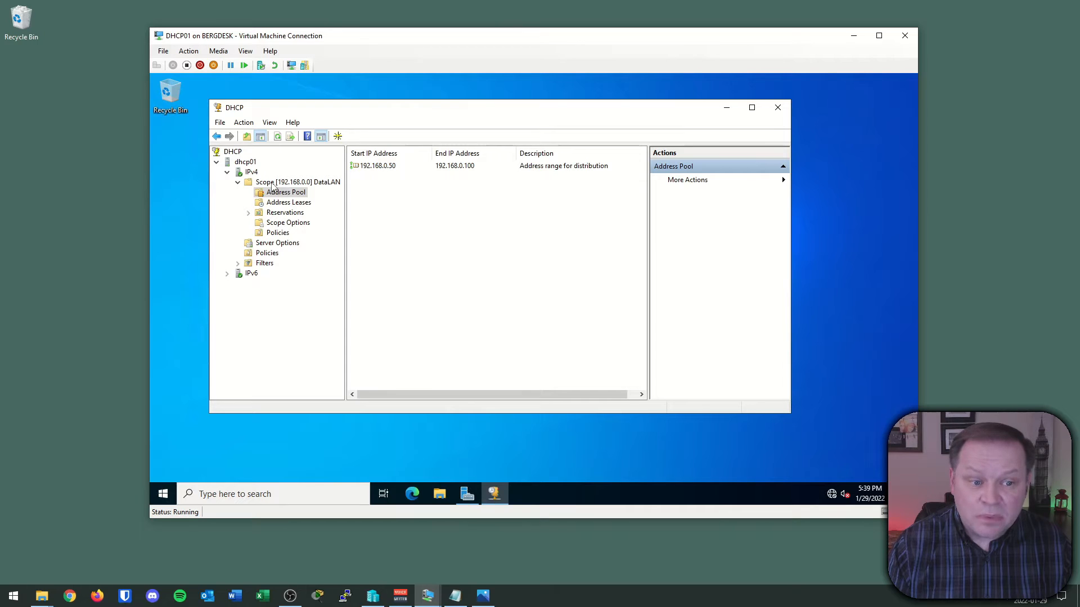
# Begin Configure Failover for Scope [192.168.0.0] DataLAN and proceed to the partner server page.
pyautogui.rightClick(296, 182)
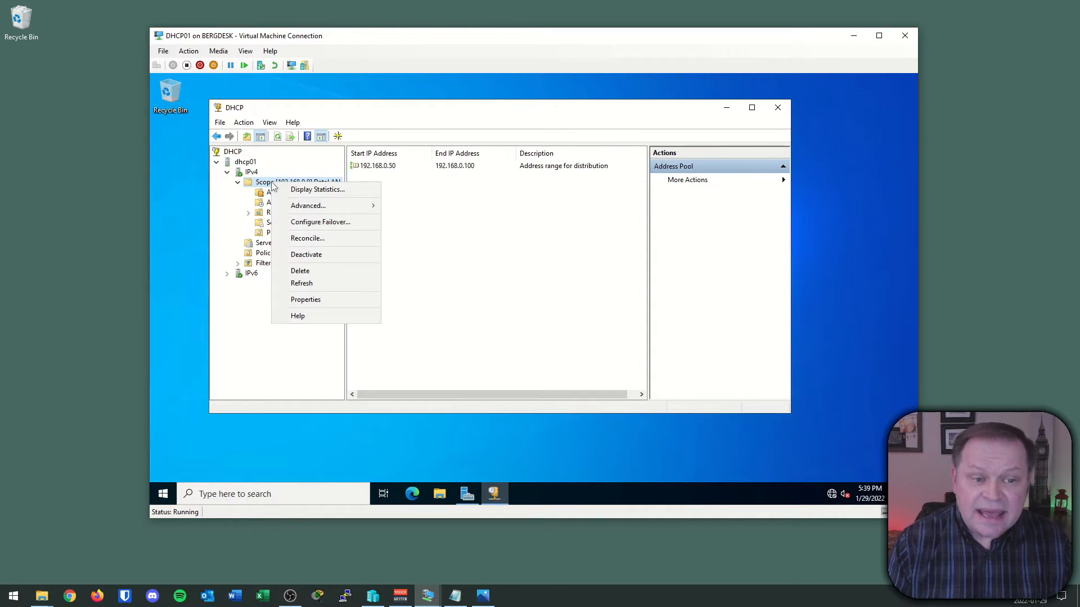
pyautogui.moveTo(320, 222)
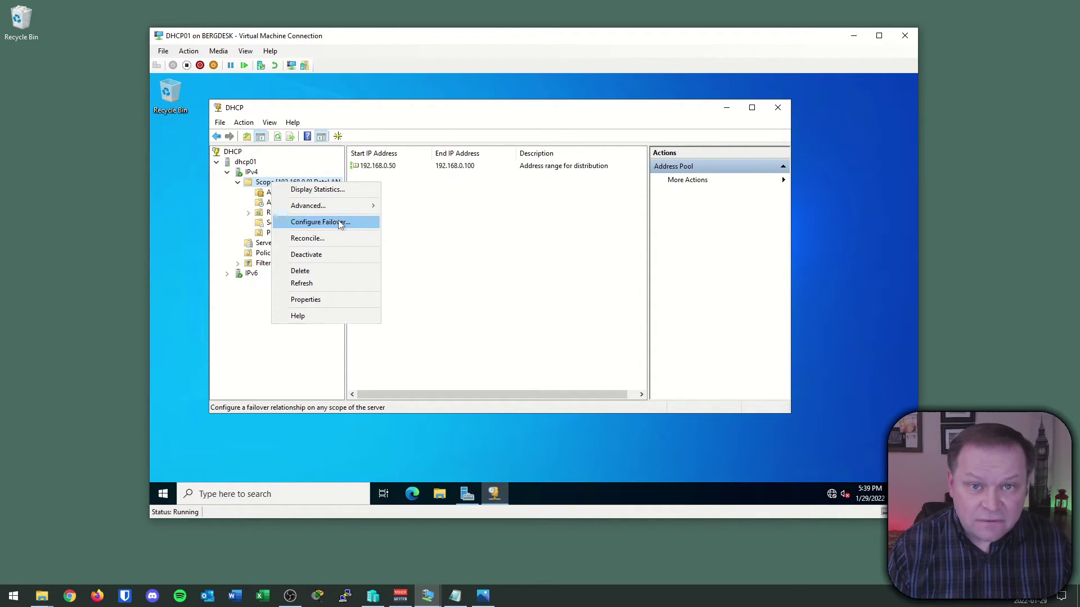
pyautogui.click(320, 222)
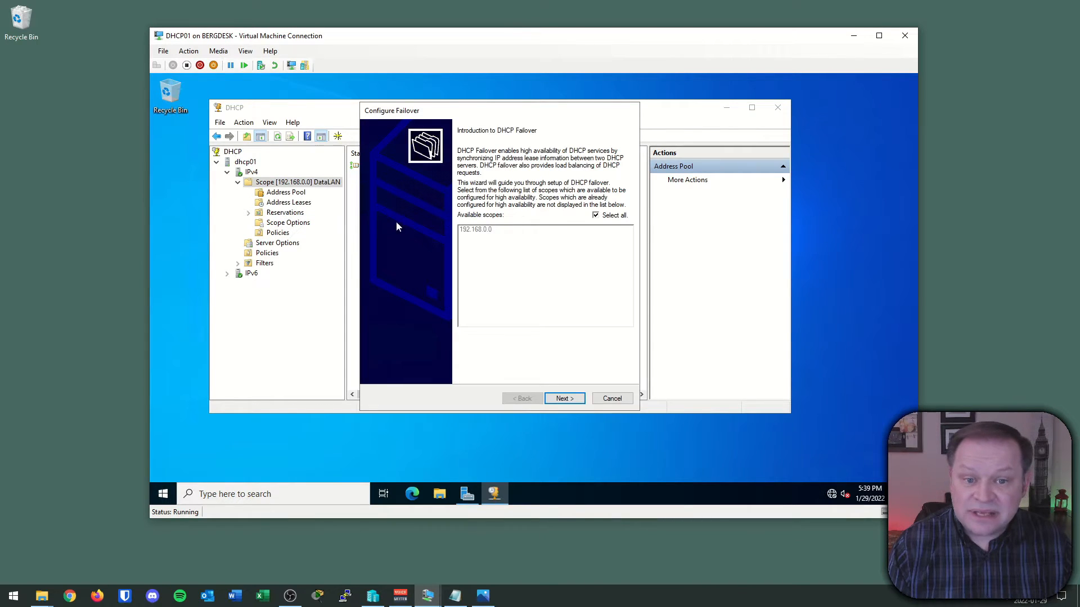
pyautogui.moveTo(556, 193)
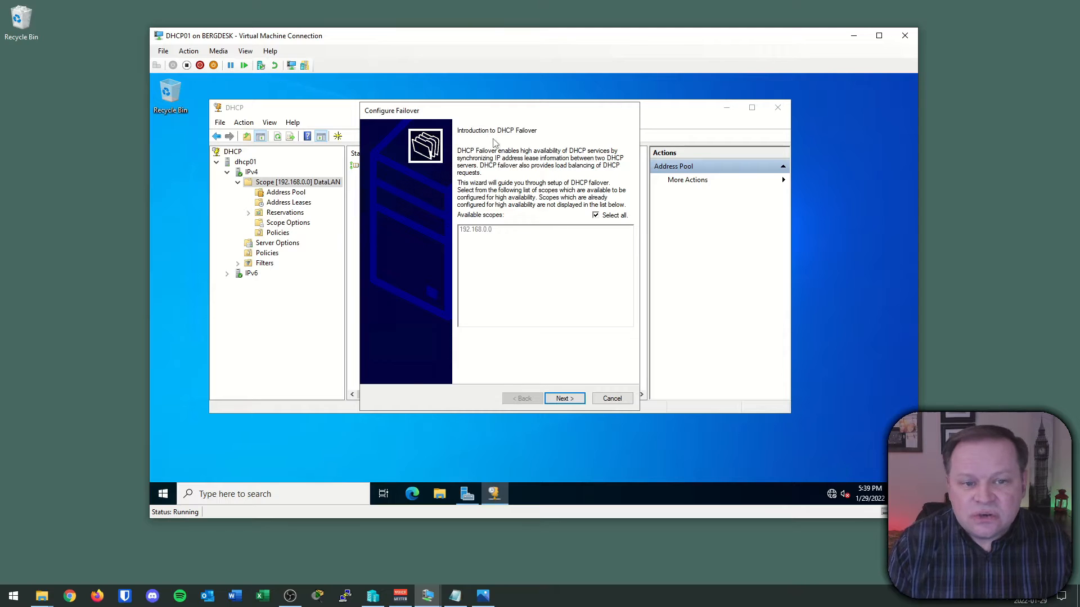
pyautogui.moveTo(500, 186)
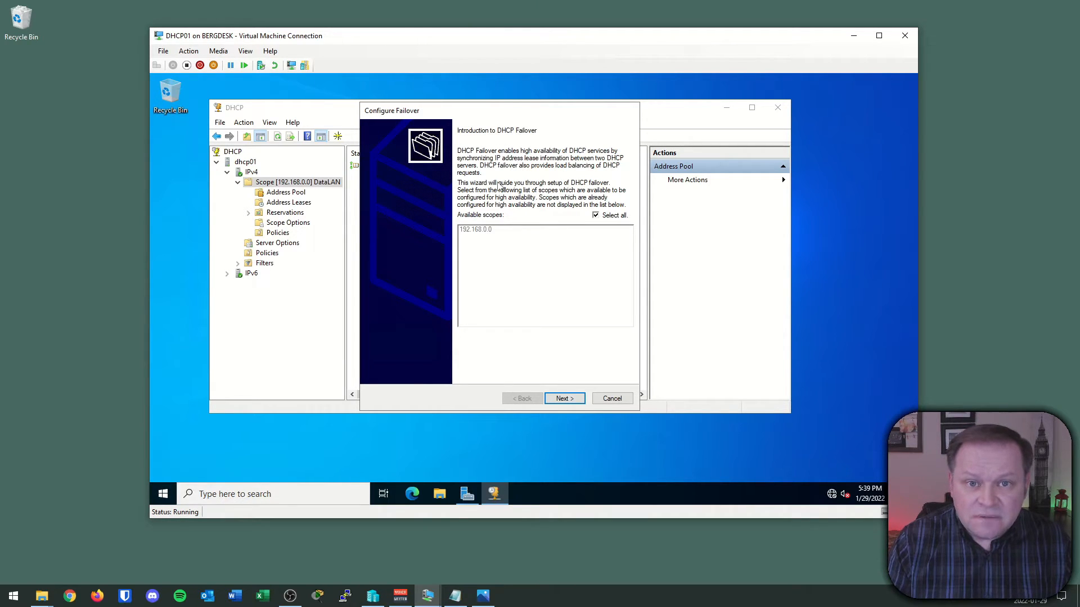
pyautogui.moveTo(489, 211)
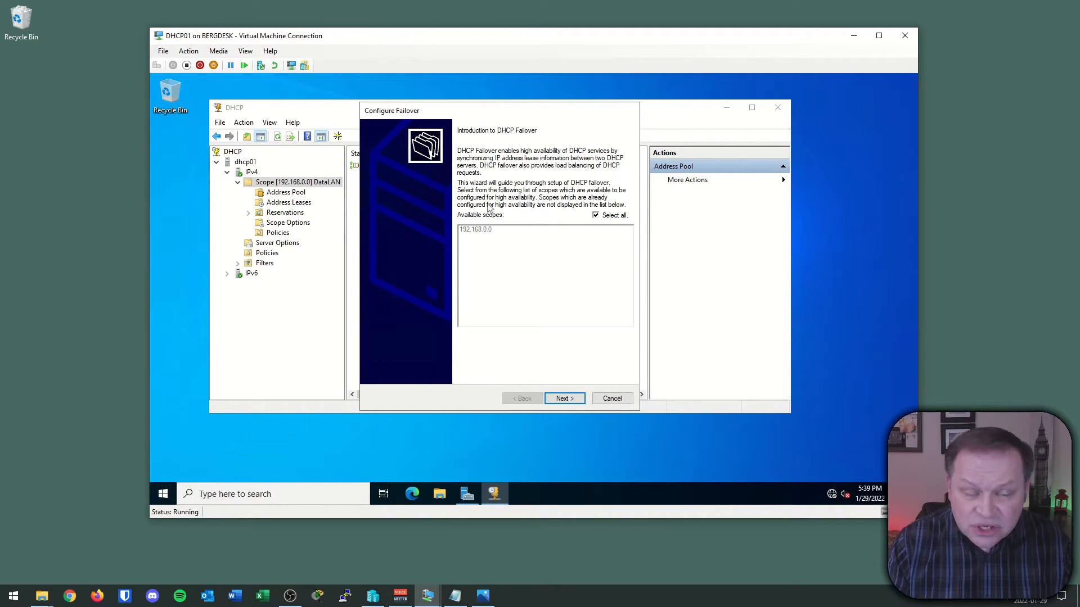
pyautogui.moveTo(491, 243)
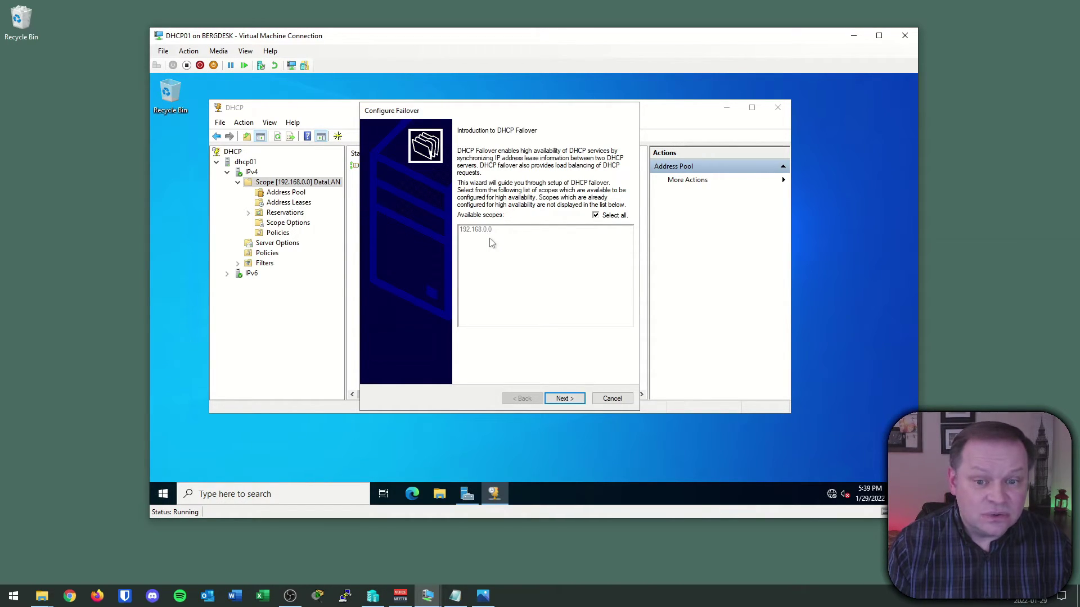
pyautogui.click(563, 398)
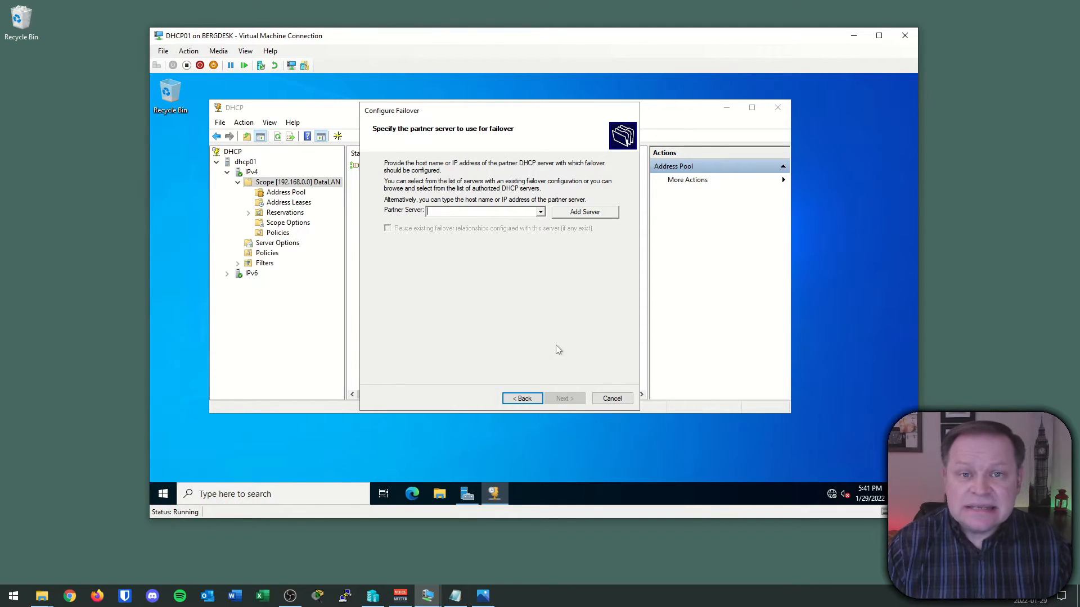
pyautogui.moveTo(613, 293)
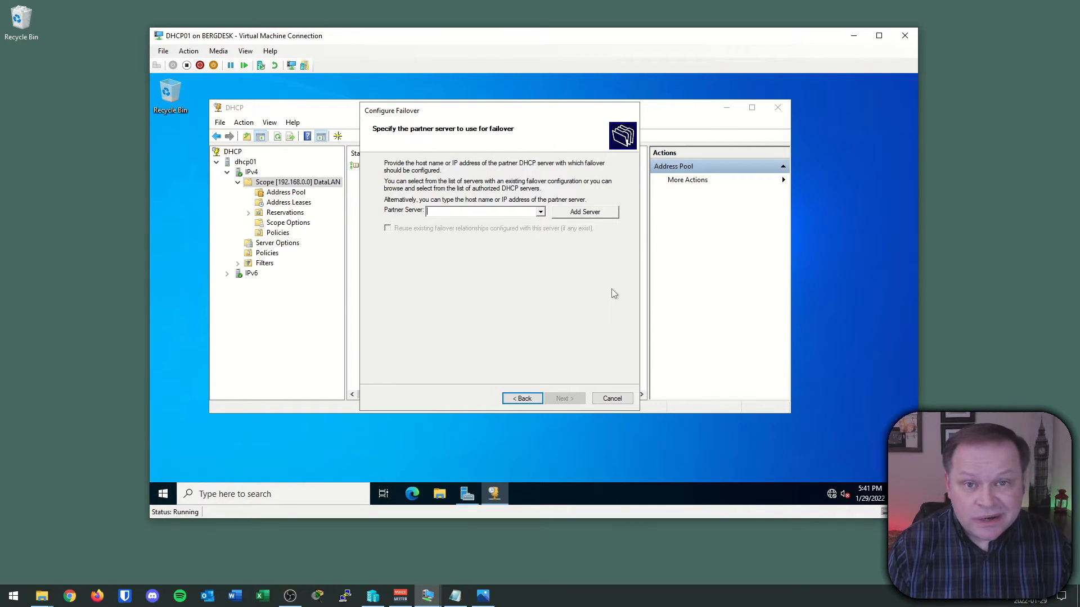
pyautogui.moveTo(542, 259)
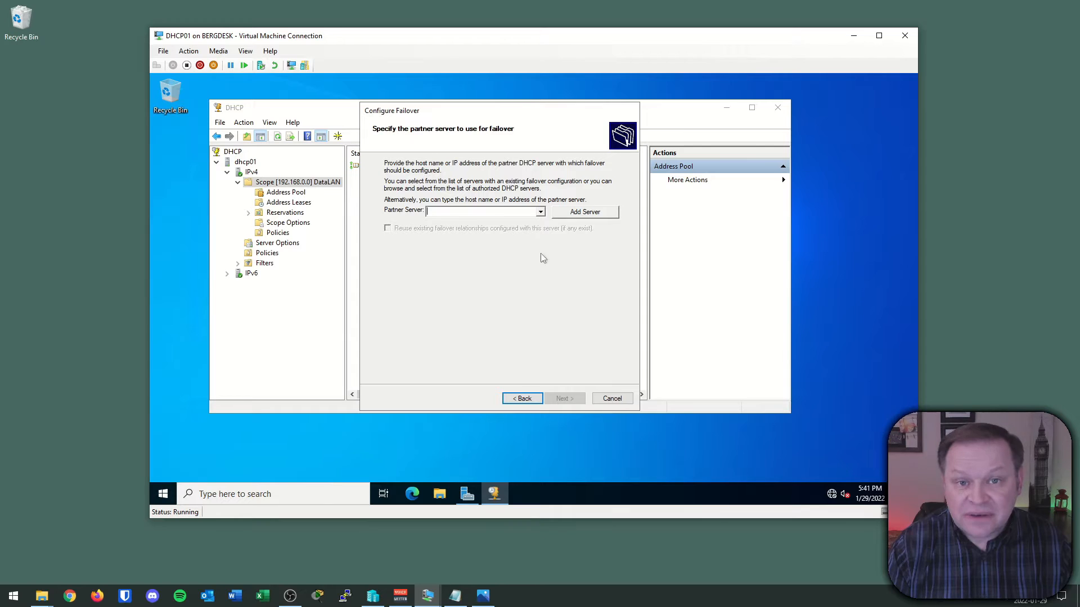
pyautogui.moveTo(556, 299)
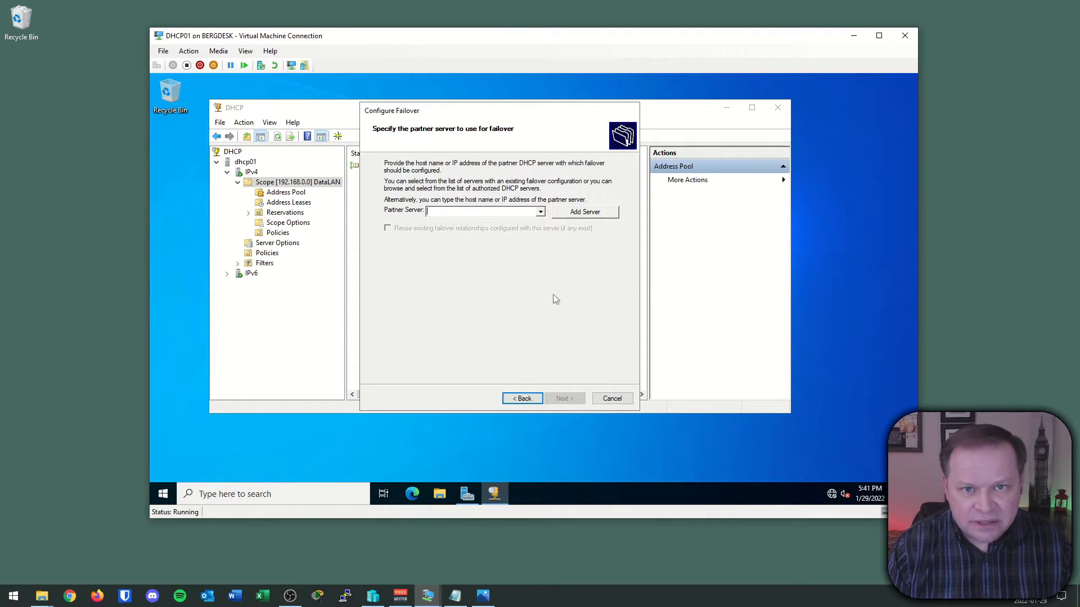
pyautogui.moveTo(489, 226)
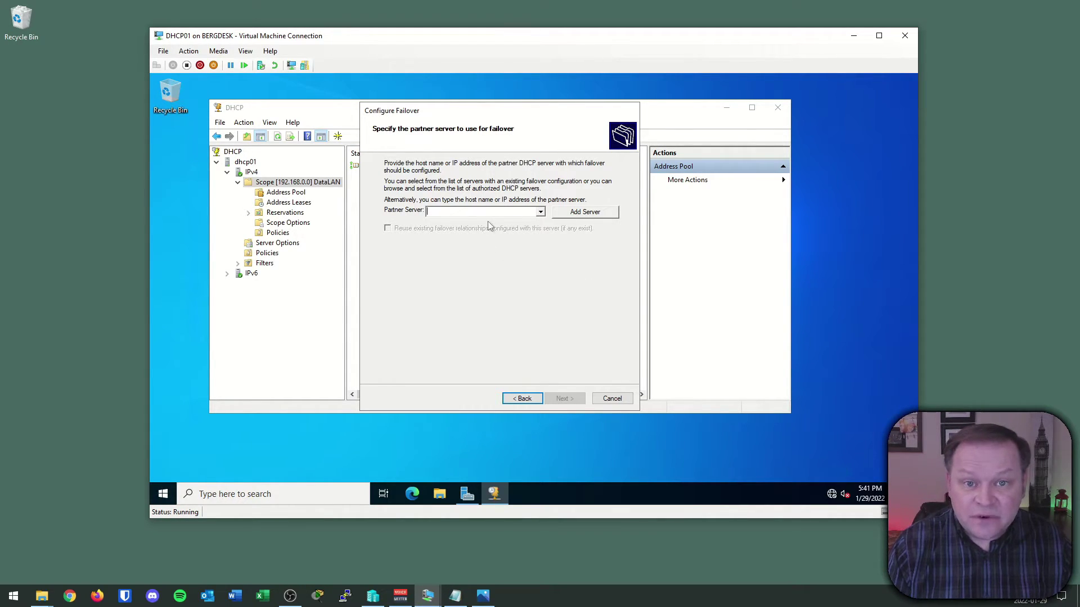
# Enter partner server 192.168.0.2, preview the relationship page, and return to the partner step.
pyautogui.write('192.168')
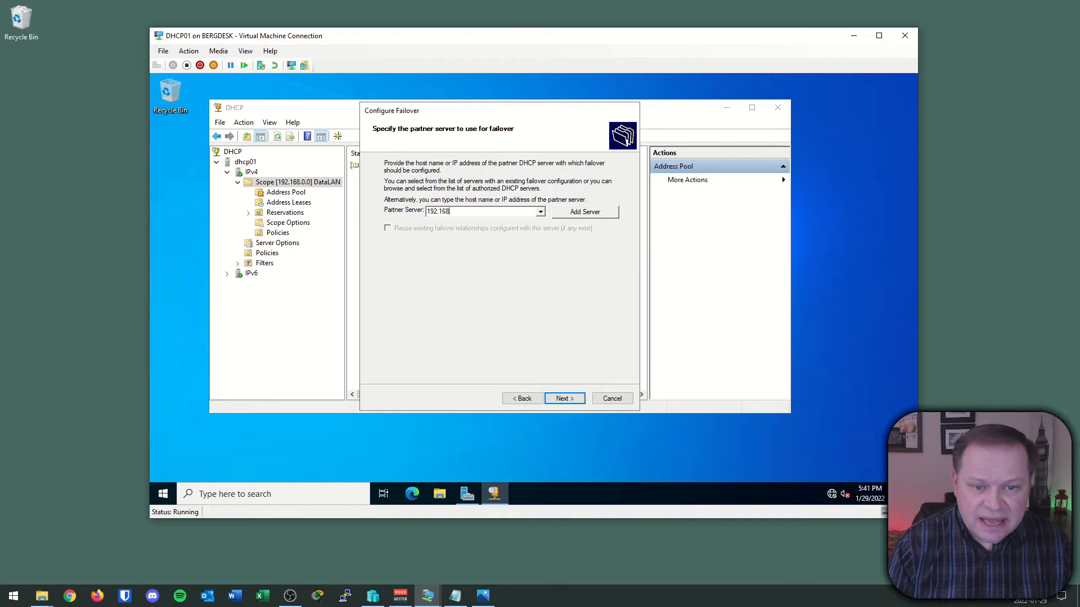
pyautogui.write('.0.2')
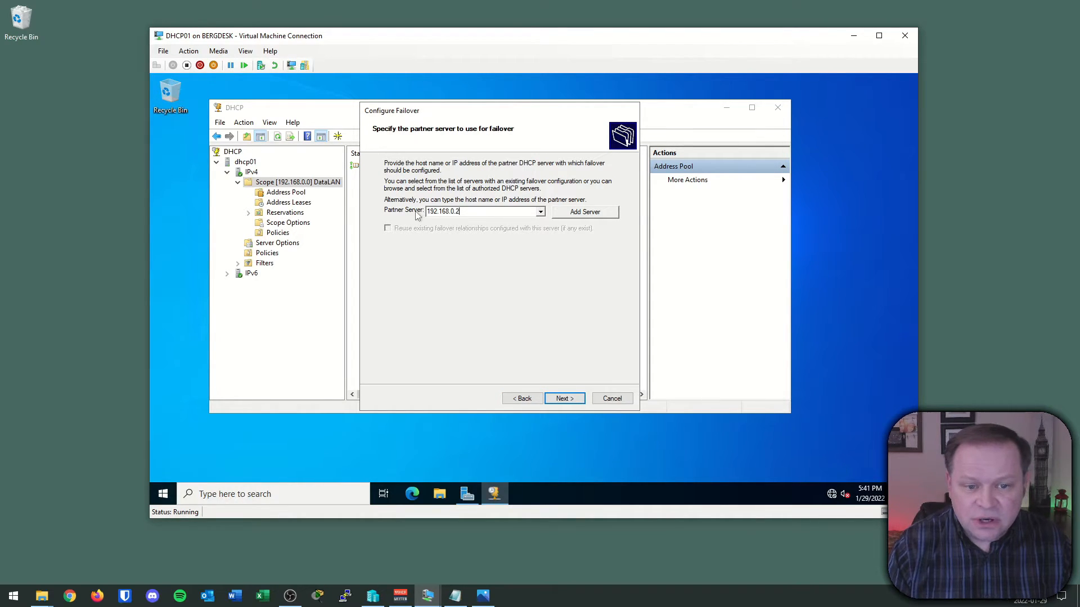
pyautogui.moveTo(546, 378)
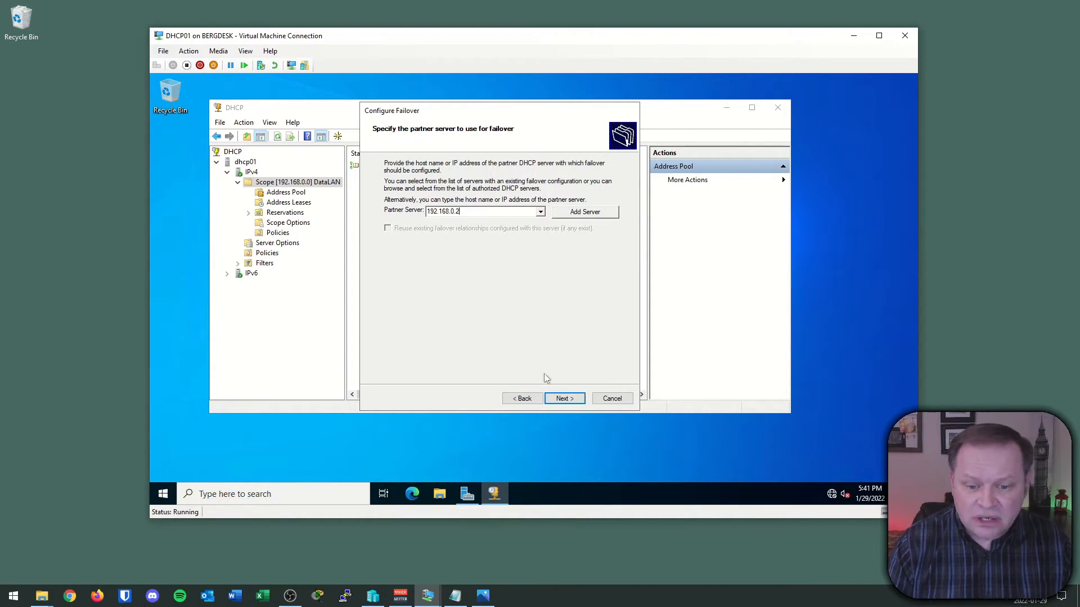
pyautogui.click(563, 398)
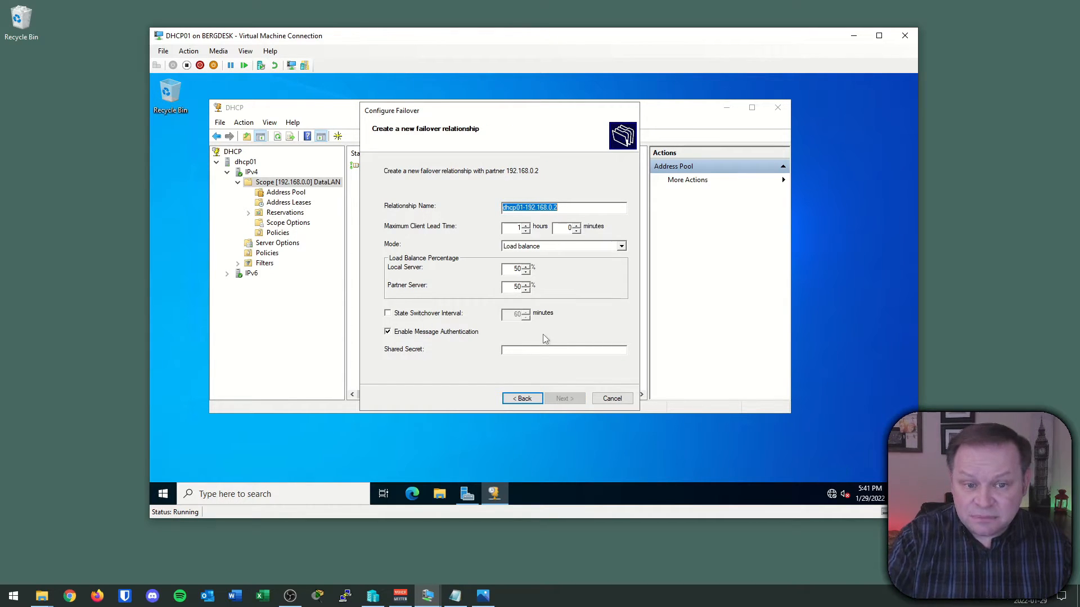
pyautogui.moveTo(543, 243)
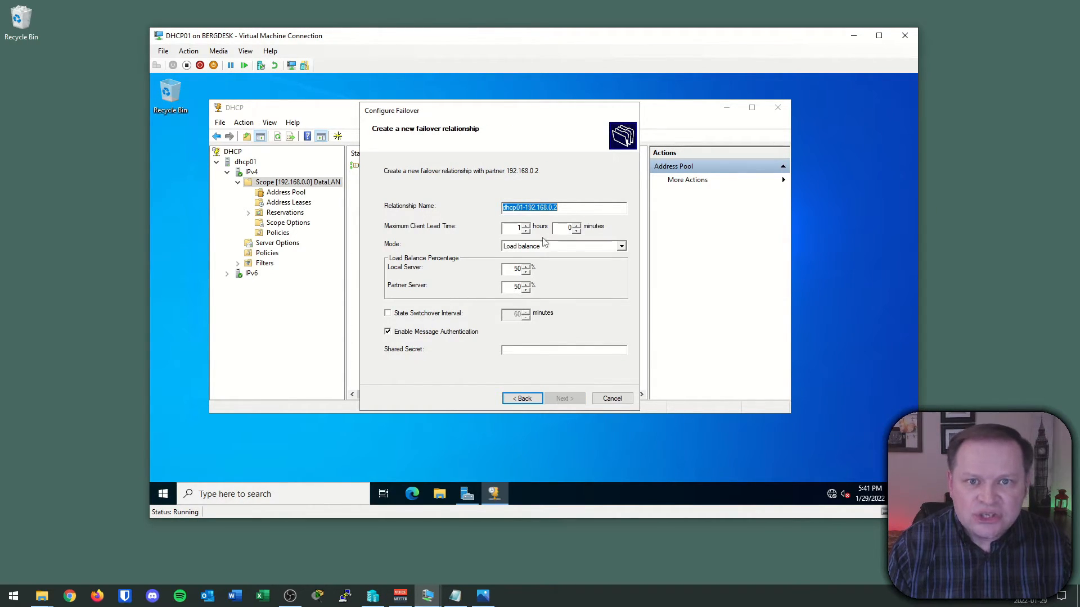
pyautogui.click(522, 398)
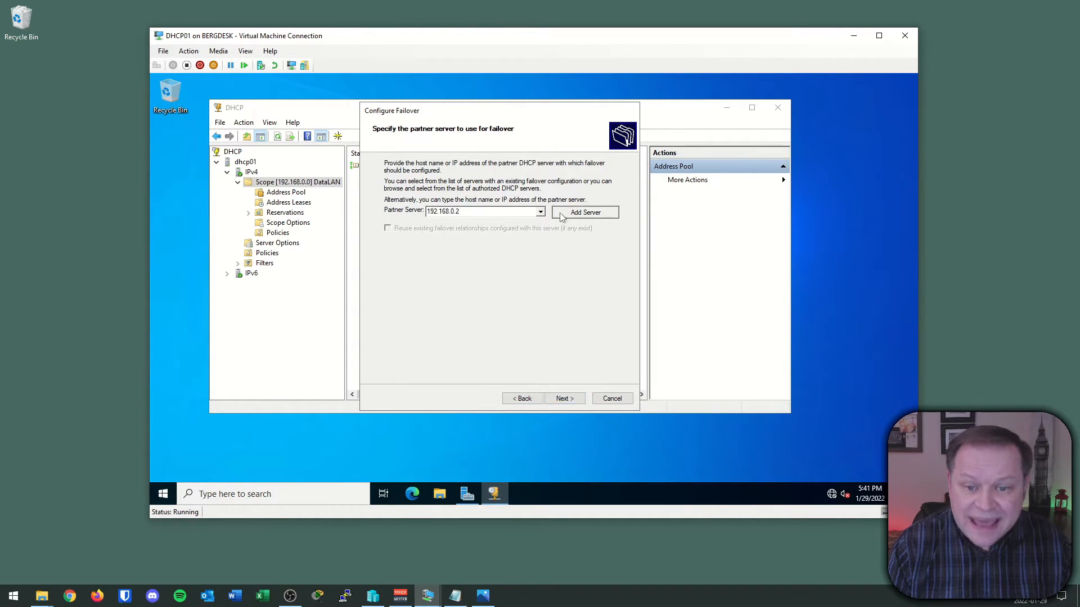
# Use Add Server to browse for and select computer dhcp02 as the partner.
pyautogui.click(585, 212)
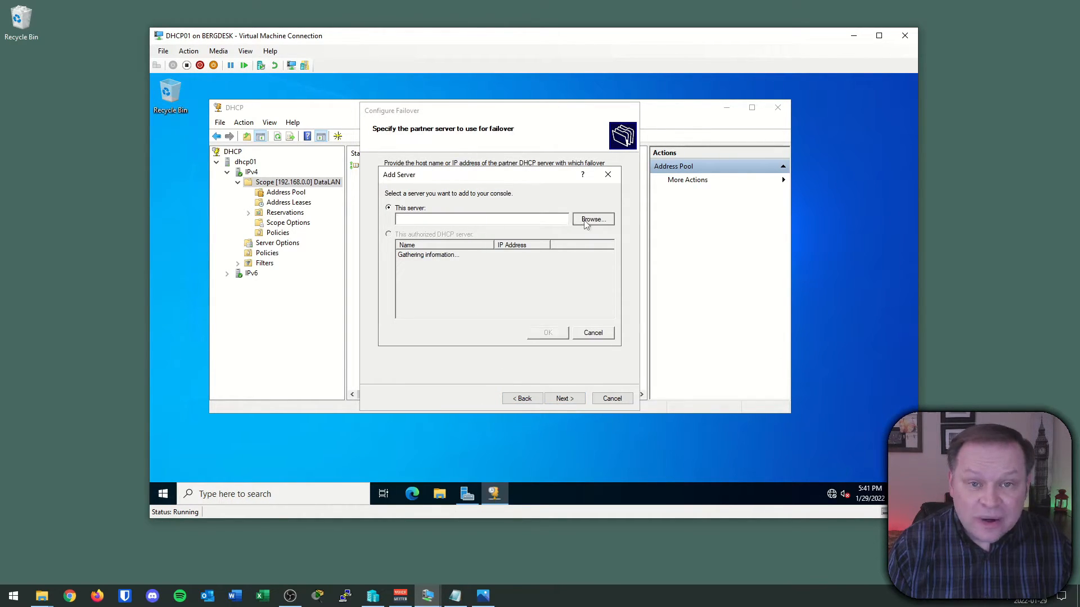
pyautogui.click(592, 219)
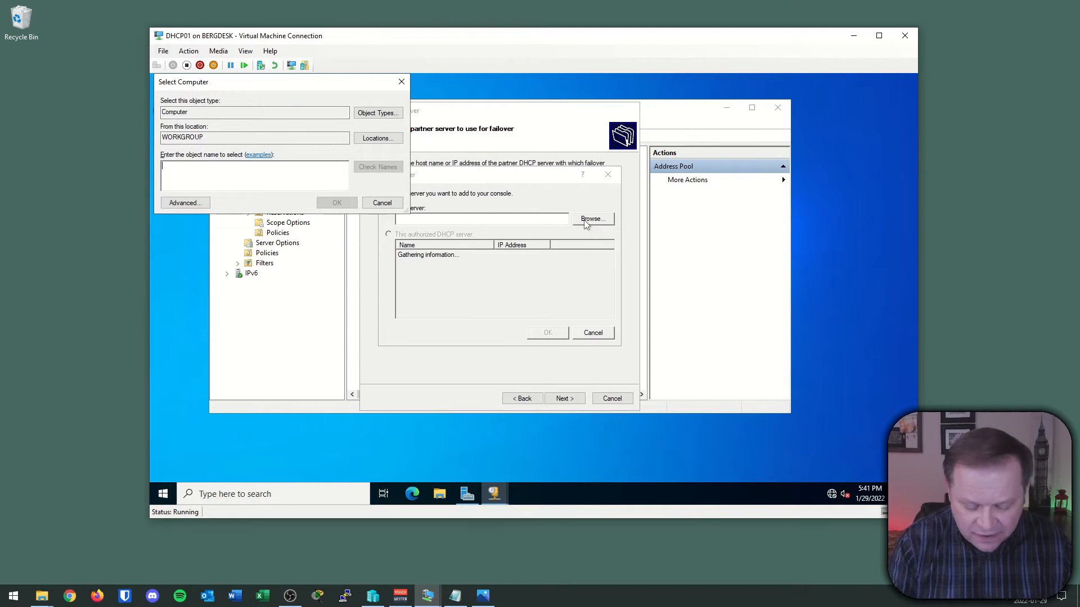
pyautogui.write('dhcp02')
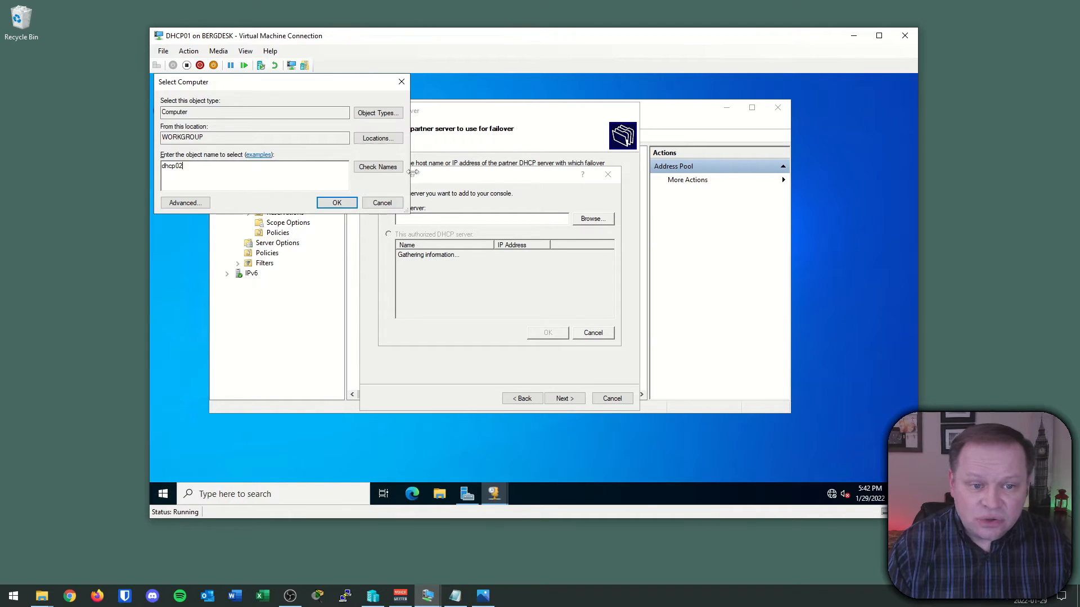
pyautogui.click(378, 167)
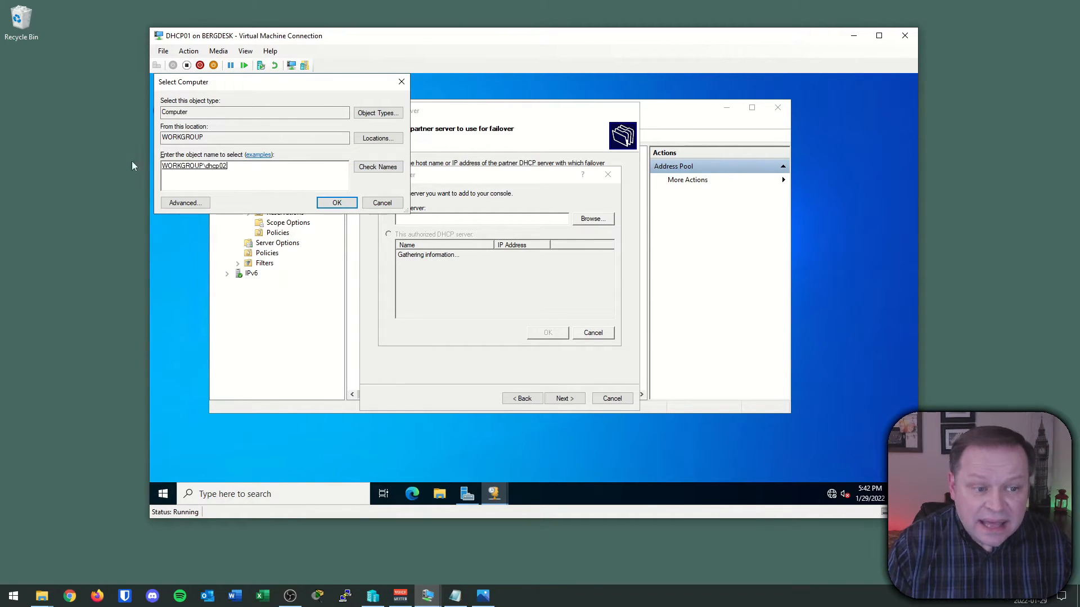
pyautogui.moveTo(265, 235)
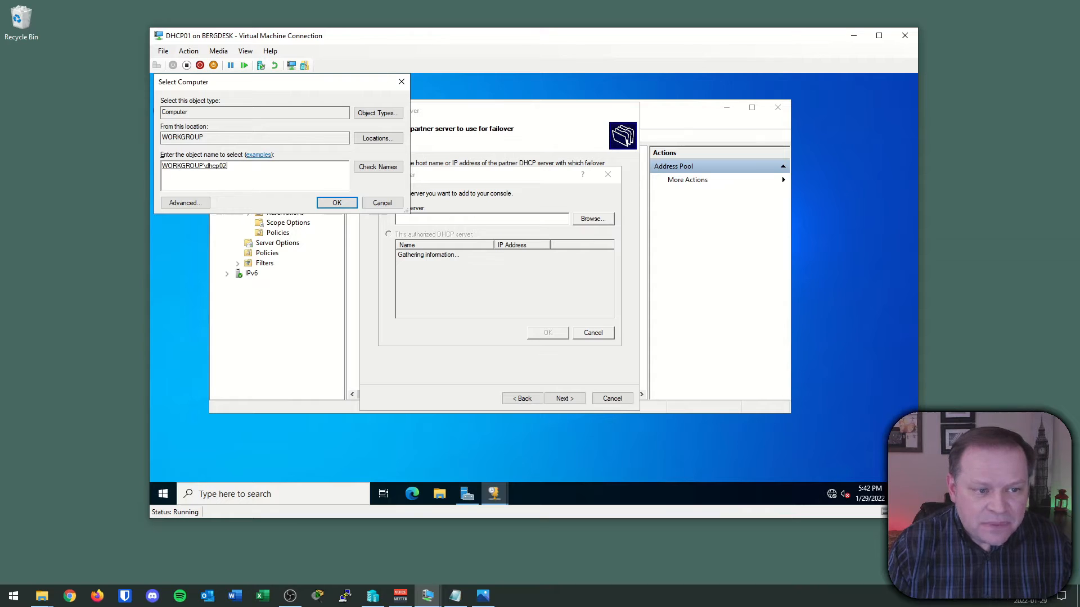
pyautogui.moveTo(299, 298)
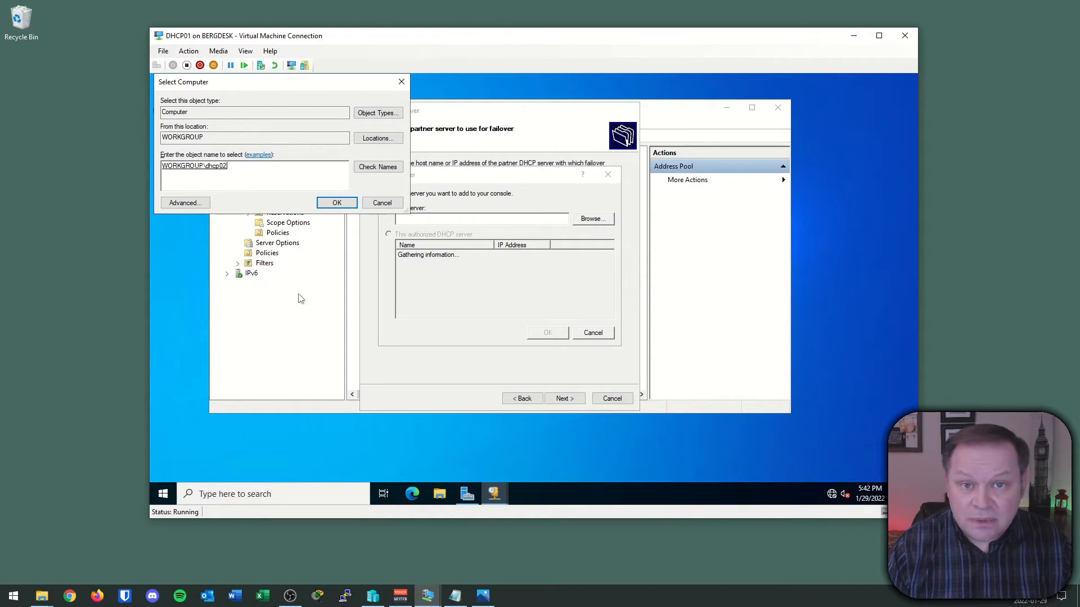
pyautogui.click(336, 202)
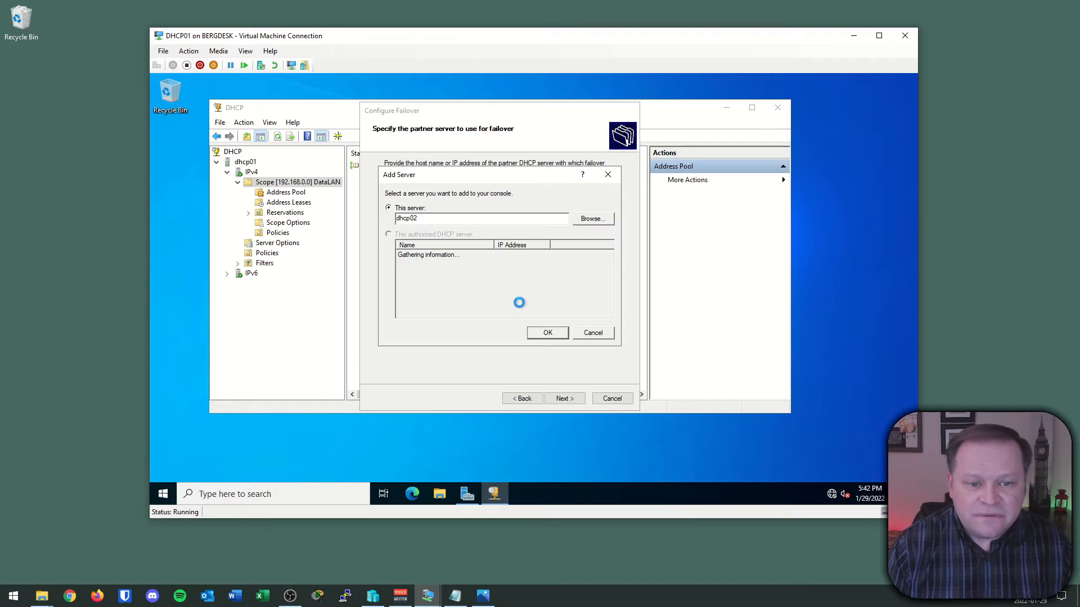
# Confirm dhcp02 so Partner Server shows 192.168.0.2 and continue to the relationship settings.
pyautogui.click(547, 333)
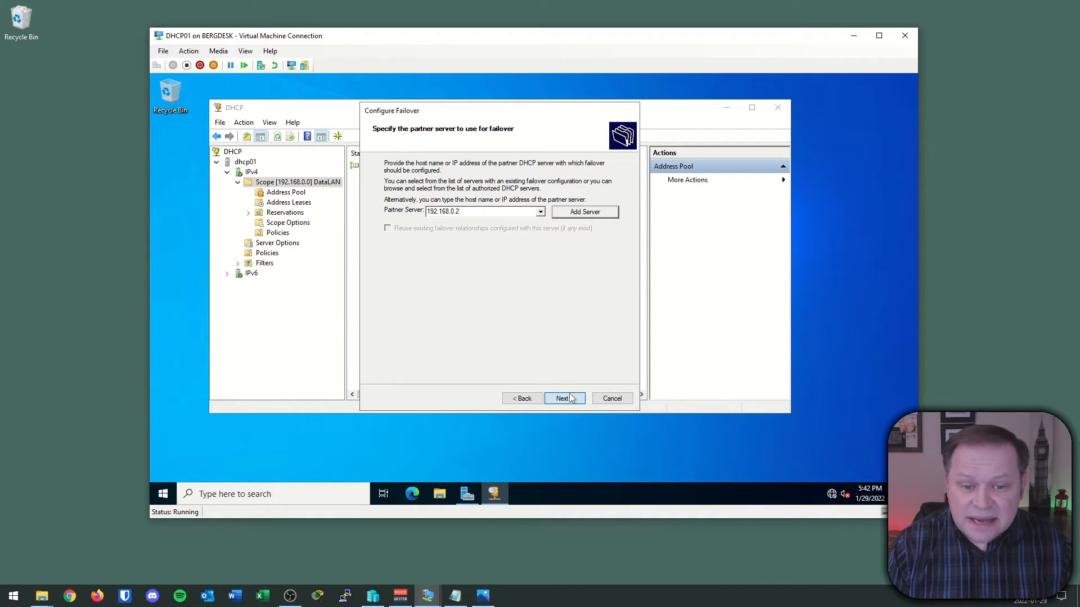
pyautogui.click(560, 398)
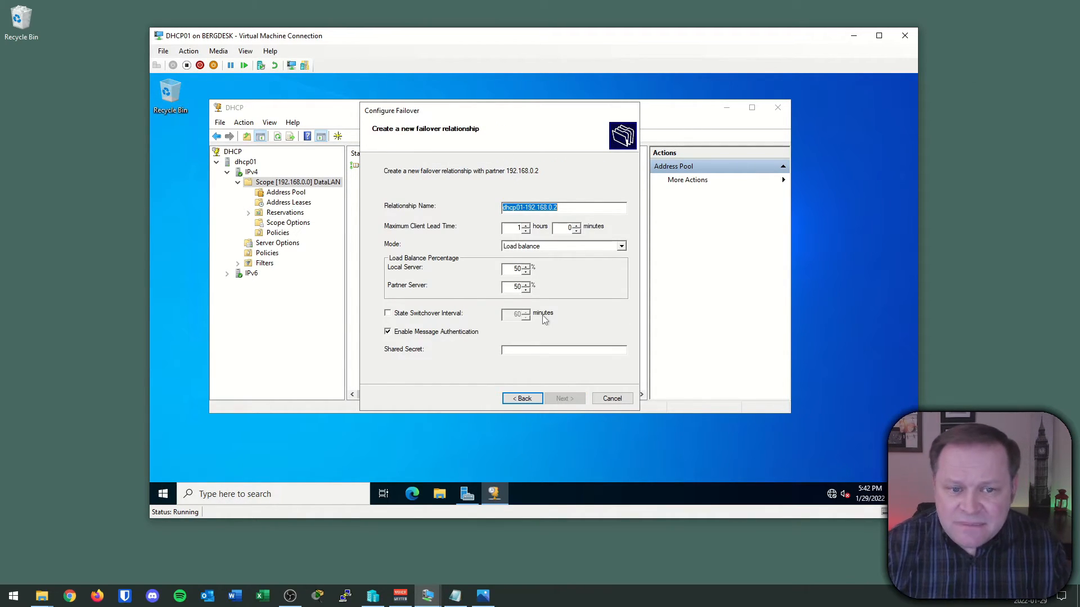
pyautogui.moveTo(526, 224)
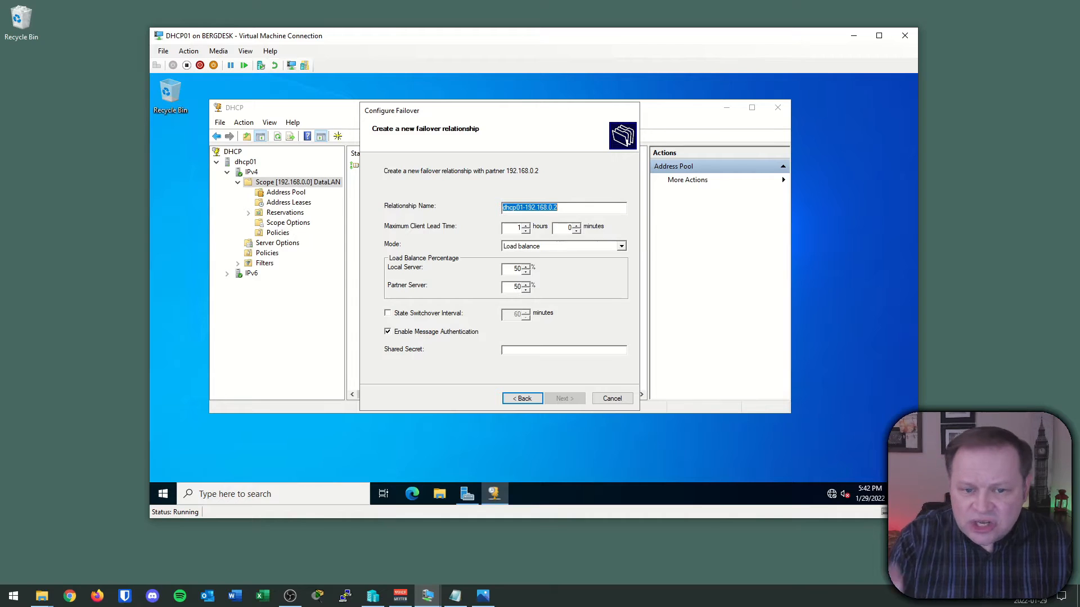
pyautogui.moveTo(577, 276)
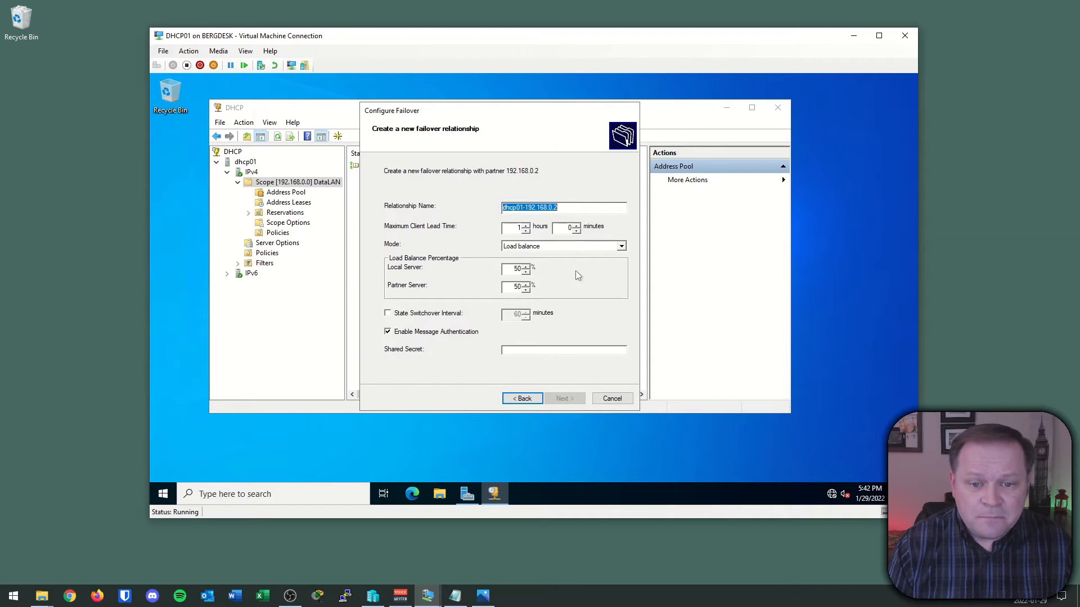
pyautogui.moveTo(585, 259)
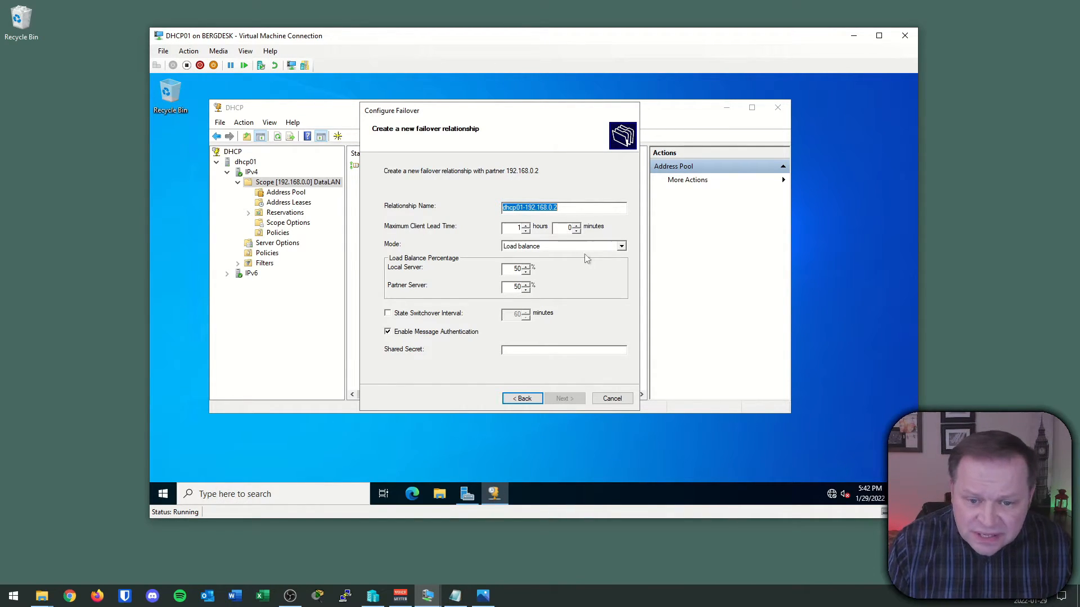
pyautogui.click(619, 246)
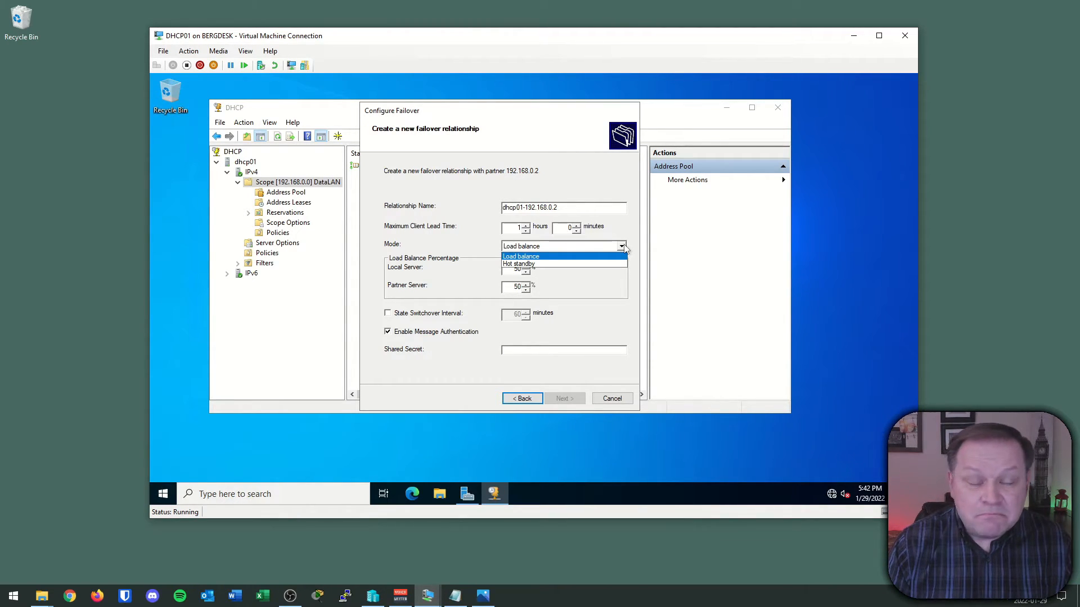
pyautogui.click(521, 257)
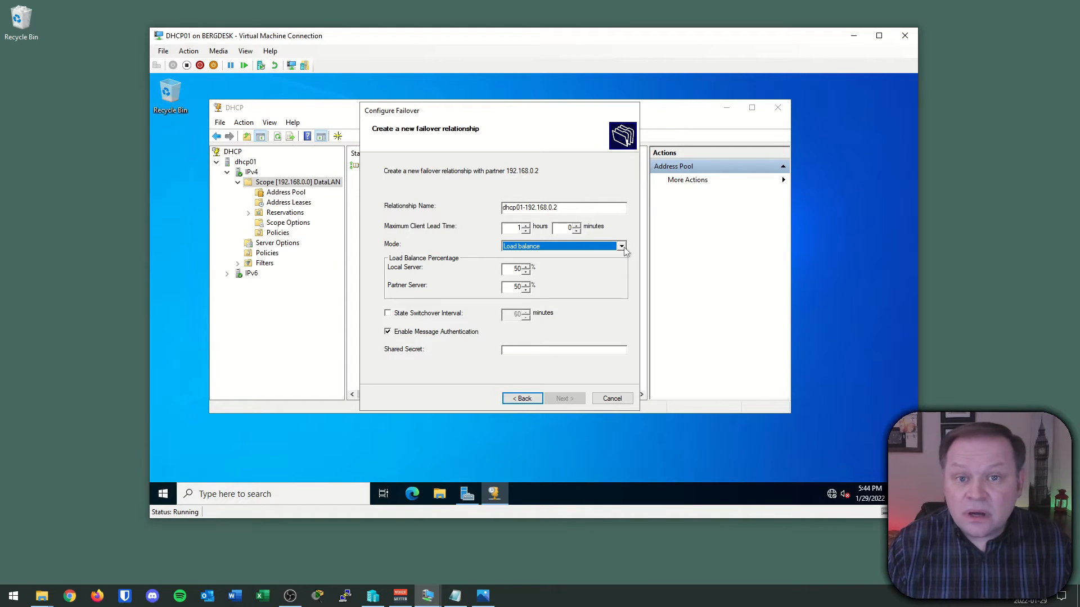
pyautogui.click(619, 246)
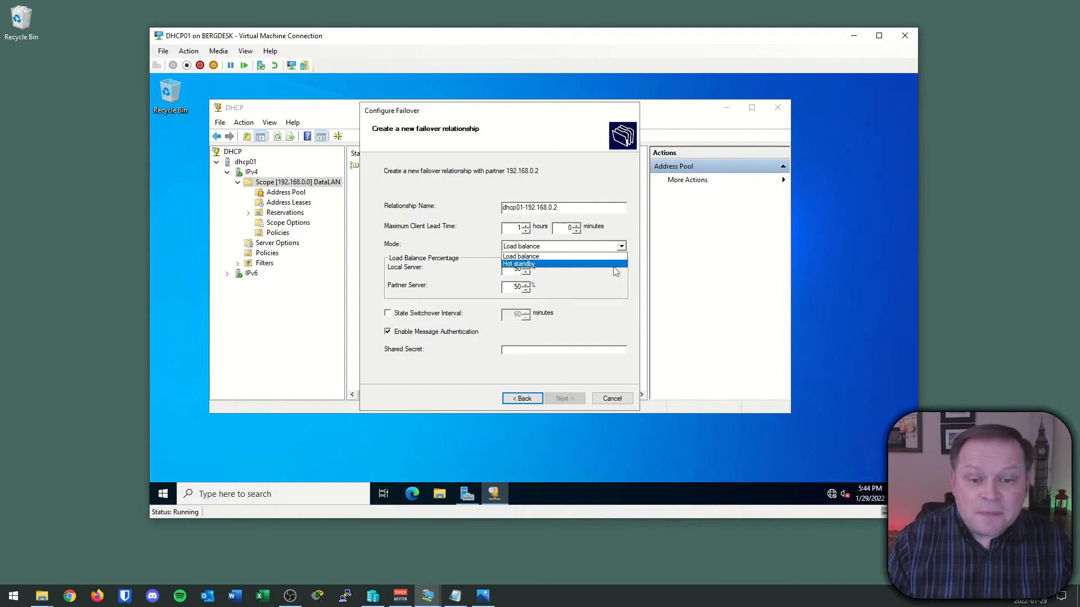
pyautogui.click(529, 247)
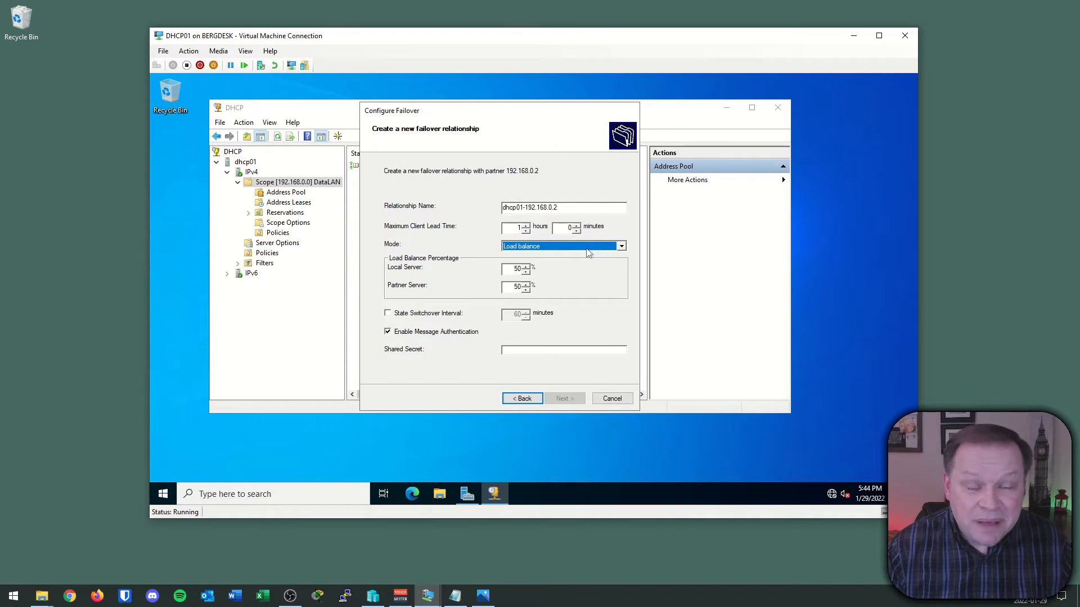
pyautogui.moveTo(580, 289)
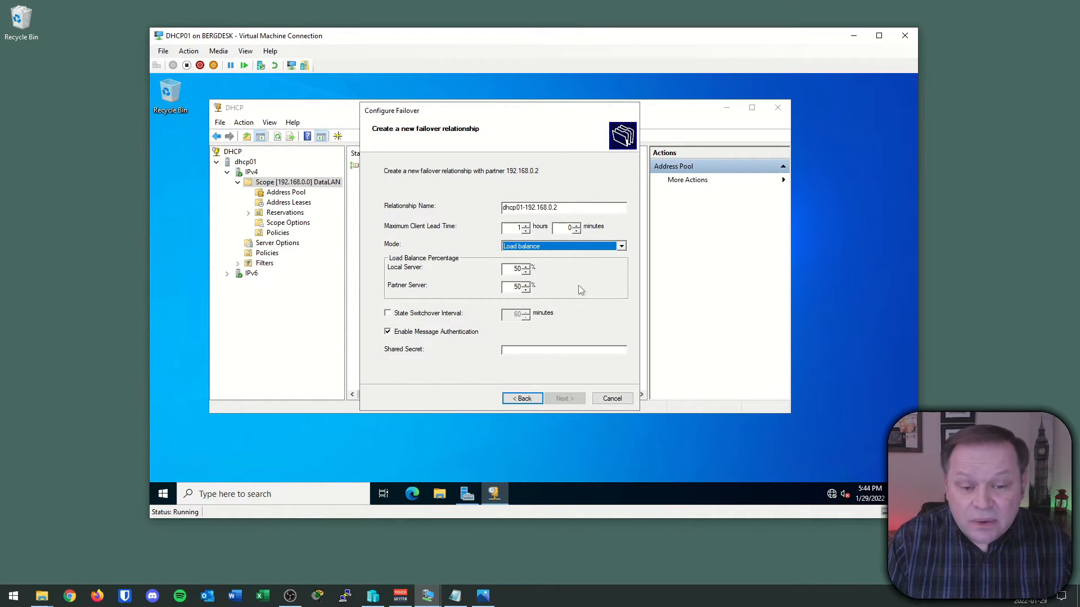
pyautogui.moveTo(555, 280)
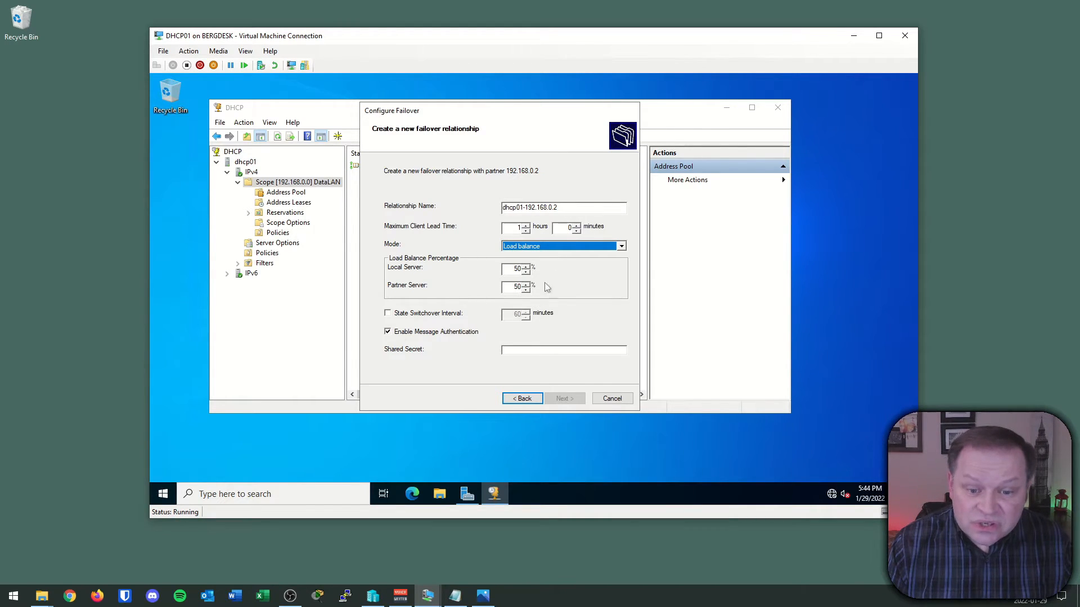
pyautogui.moveTo(539, 309)
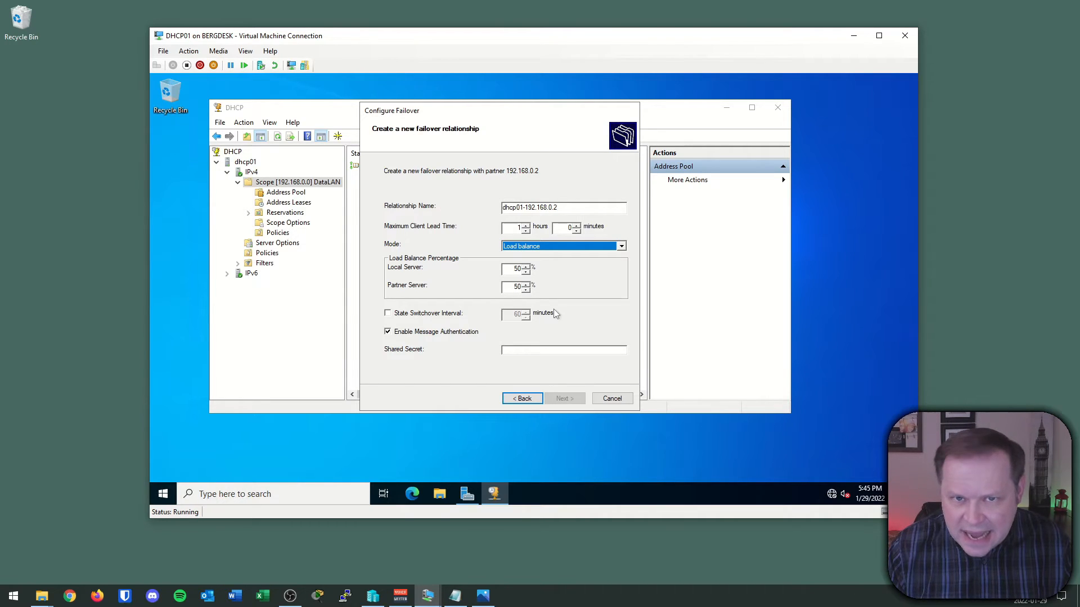
pyautogui.moveTo(555, 277)
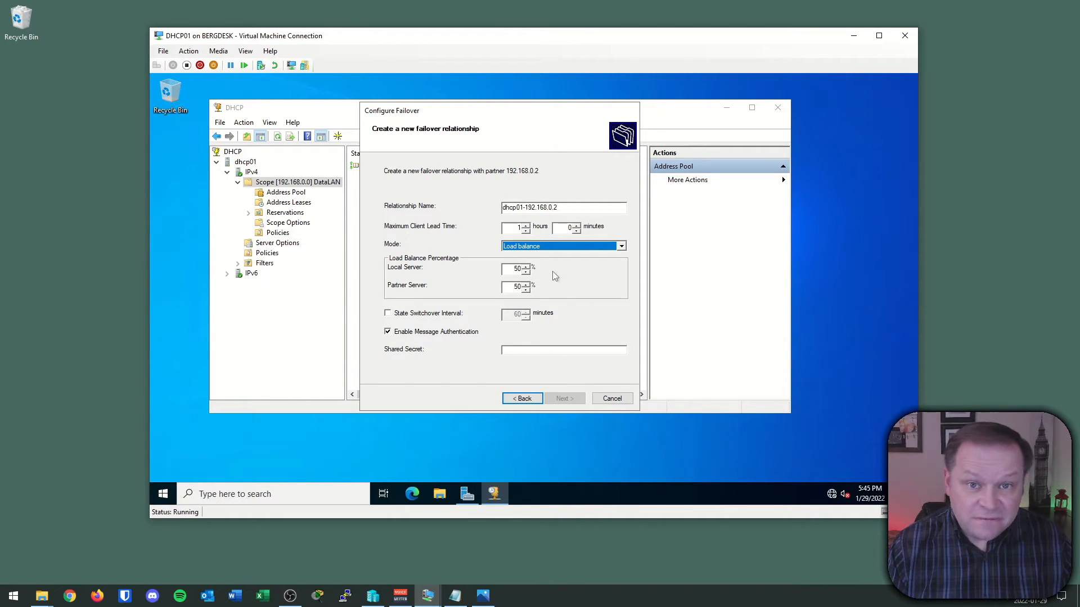
pyautogui.moveTo(548, 298)
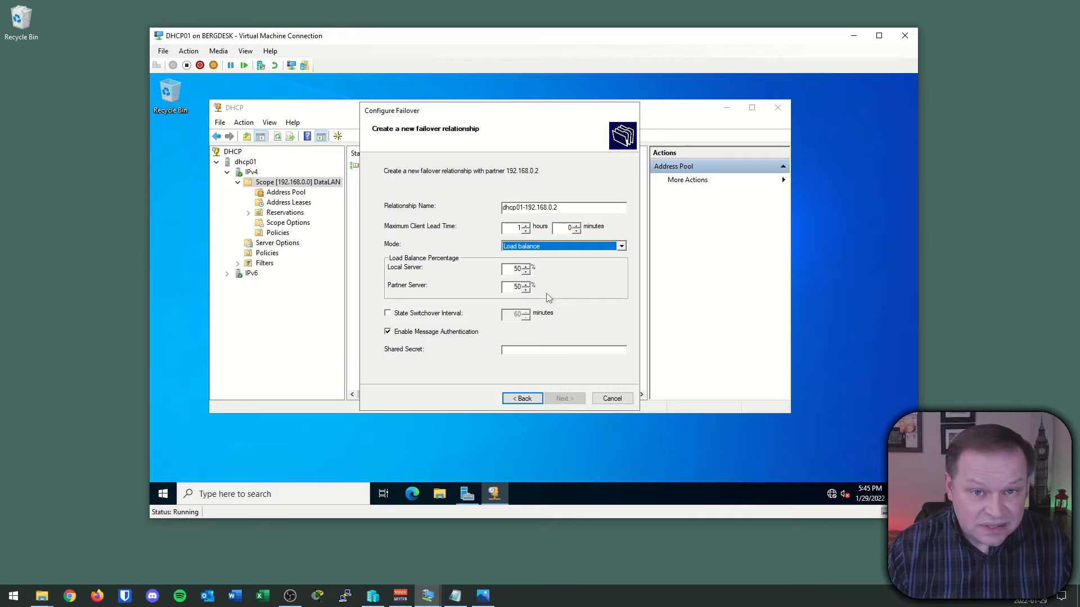
pyautogui.moveTo(448, 363)
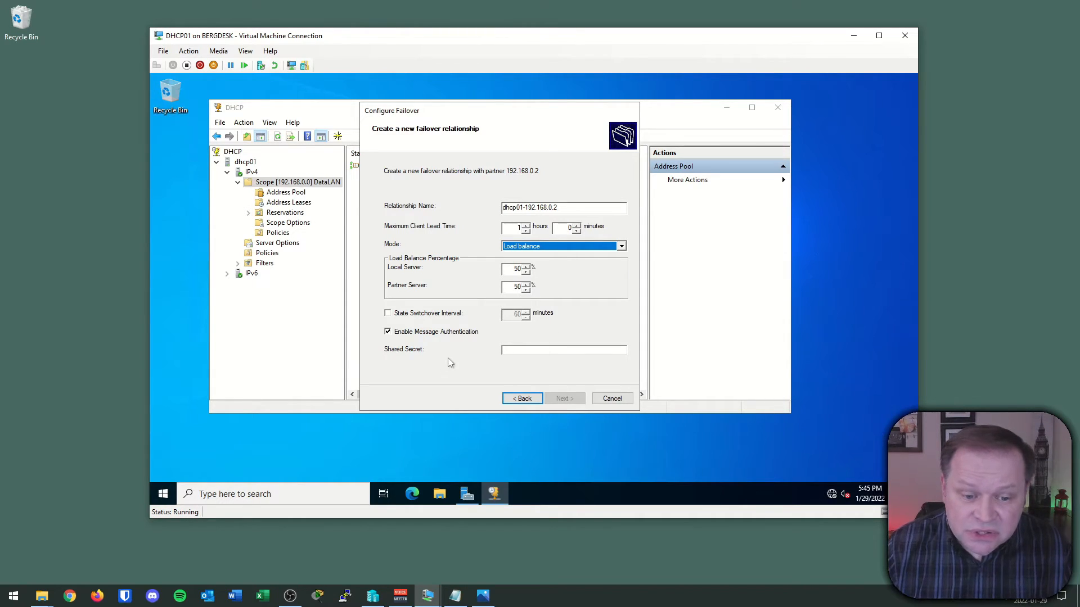
pyautogui.moveTo(465, 343)
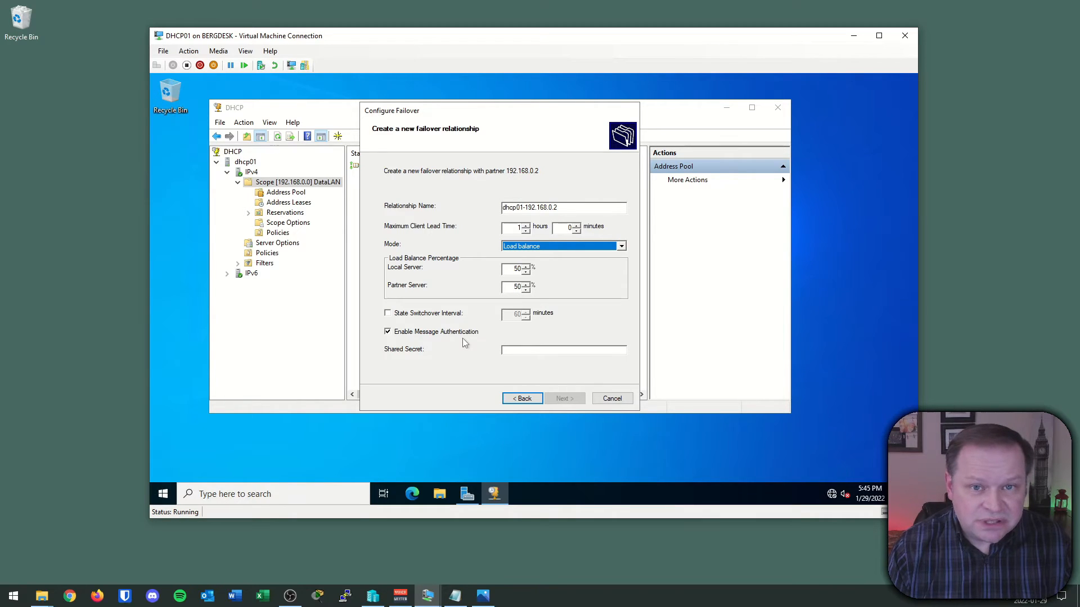
pyautogui.moveTo(518, 361)
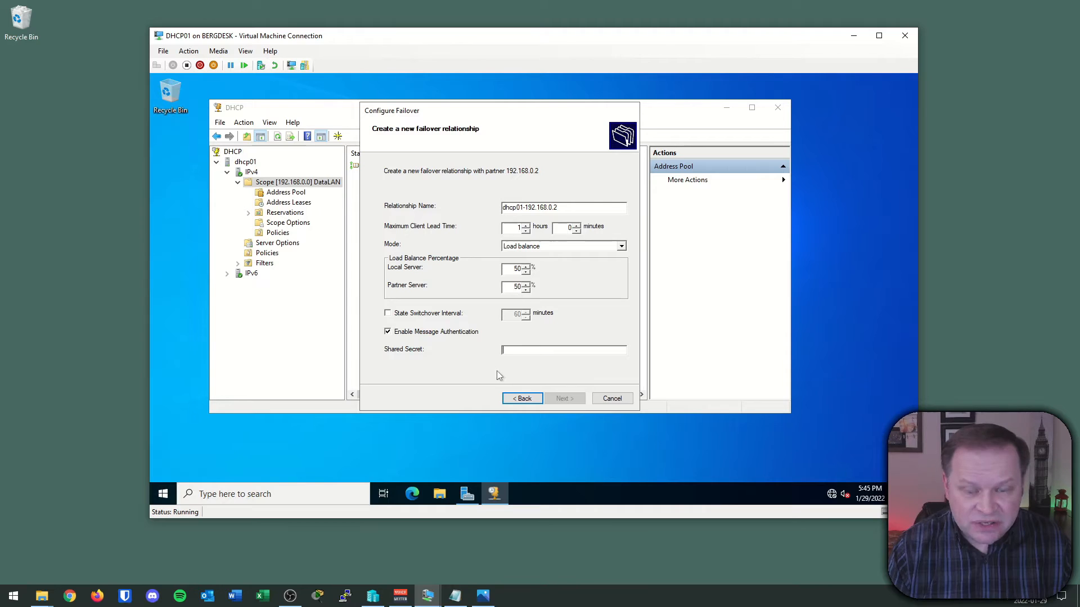
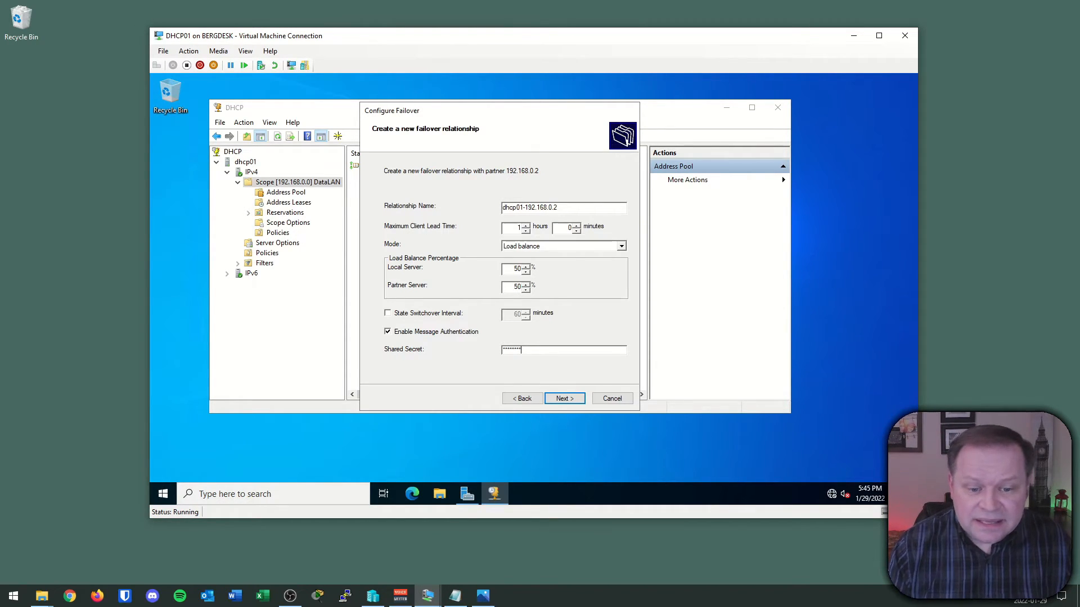
pyautogui.click(563, 399)
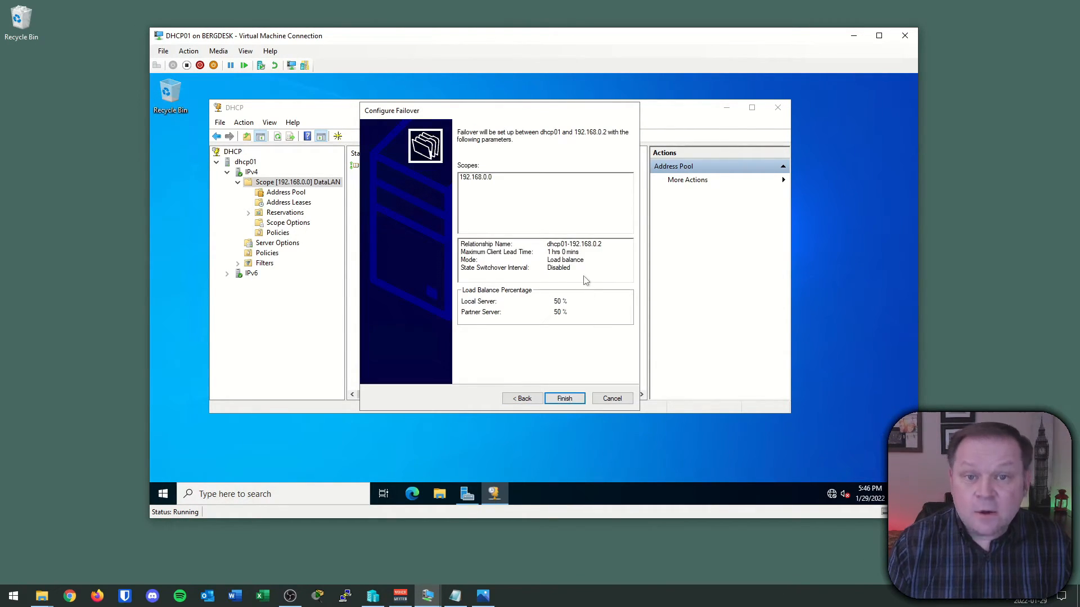
pyautogui.moveTo(581, 268)
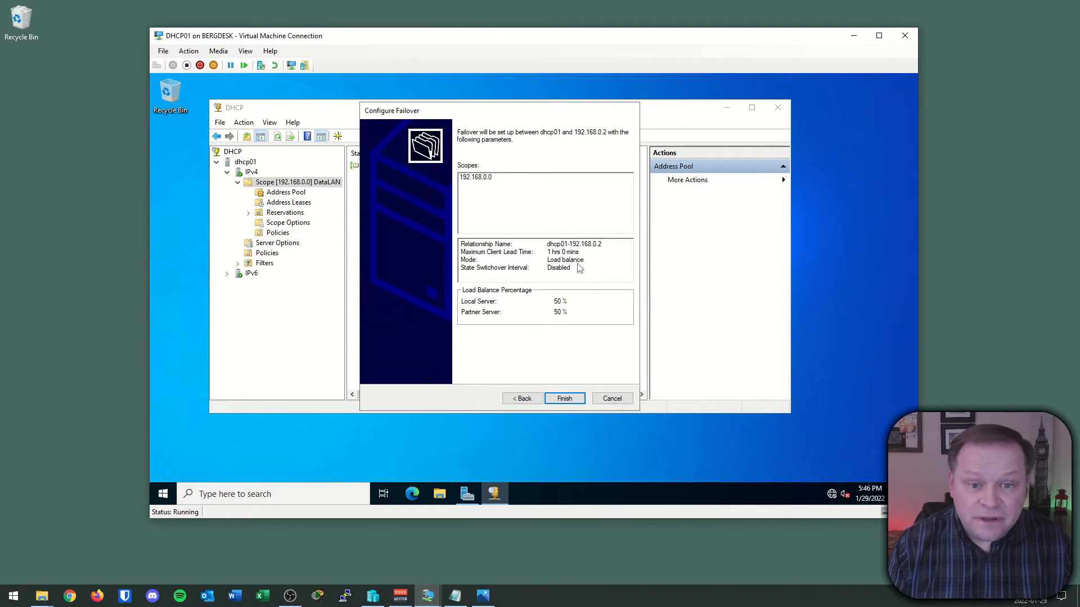
pyautogui.moveTo(542, 154)
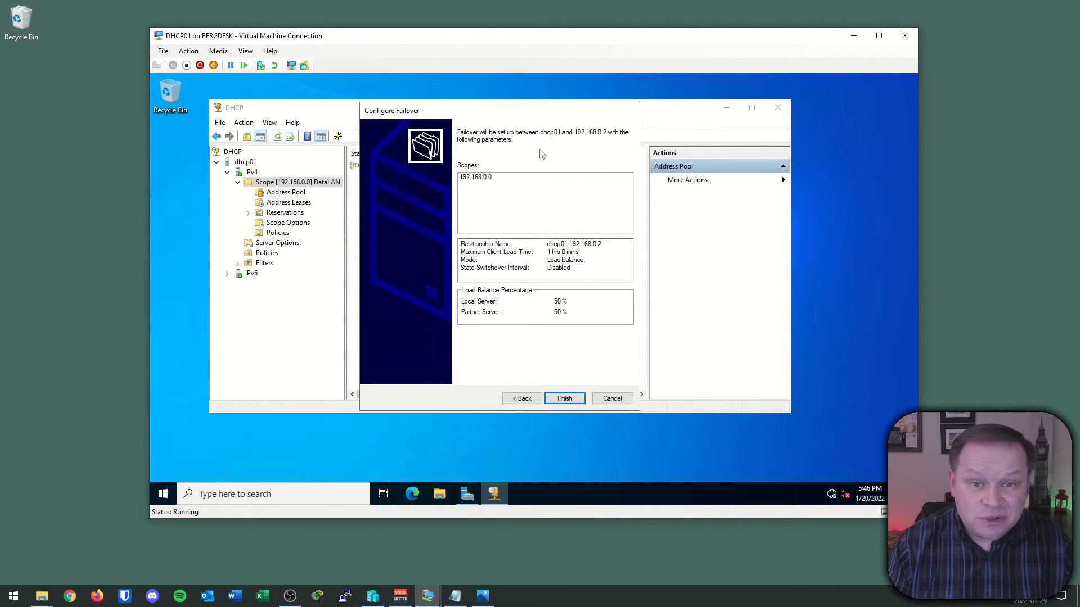
pyautogui.moveTo(580, 146)
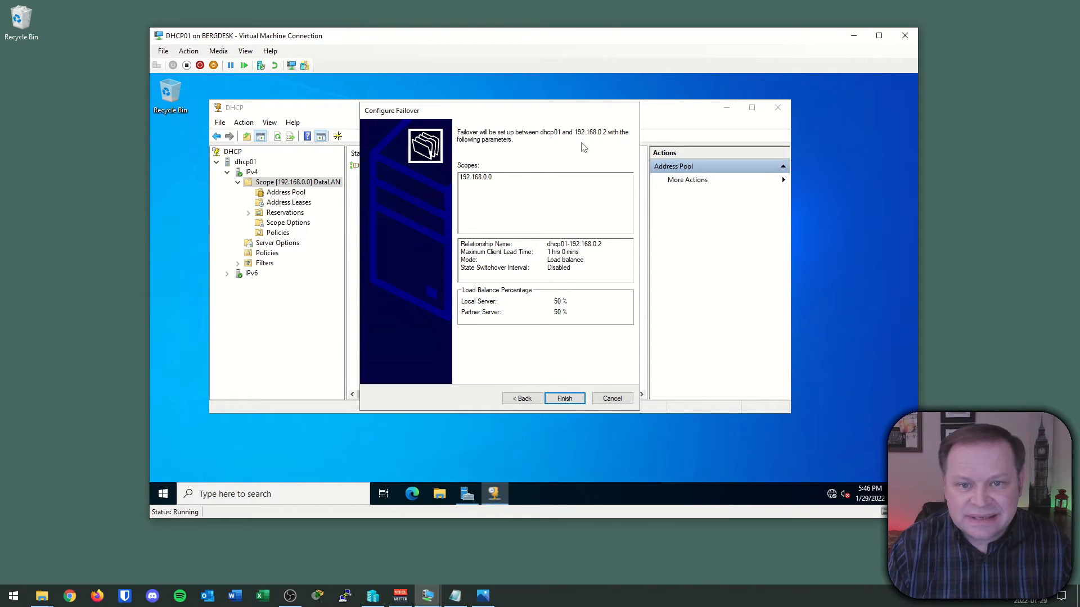
pyautogui.moveTo(555, 202)
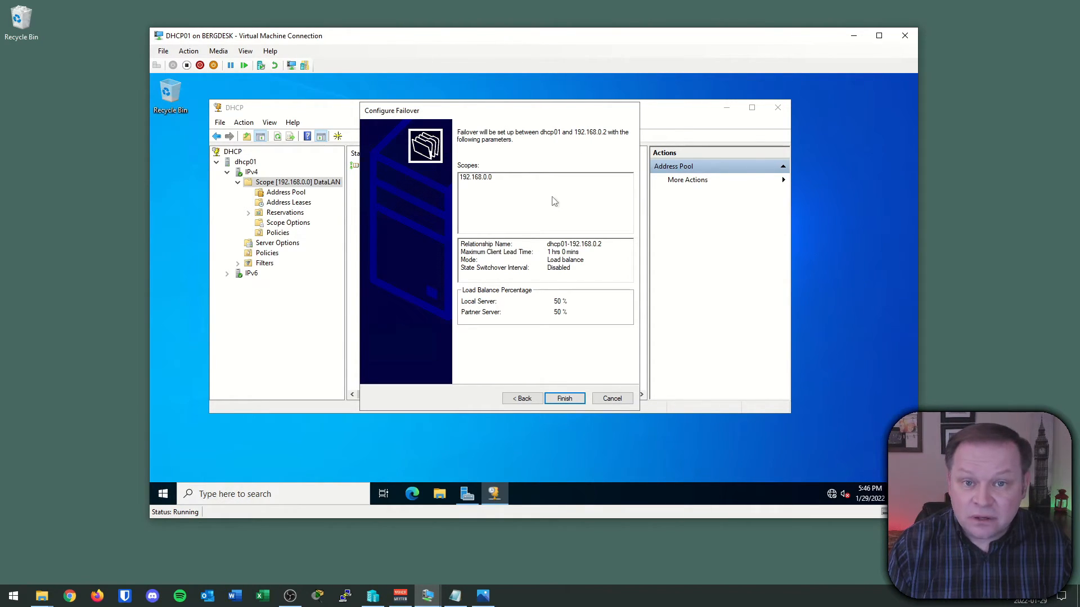
pyautogui.moveTo(532, 186)
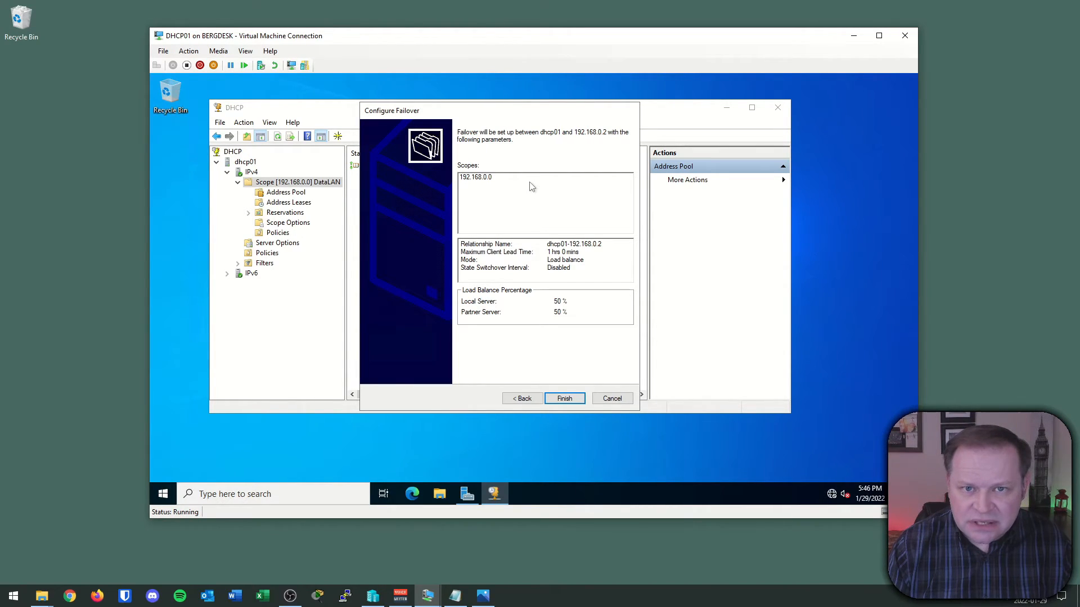
pyautogui.moveTo(531, 321)
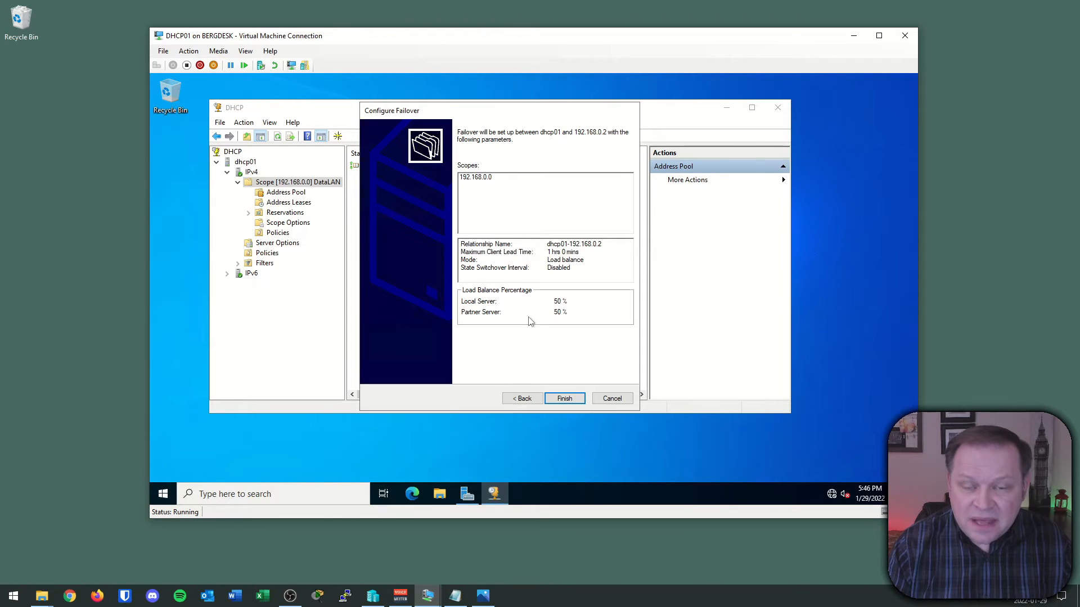
pyautogui.click(563, 398)
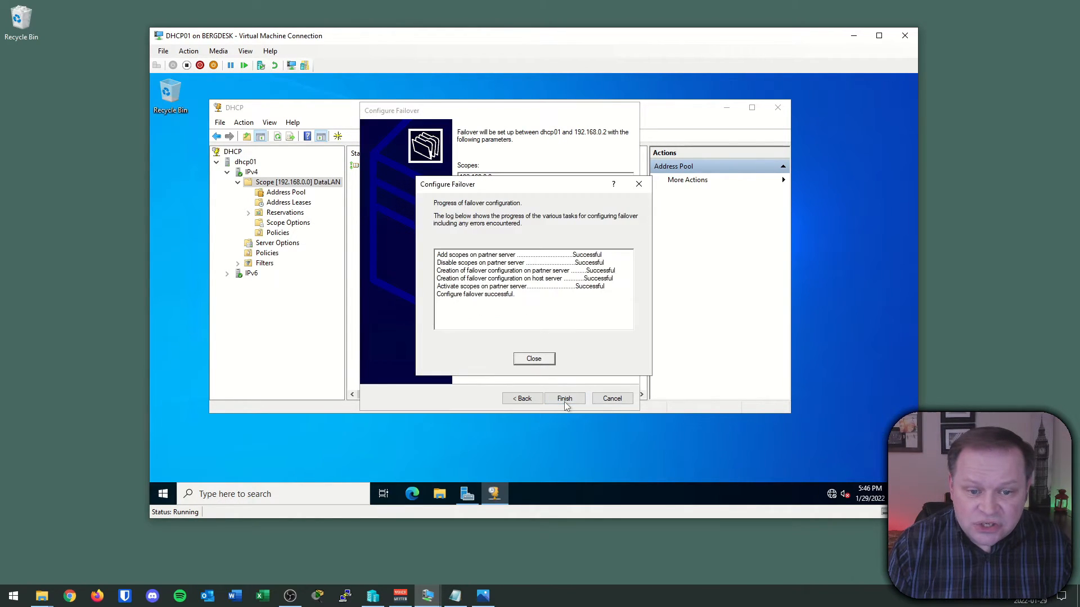
pyautogui.moveTo(479, 316)
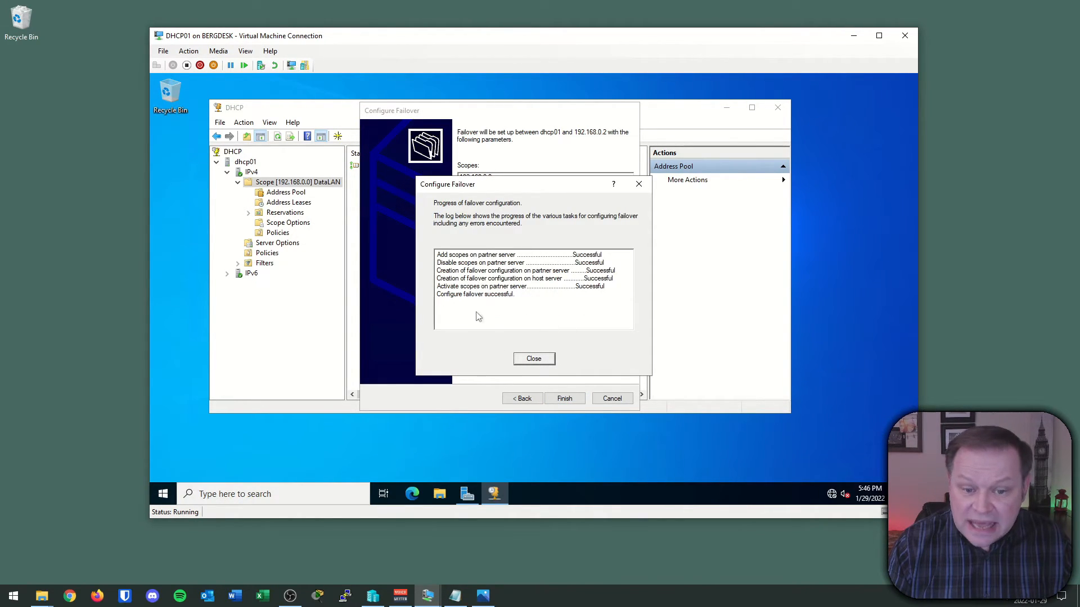
pyautogui.moveTo(584, 329)
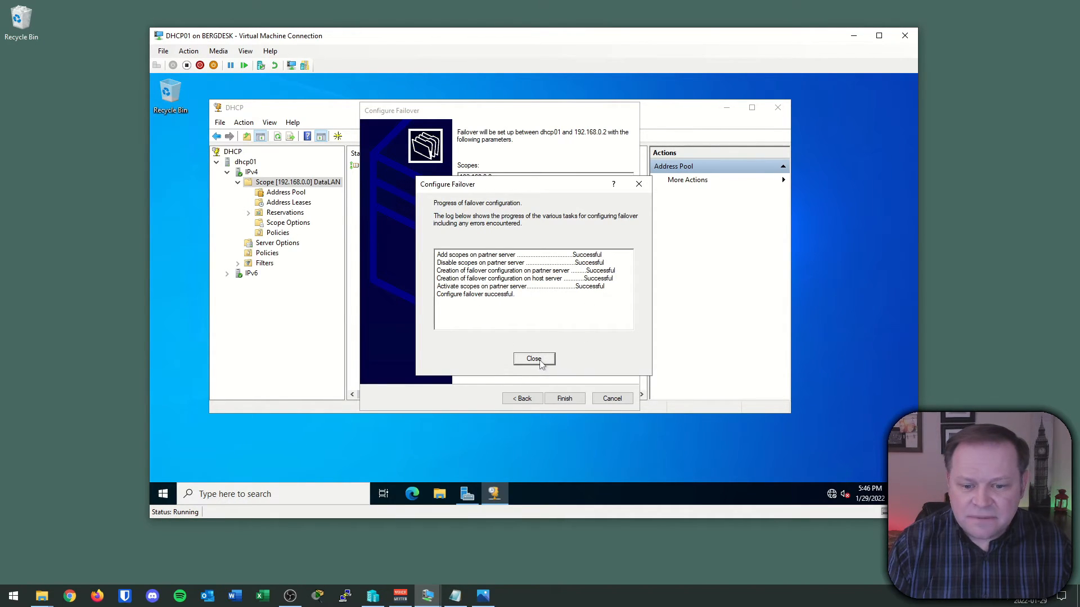
pyautogui.click(533, 358)
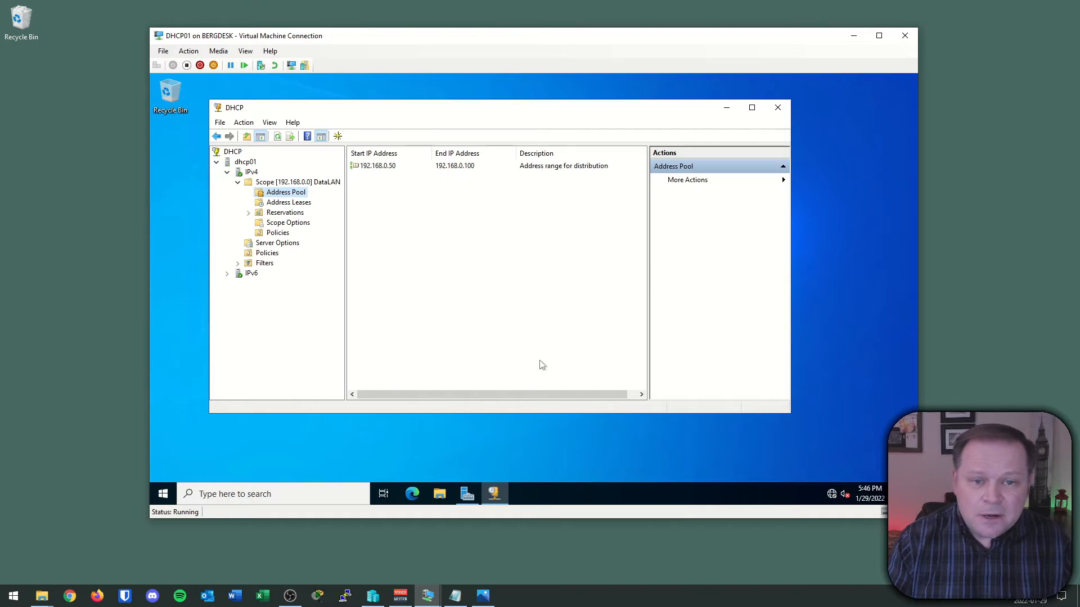
pyautogui.moveTo(499, 295)
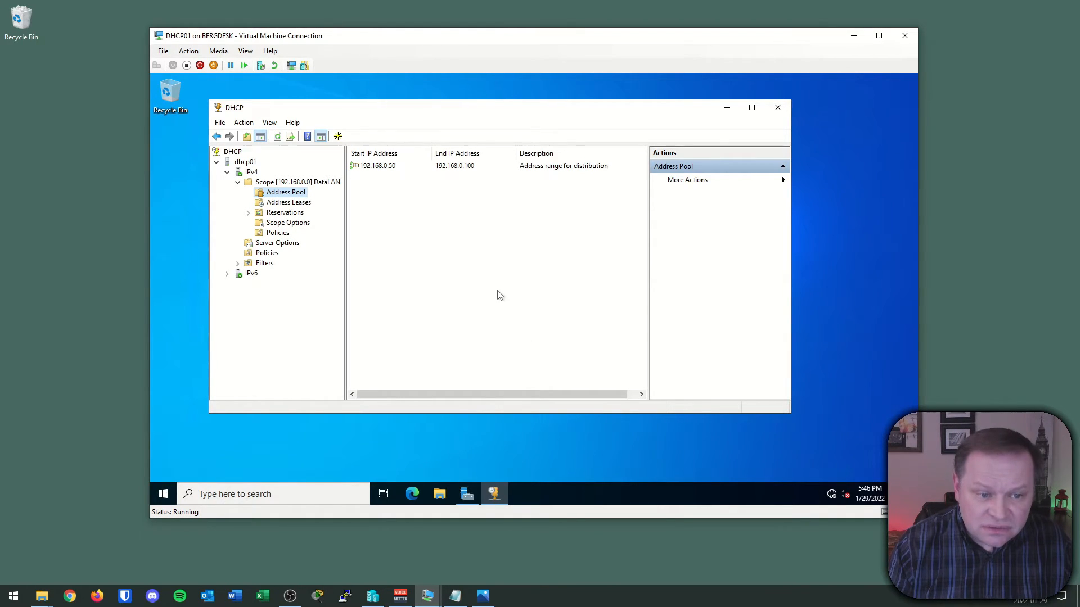
pyautogui.moveTo(492, 452)
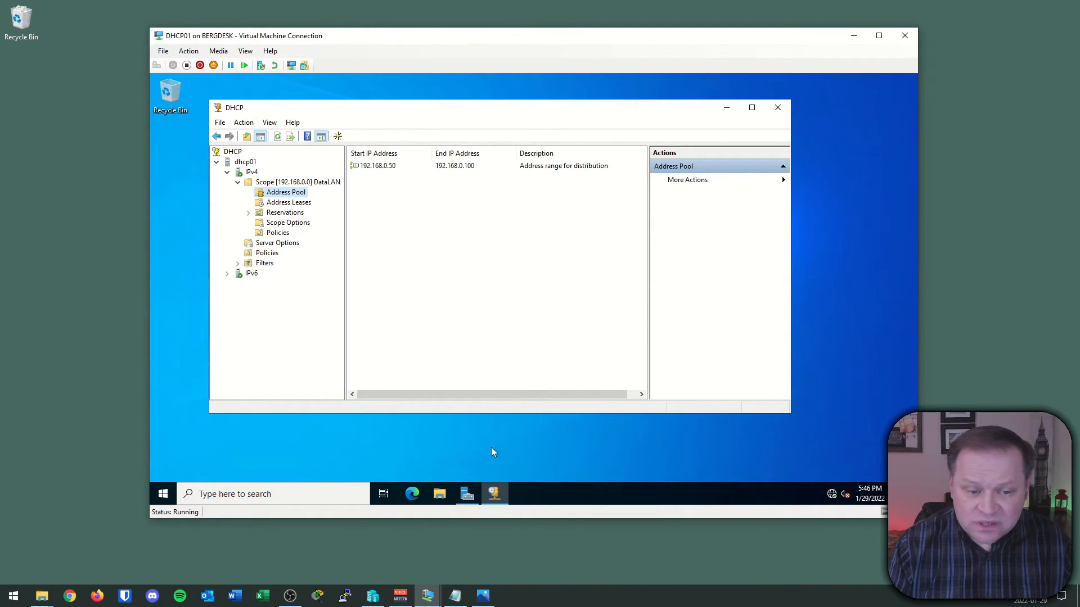
# Review the DataLAN scope's Failover properties (partner 192.168.0.2, 50/50) and close them.
pyautogui.rightClick(297, 183)
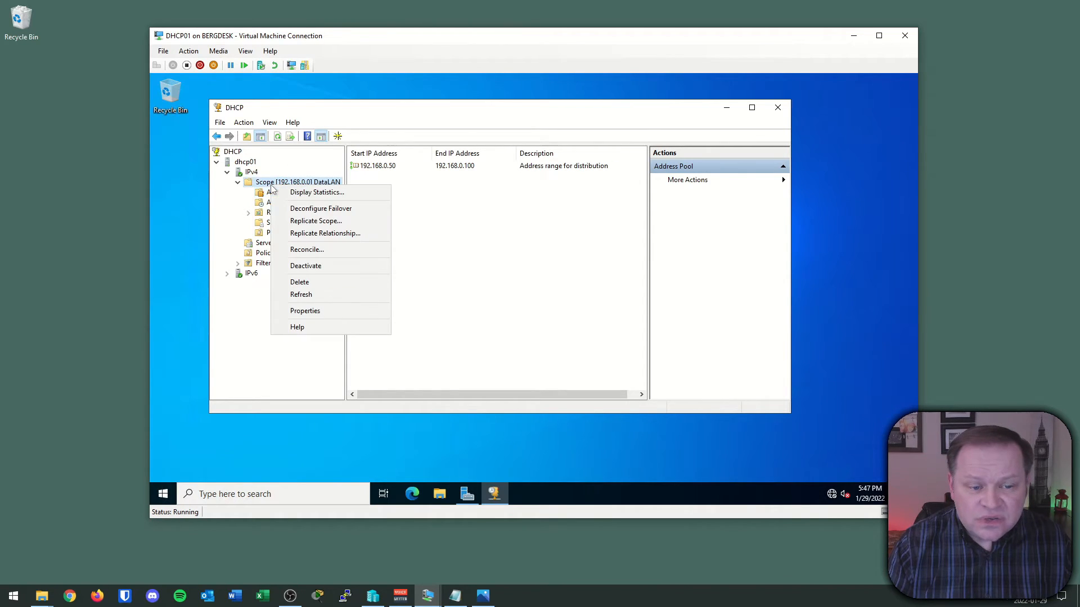
pyautogui.moveTo(305, 310)
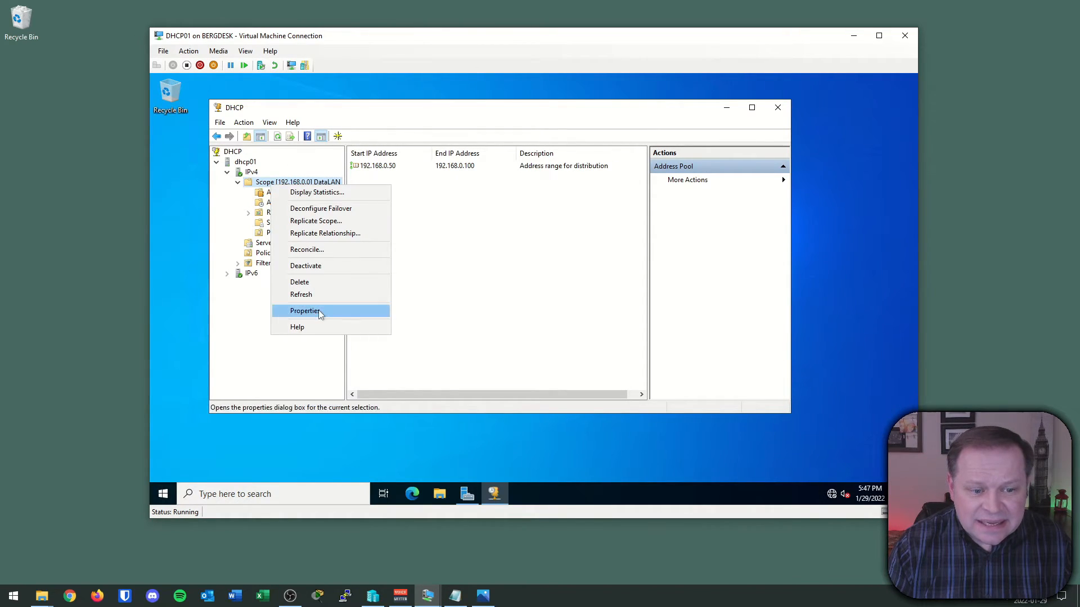
pyautogui.click(305, 311)
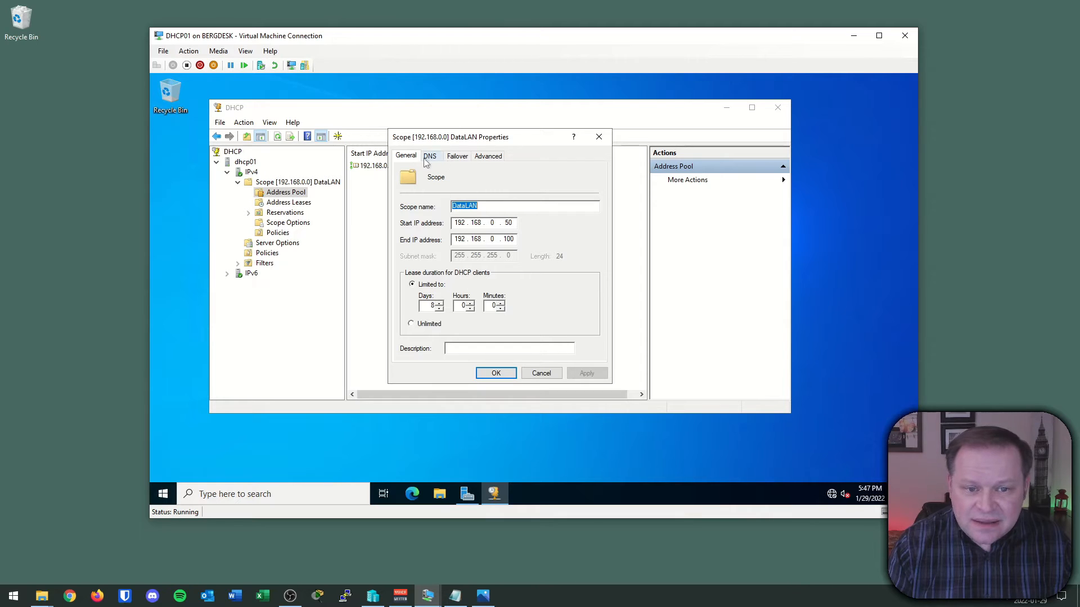
pyautogui.click(456, 155)
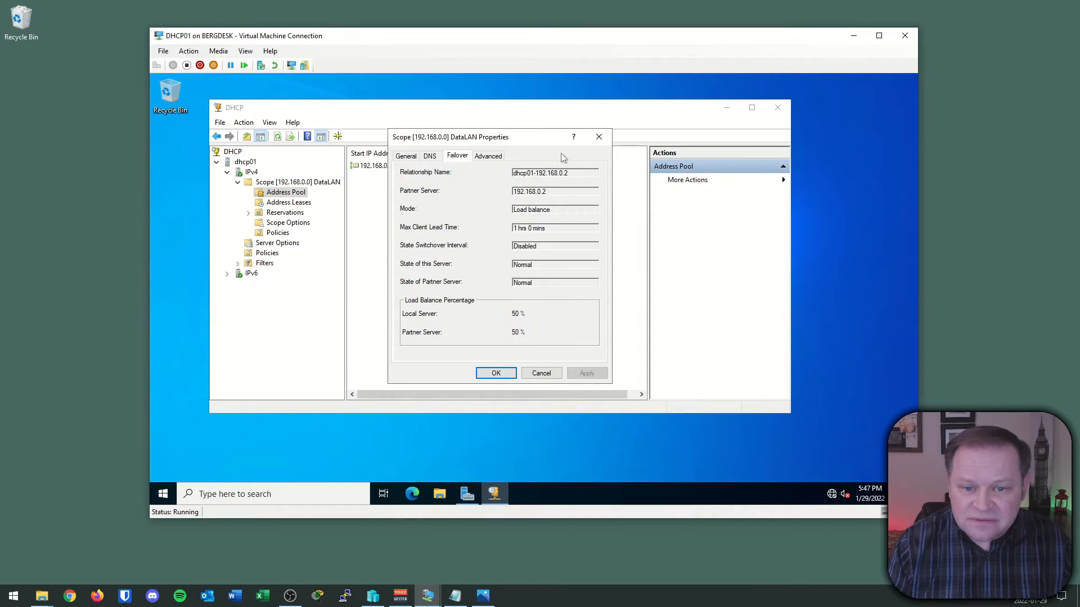
pyautogui.moveTo(529, 205)
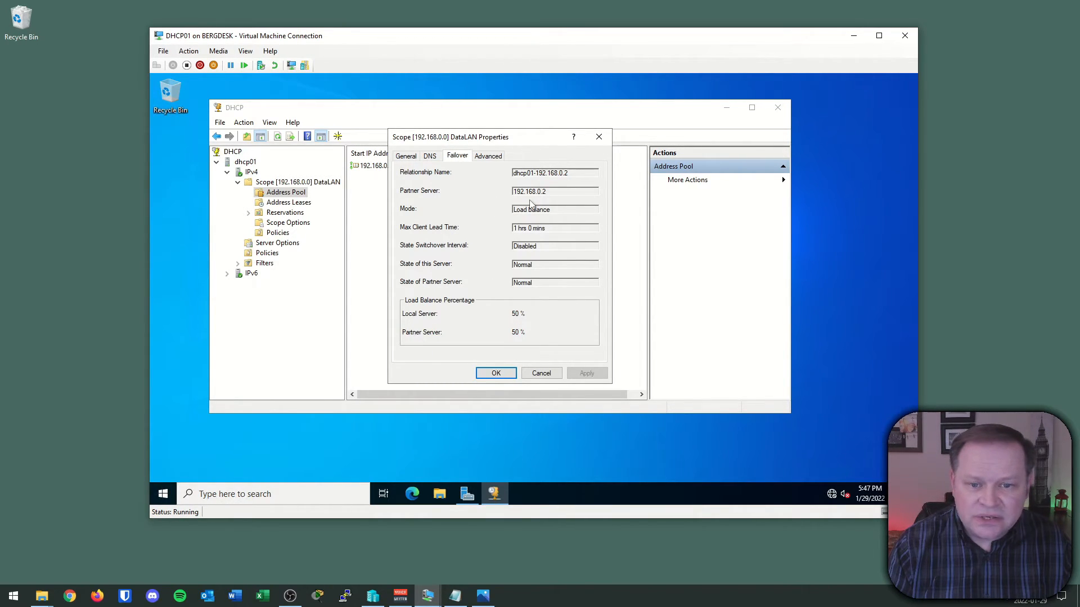
pyautogui.moveTo(539, 328)
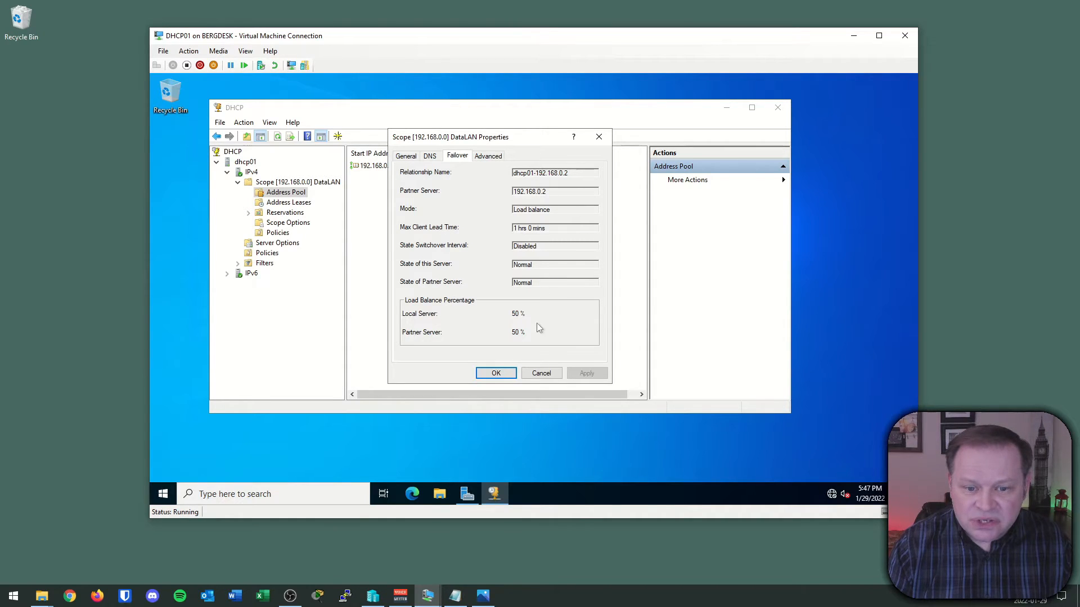
pyautogui.click(495, 372)
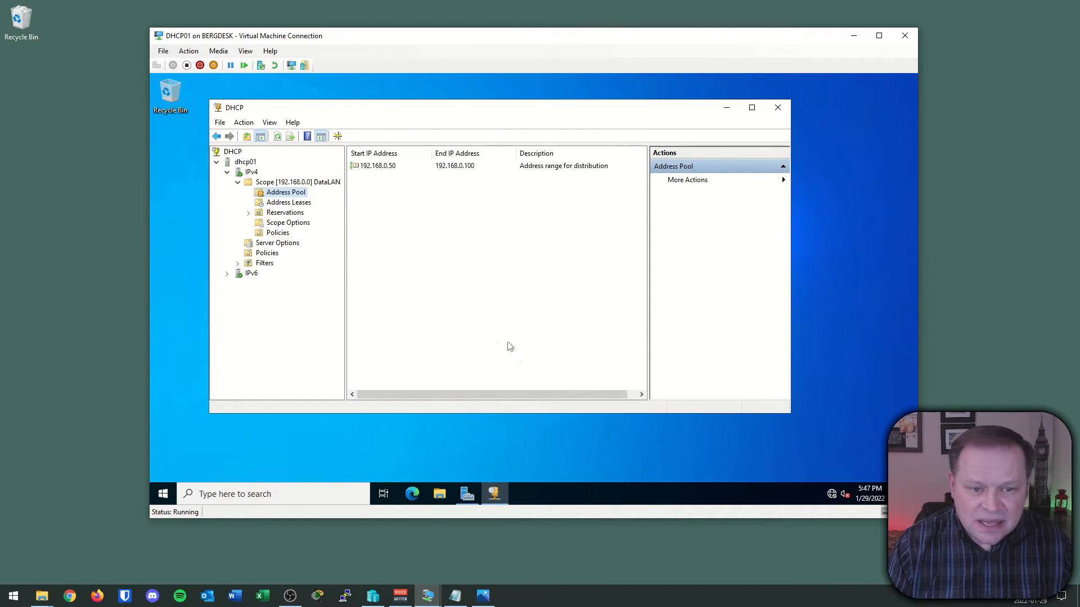
pyautogui.moveTo(847, 50)
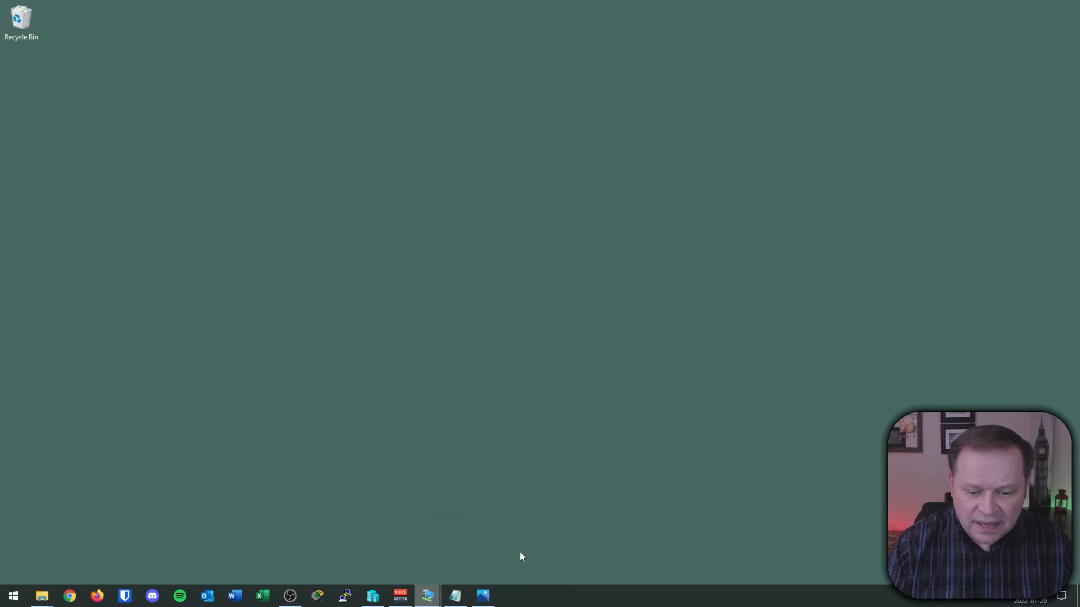
# Switch to dhcp02, refresh IPv4 to reveal the replicated DataLAN scope and expand it.
pyautogui.click(426, 596)
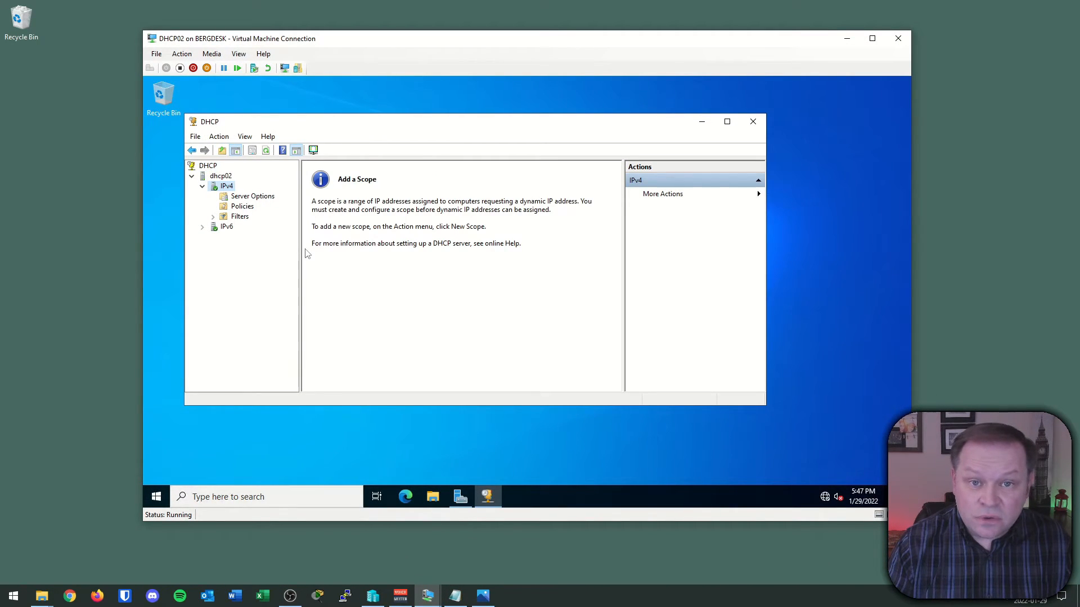
pyautogui.click(265, 150)
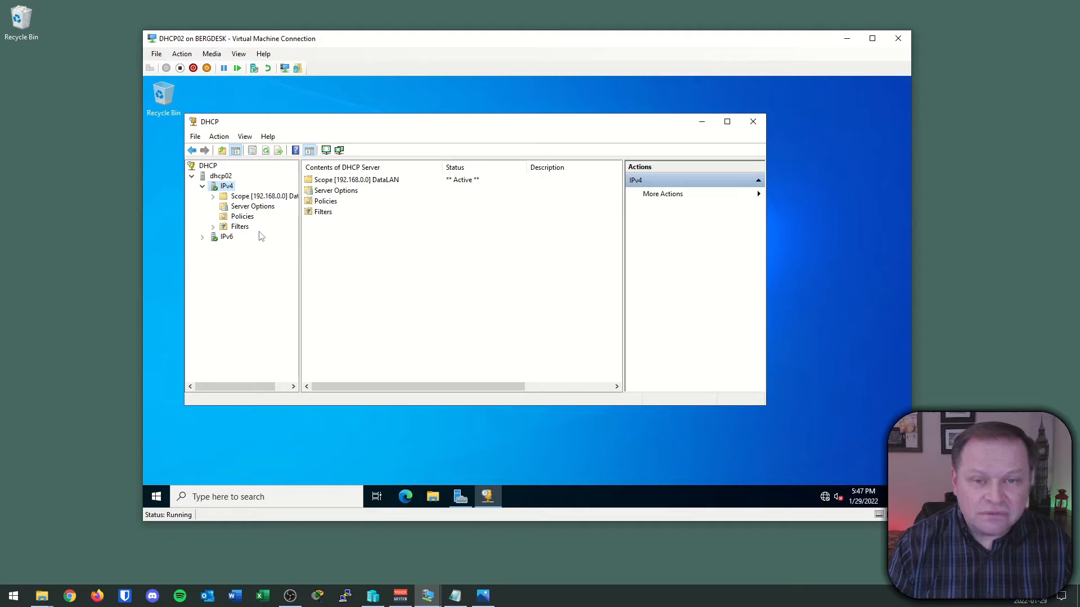
pyautogui.moveTo(302, 241)
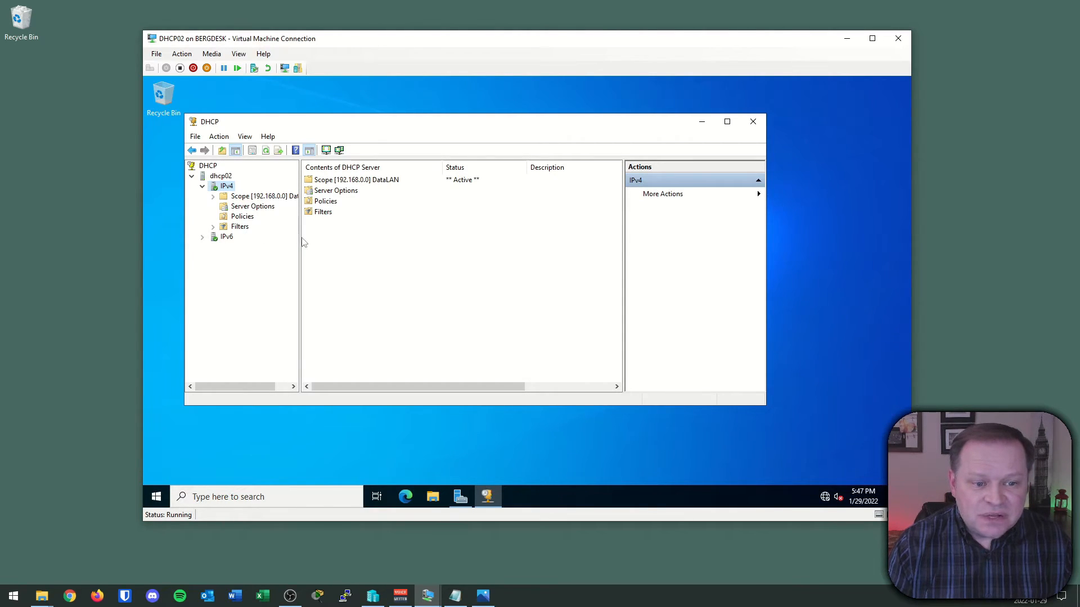
pyautogui.moveTo(299, 244); pyautogui.dragTo(338, 244)
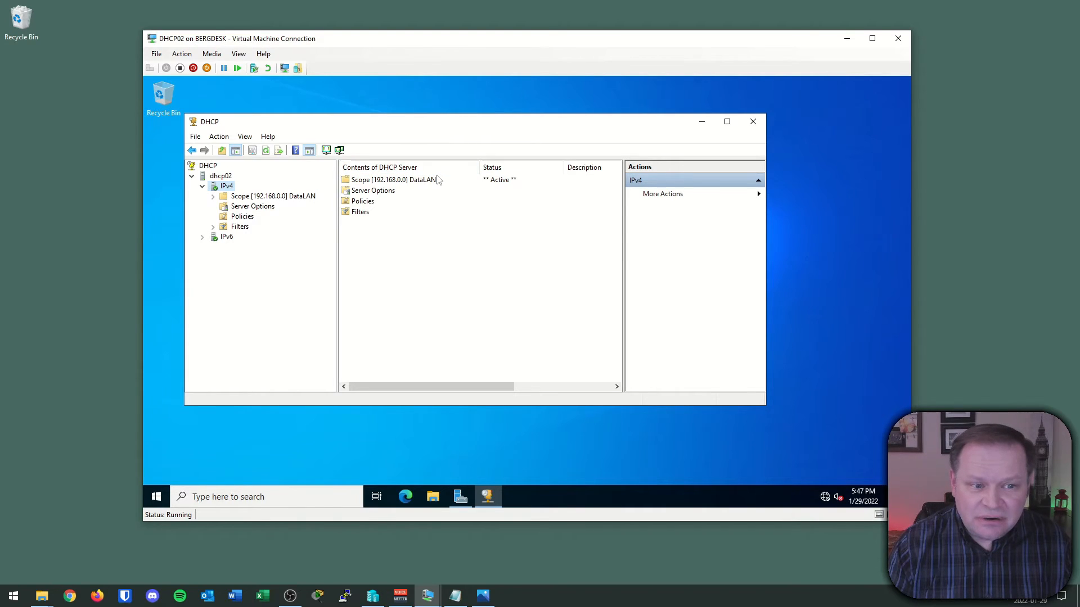
pyautogui.moveTo(217, 201)
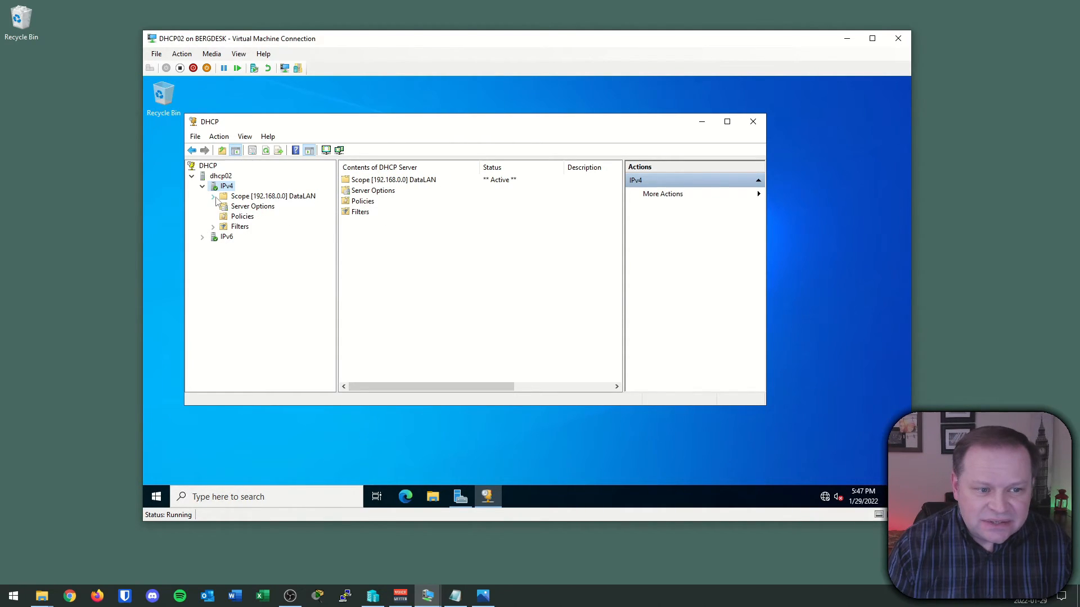
pyautogui.click(214, 196)
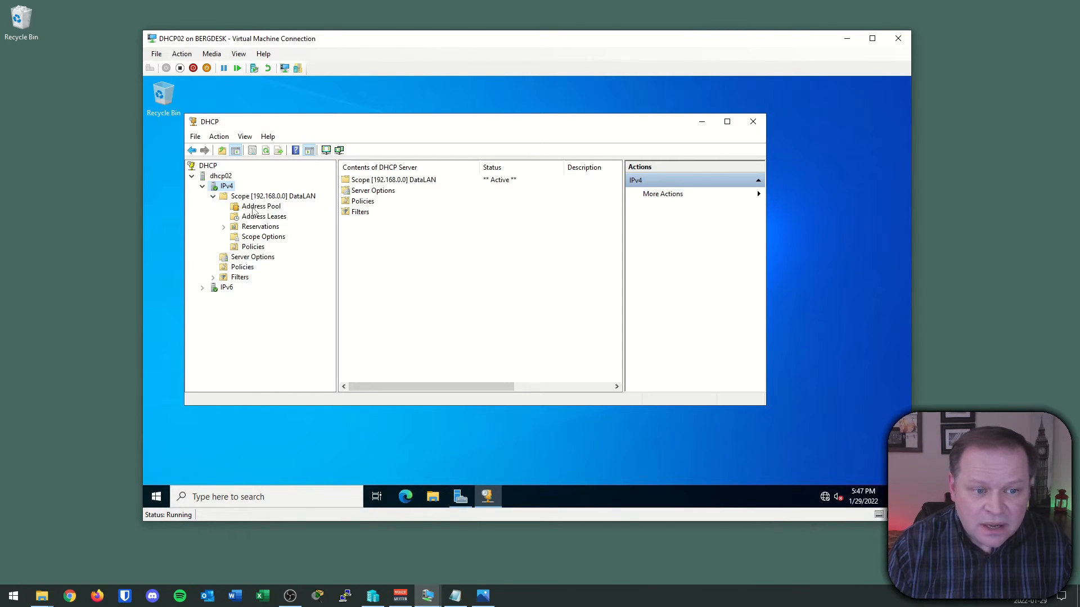
# View dhcp02's address pool, leases and PC01's 192.168.0.50 reservation with its router option.
pyautogui.click(261, 206)
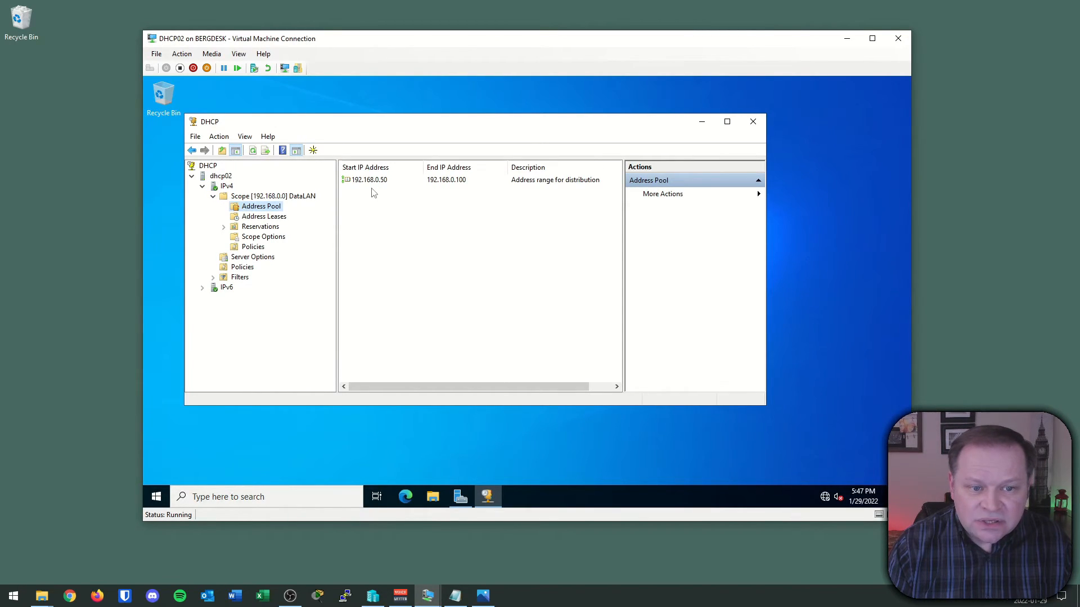
pyautogui.moveTo(446, 192)
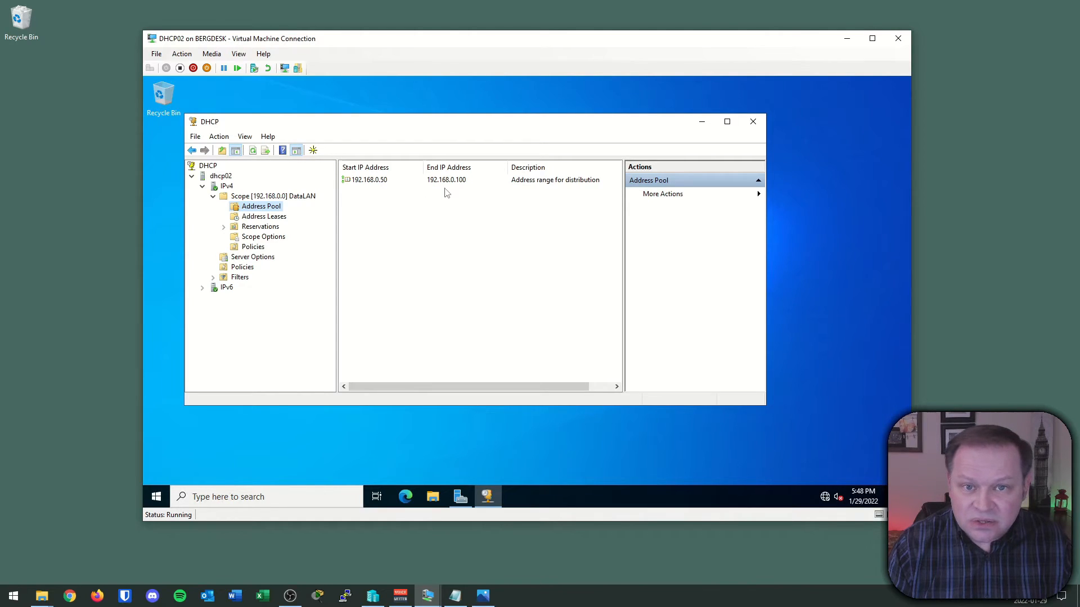
pyautogui.click(263, 216)
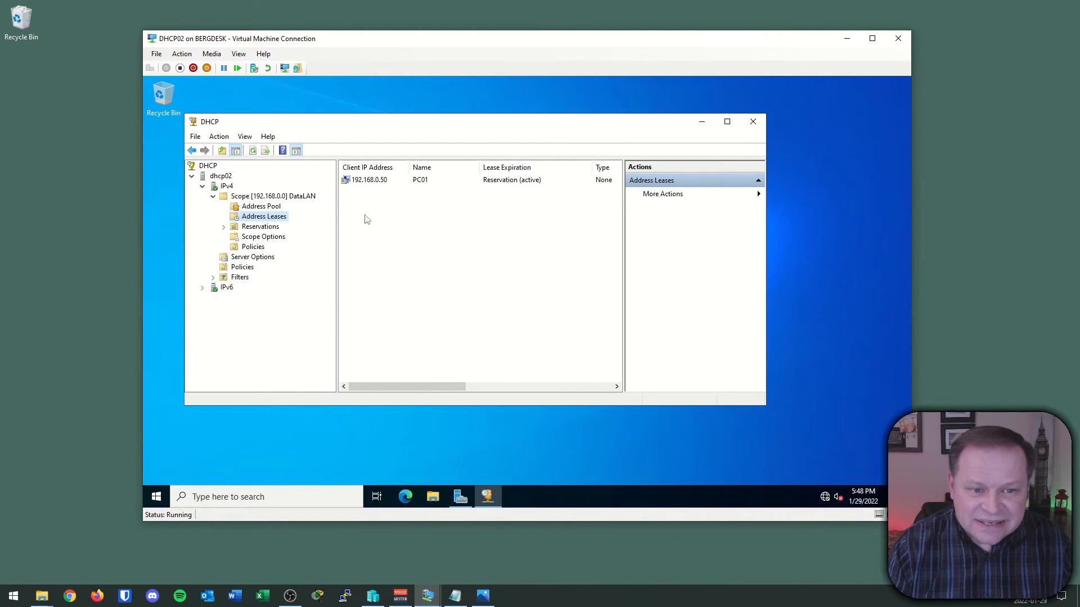
pyautogui.moveTo(363, 193)
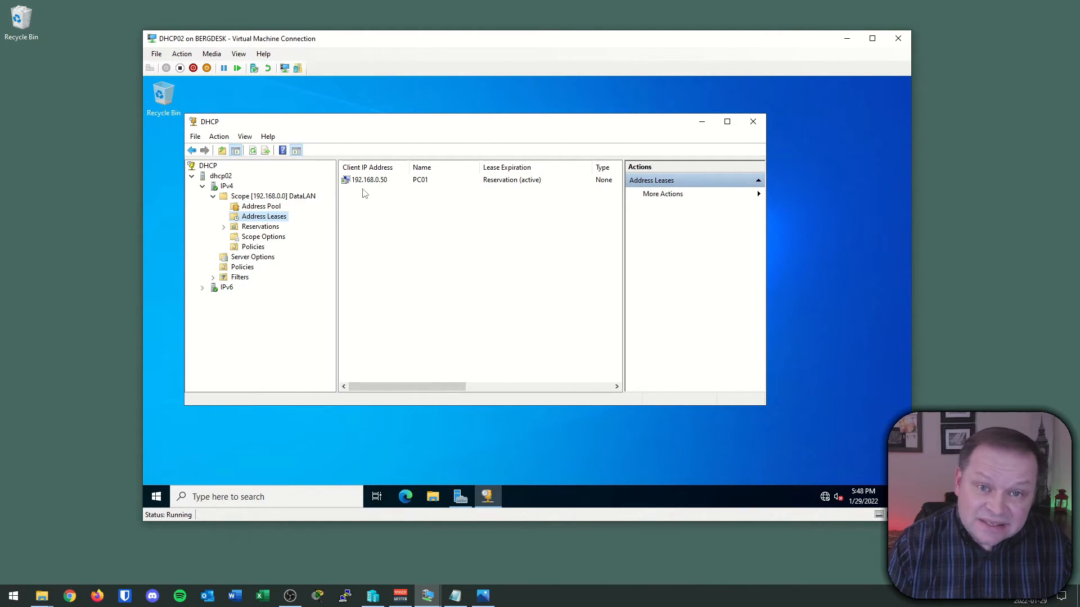
pyautogui.moveTo(338, 219)
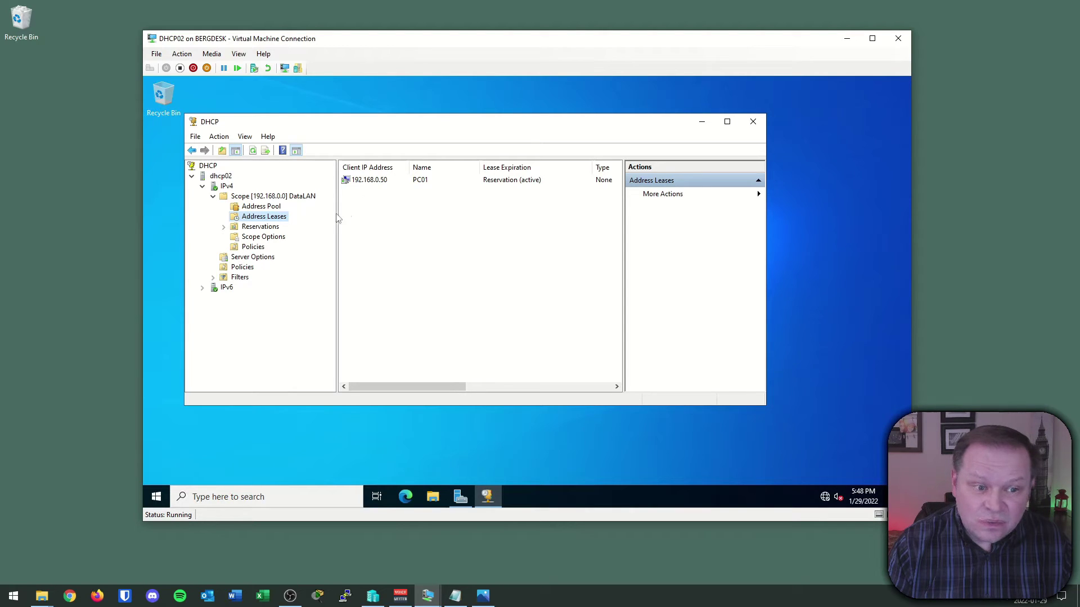
pyautogui.click(260, 226)
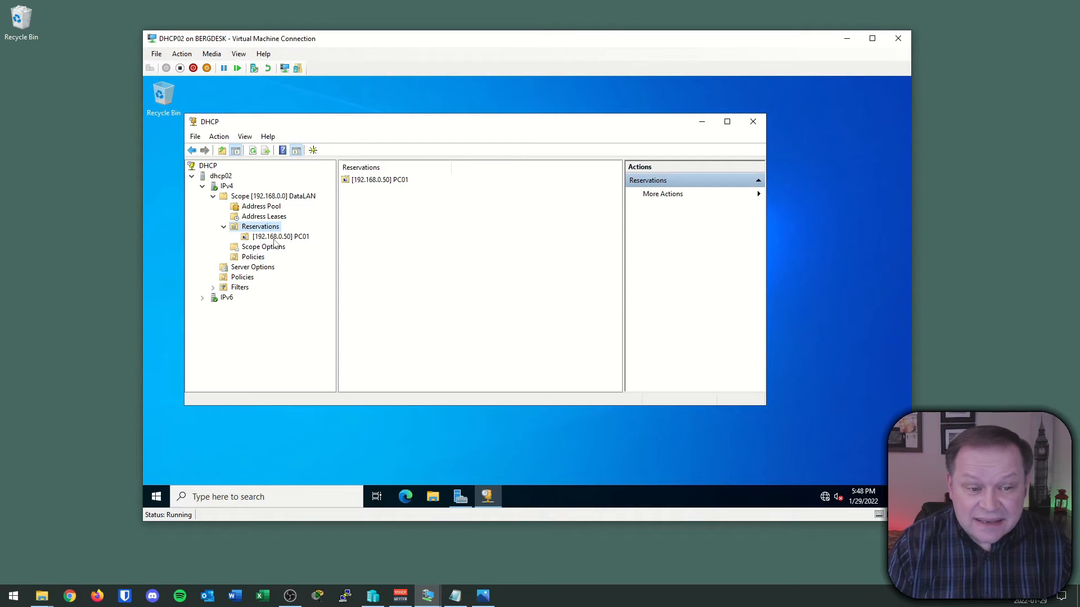
pyautogui.click(280, 236)
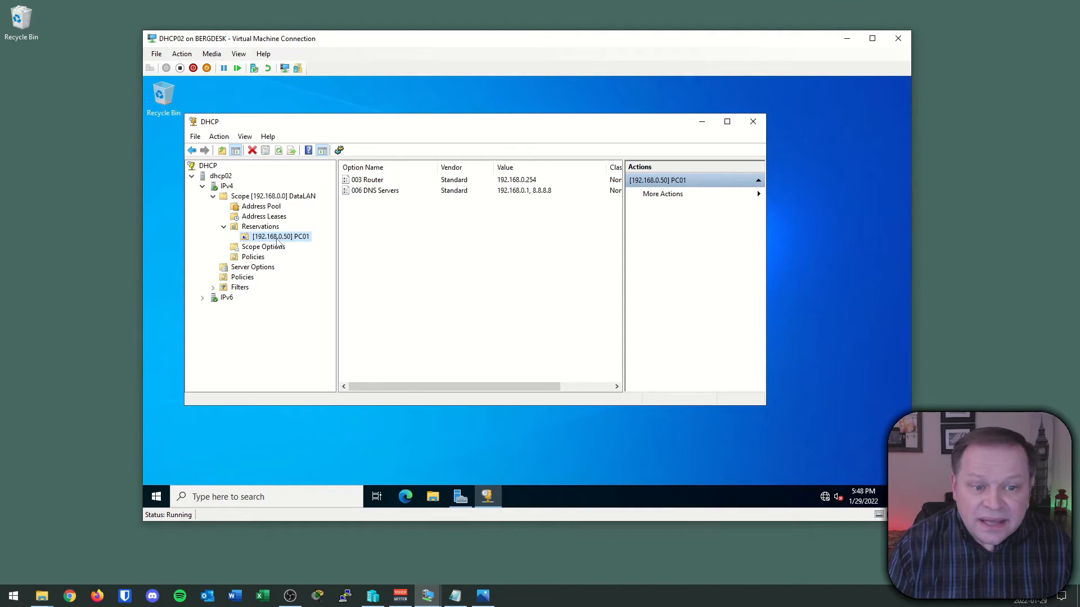
pyautogui.moveTo(387, 163)
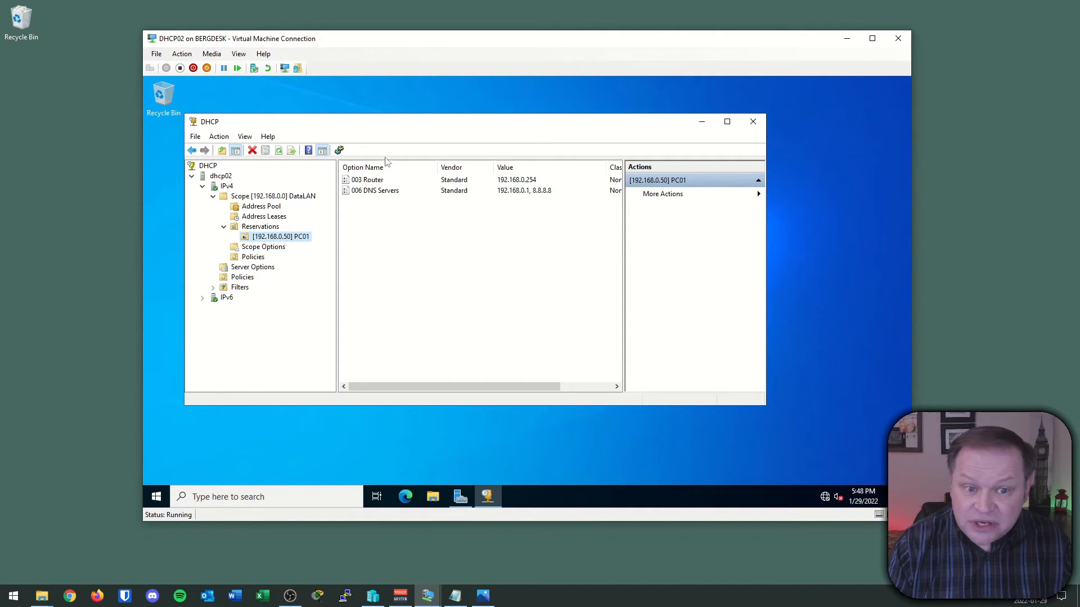
pyautogui.moveTo(388, 226)
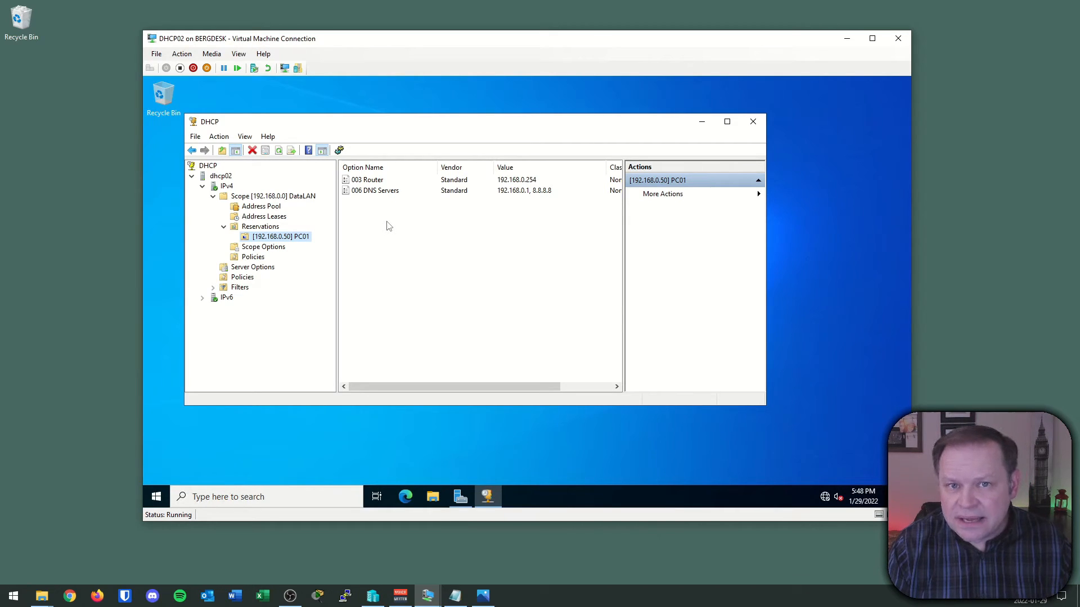
pyautogui.click(367, 180)
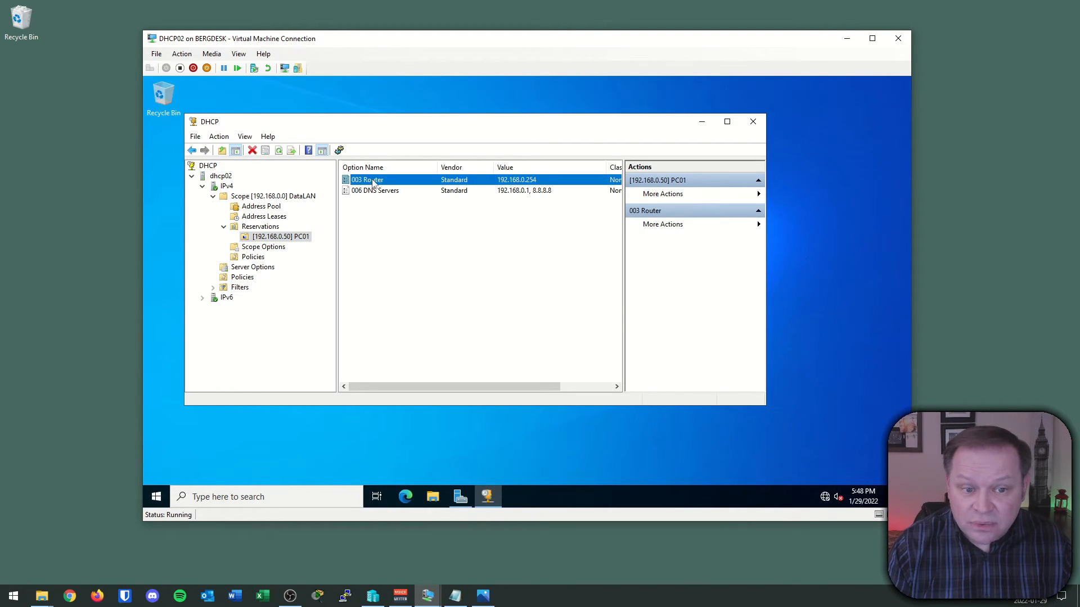
pyautogui.moveTo(377, 200)
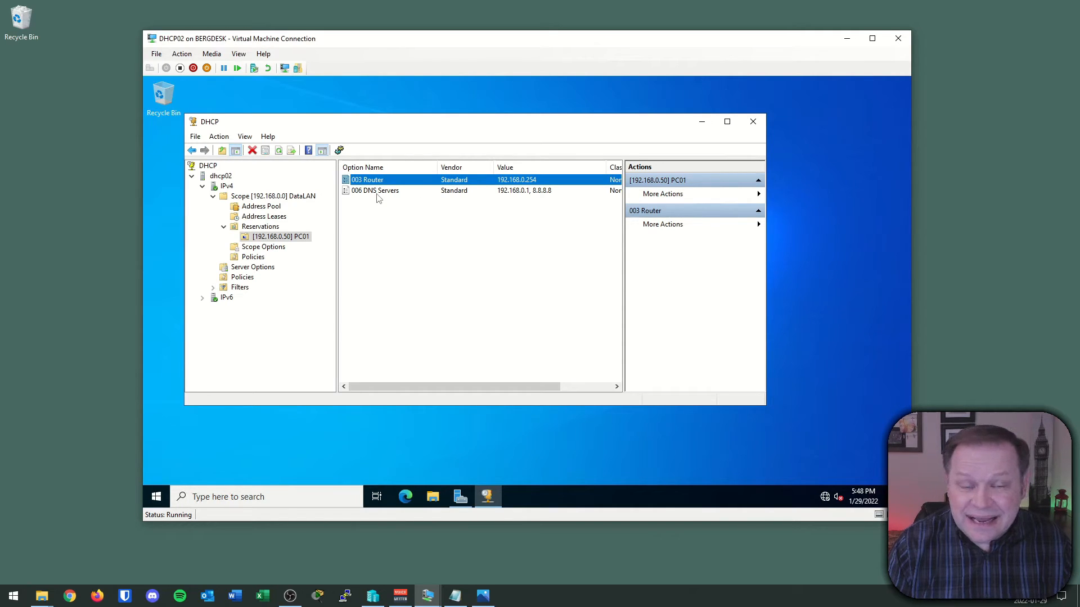
pyautogui.moveTo(396, 249)
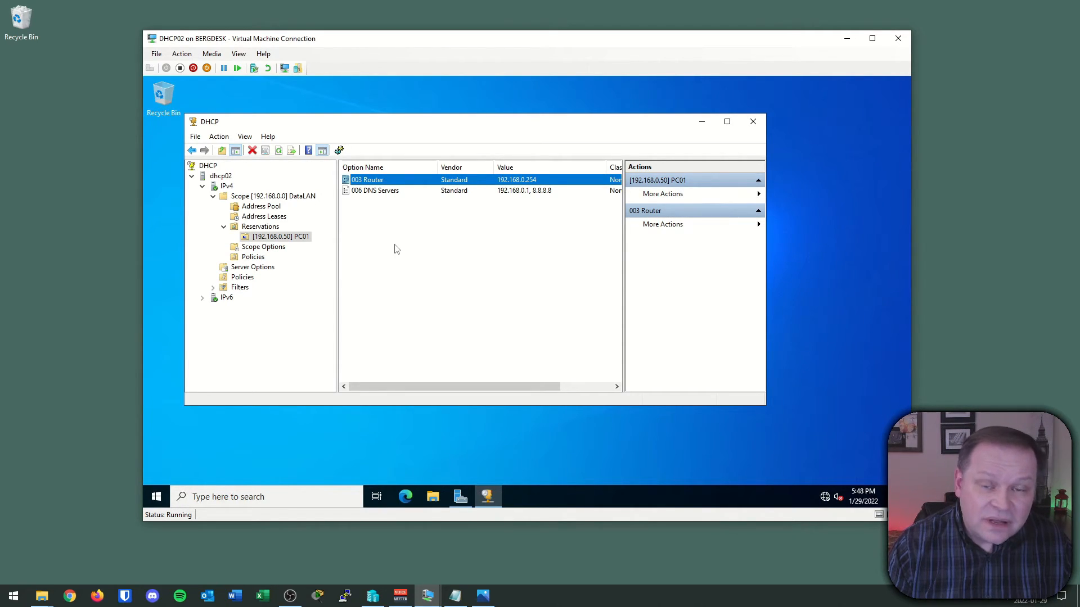
pyautogui.moveTo(393, 246)
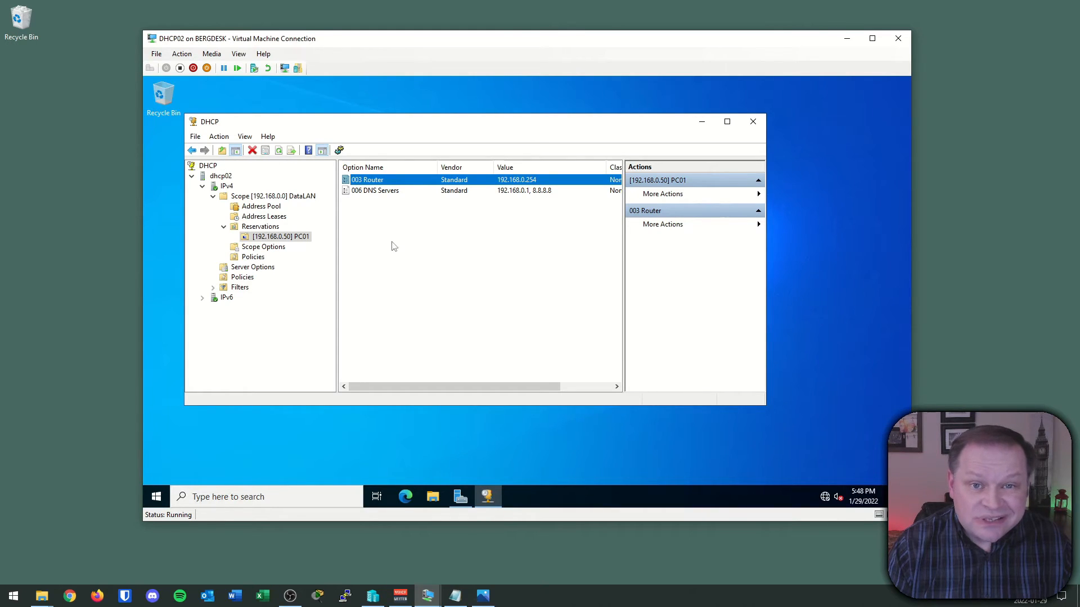
pyautogui.moveTo(370, 272)
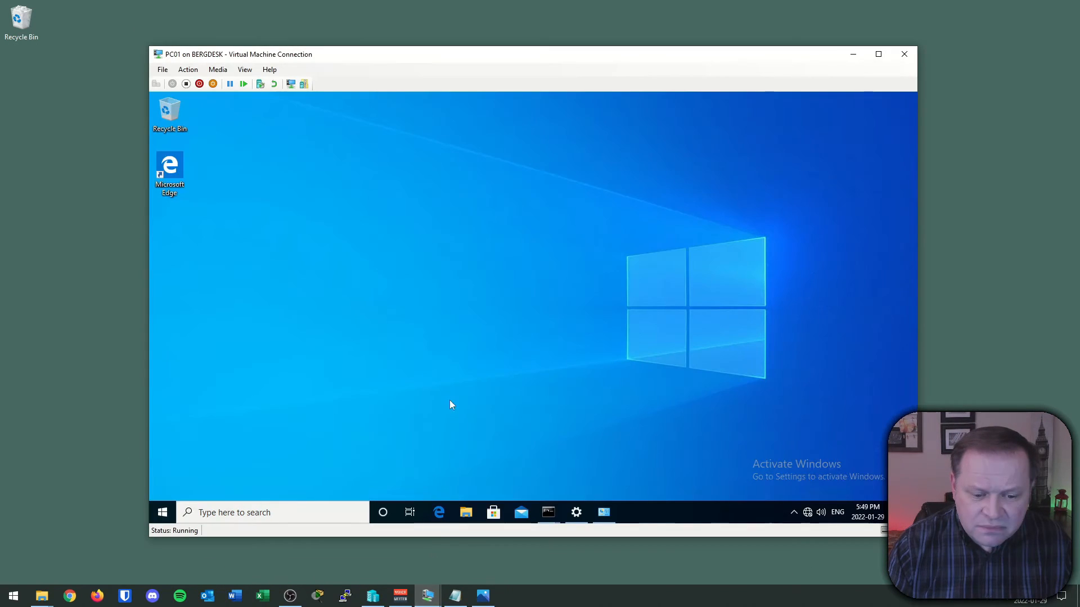
pyautogui.moveTo(453, 354)
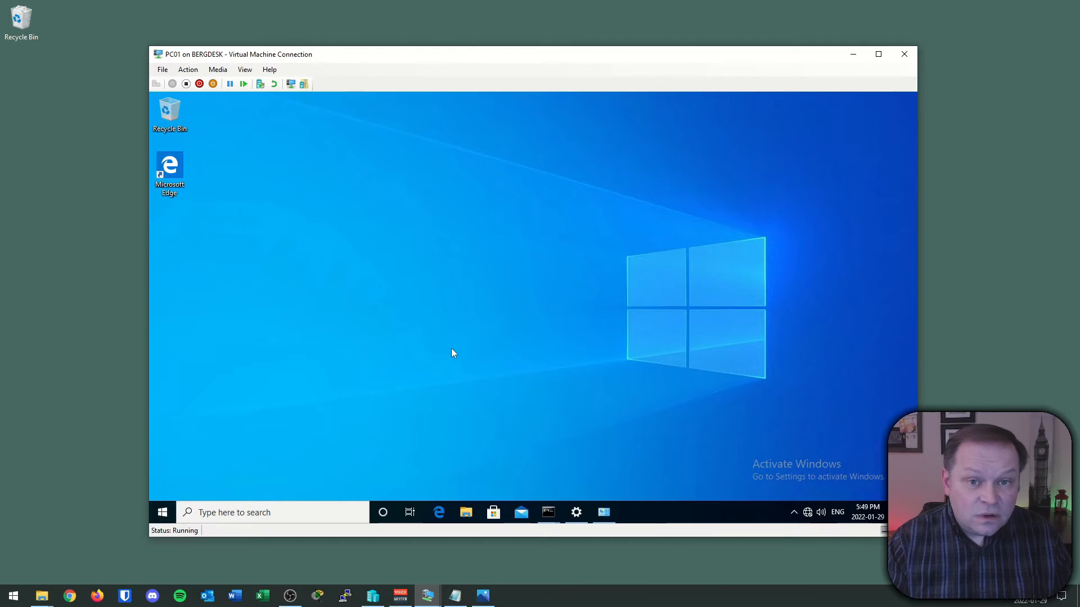
pyautogui.moveTo(547, 513)
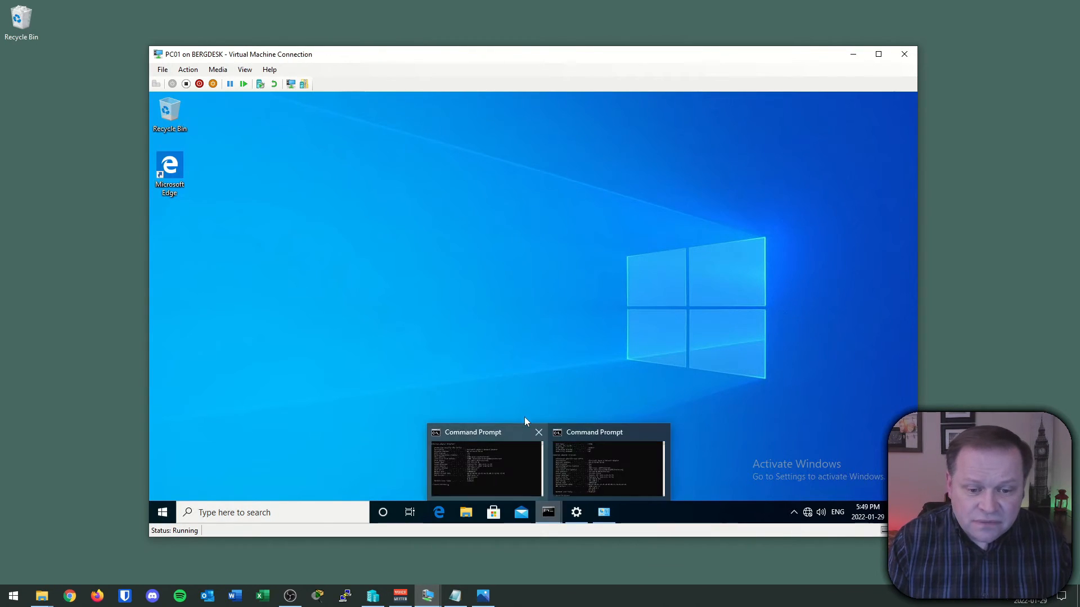
# Close one of PC01's Command Prompt windows from its taskbar thumbnail.
pyautogui.click(484, 464)
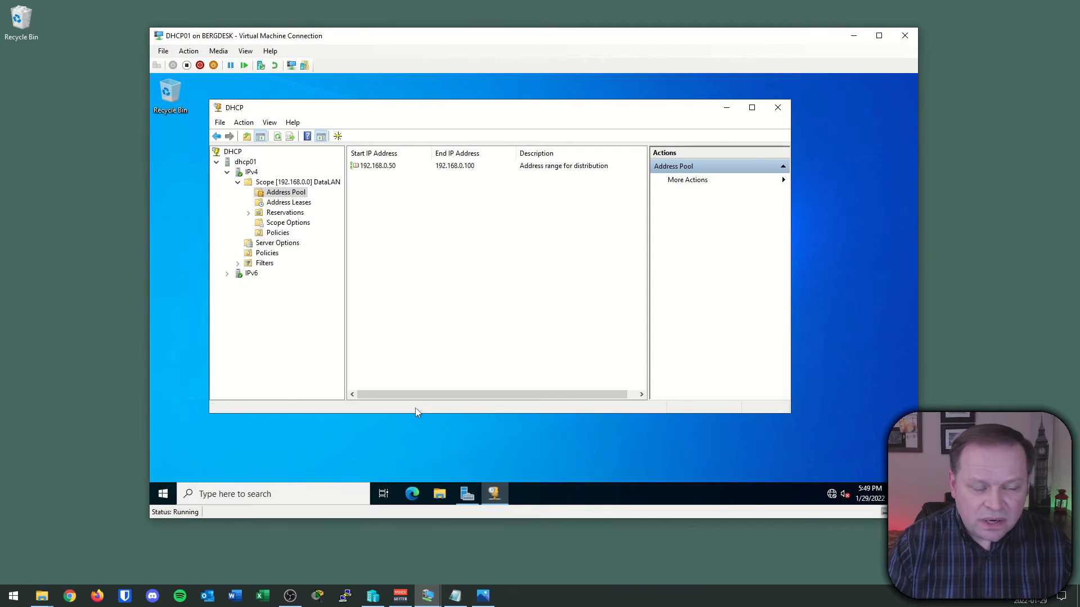
# From Network & Internet settings, disable dhcp01's Ethernet adapter.
pyautogui.rightClick(846, 493)
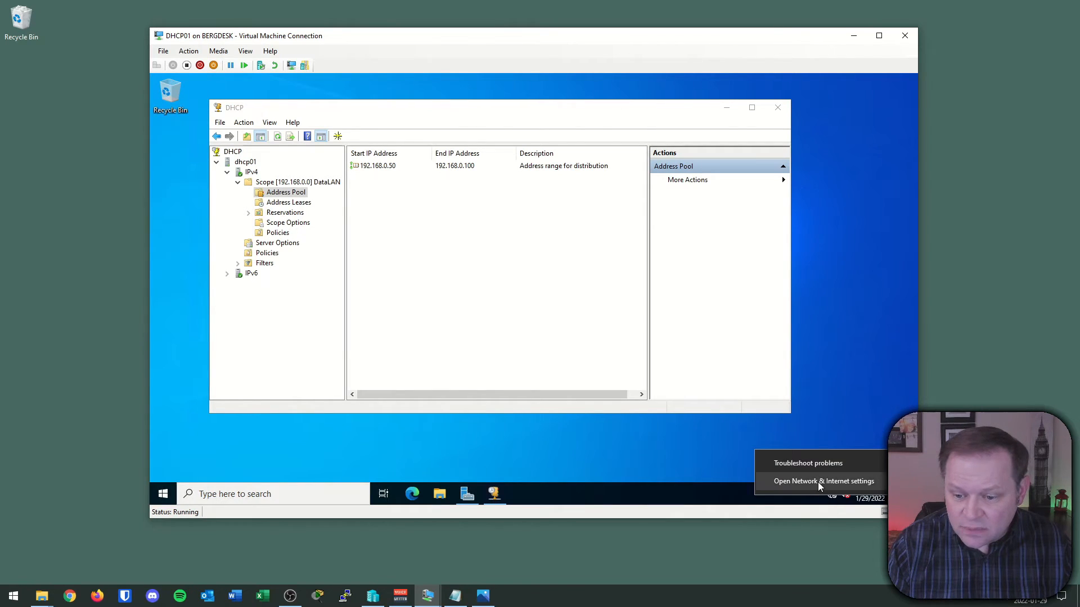
pyautogui.click(824, 482)
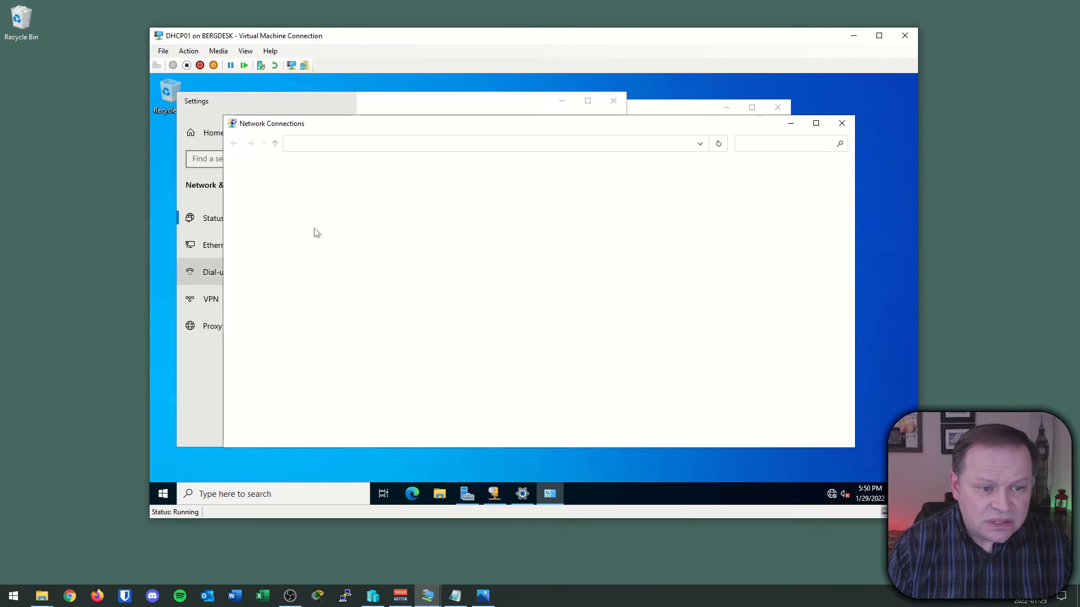
pyautogui.rightClick(289, 189)
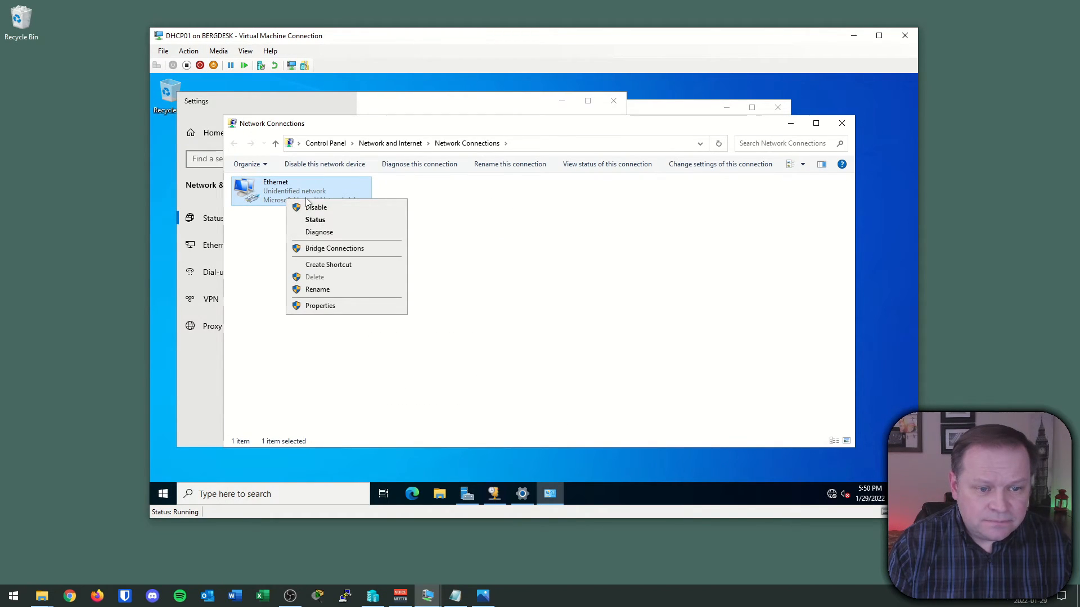
pyautogui.click(315, 207)
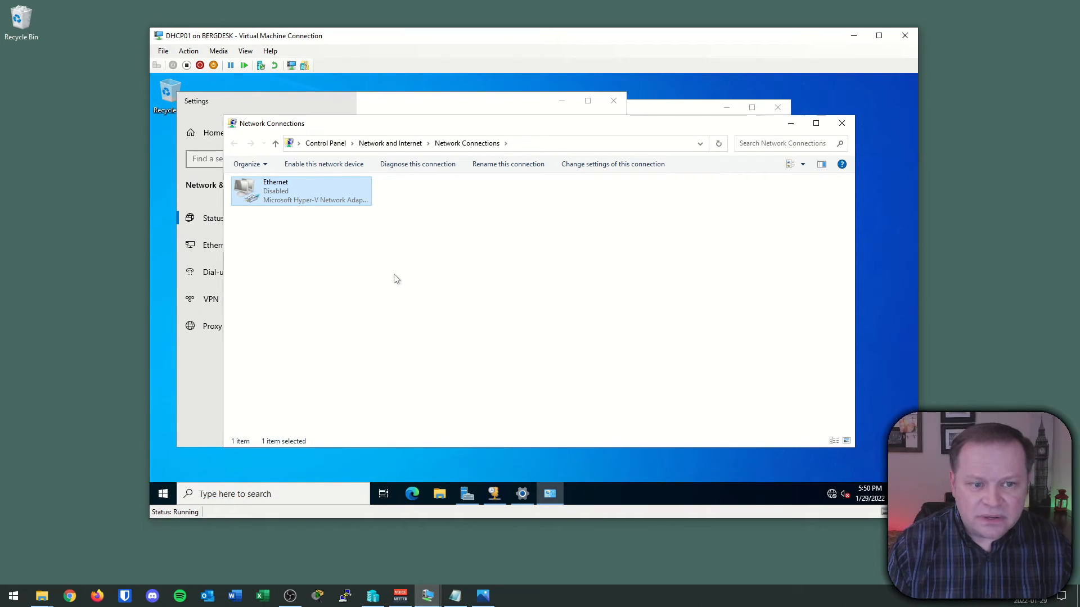
pyautogui.moveTo(314, 200)
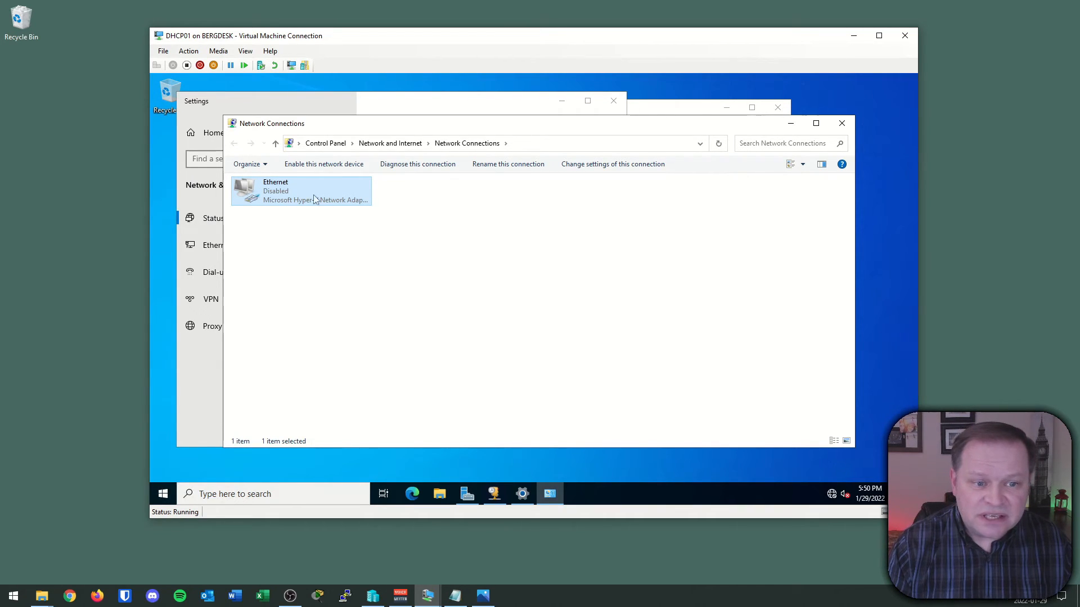
pyautogui.moveTo(459, 538)
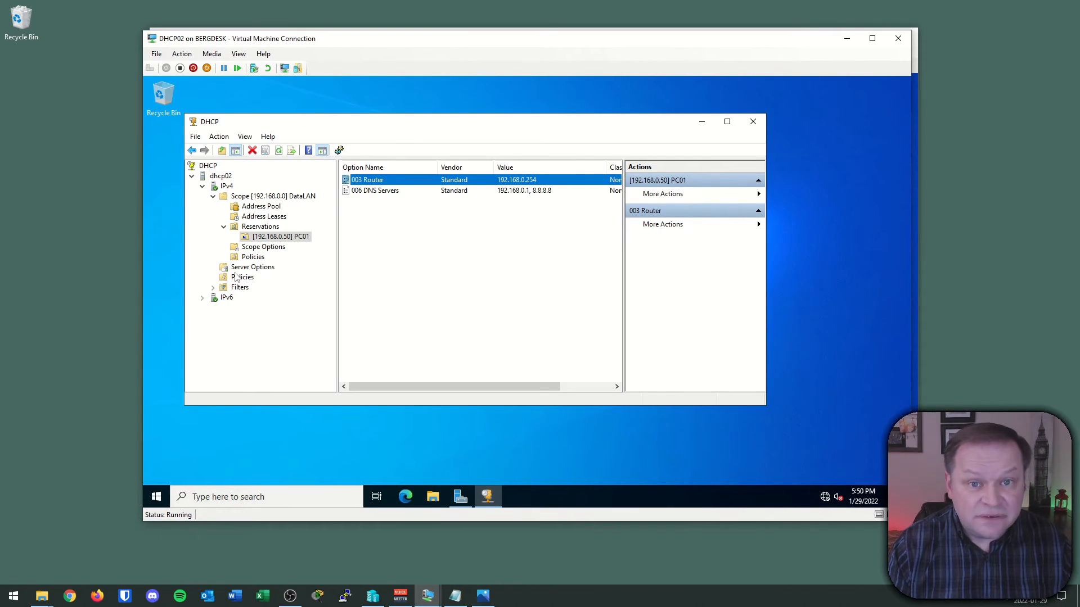
pyautogui.moveTo(330, 301)
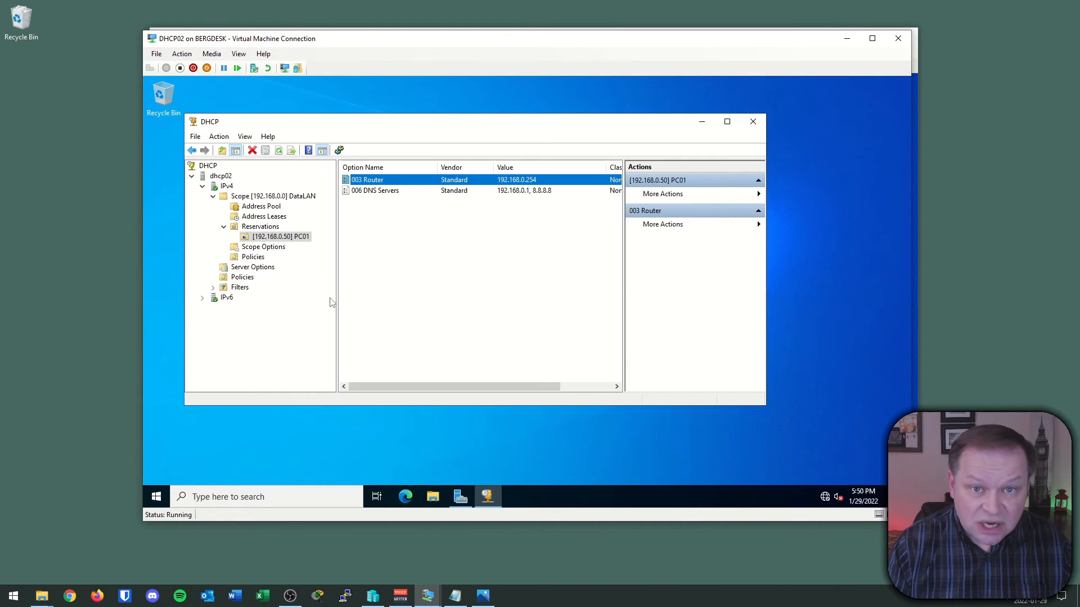
pyautogui.moveTo(495, 324)
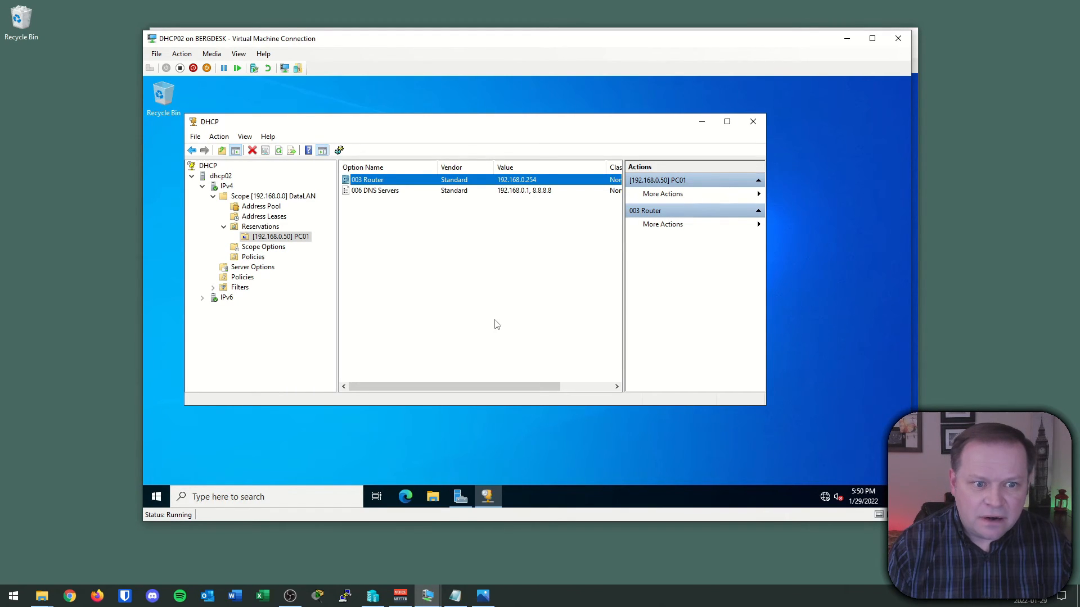
pyautogui.moveTo(302, 251)
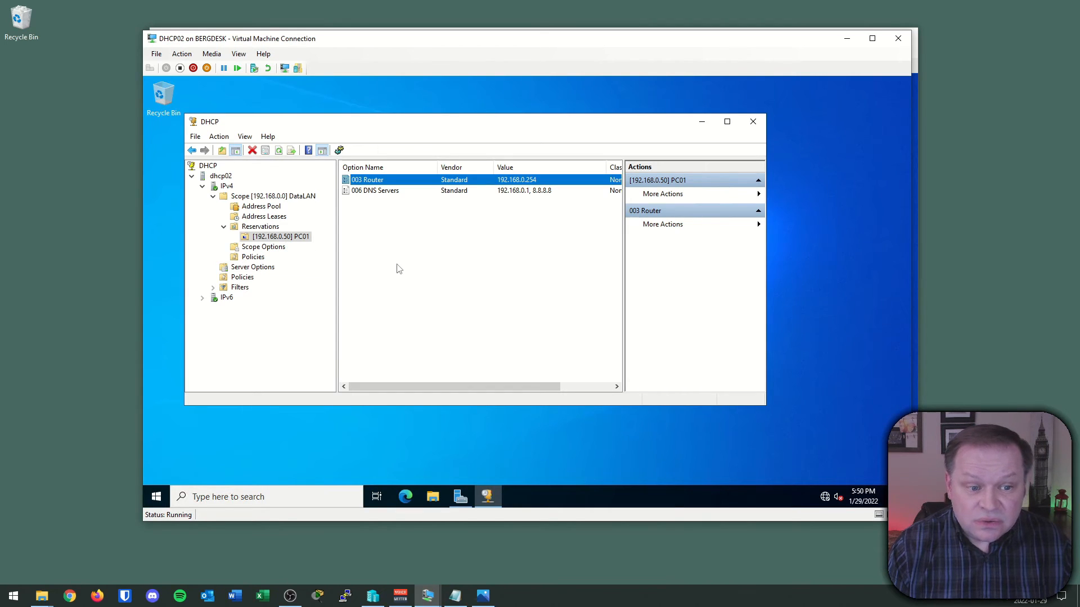
pyautogui.moveTo(459, 349)
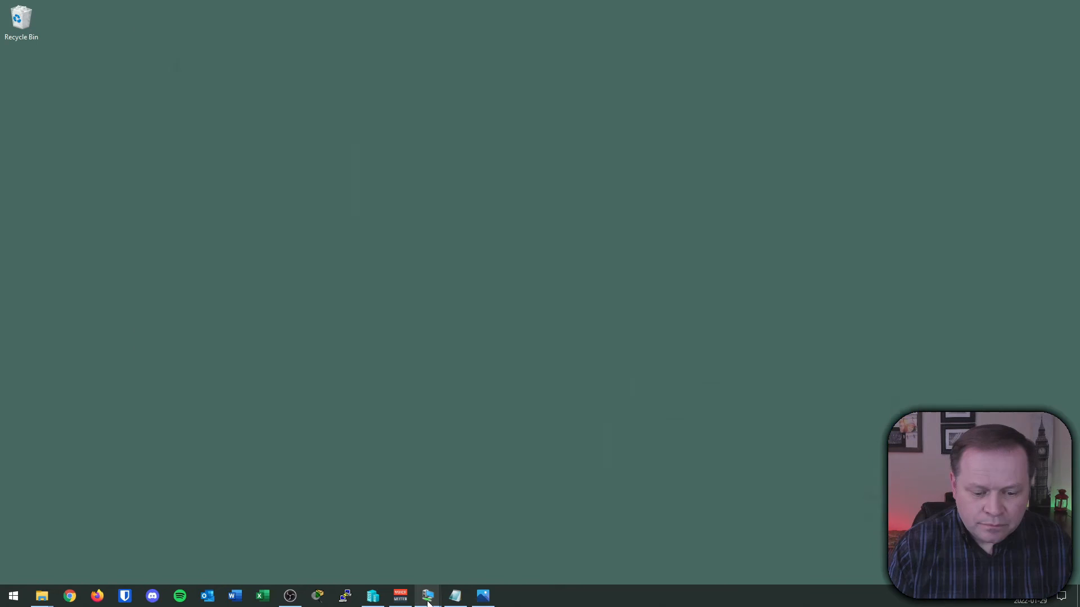
# Restore PC01 and launch Command Prompt as administrator.
pyautogui.click(427, 596)
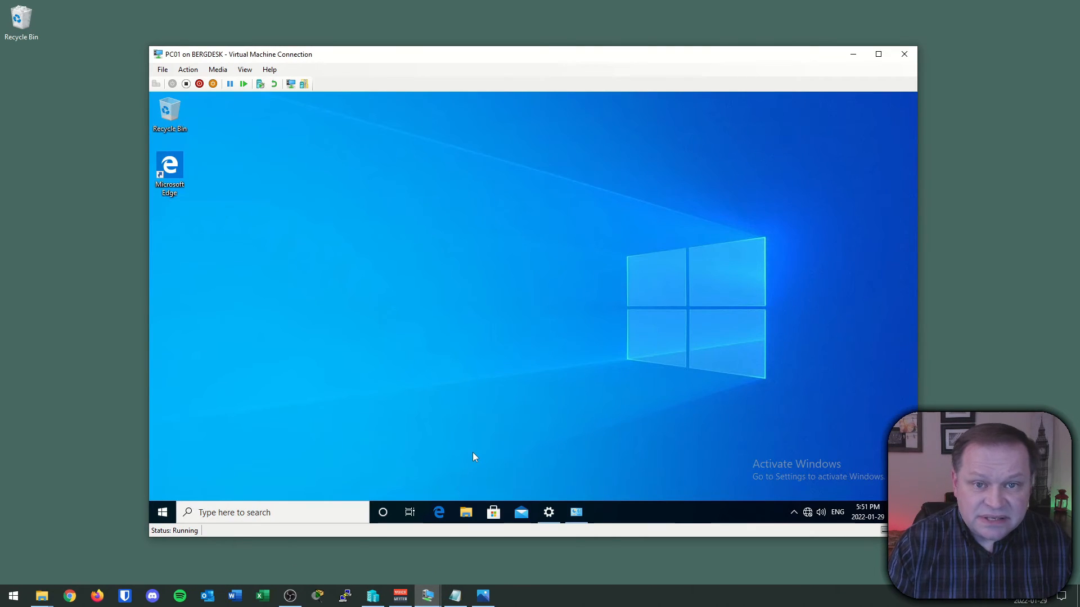
pyautogui.moveTo(492, 367)
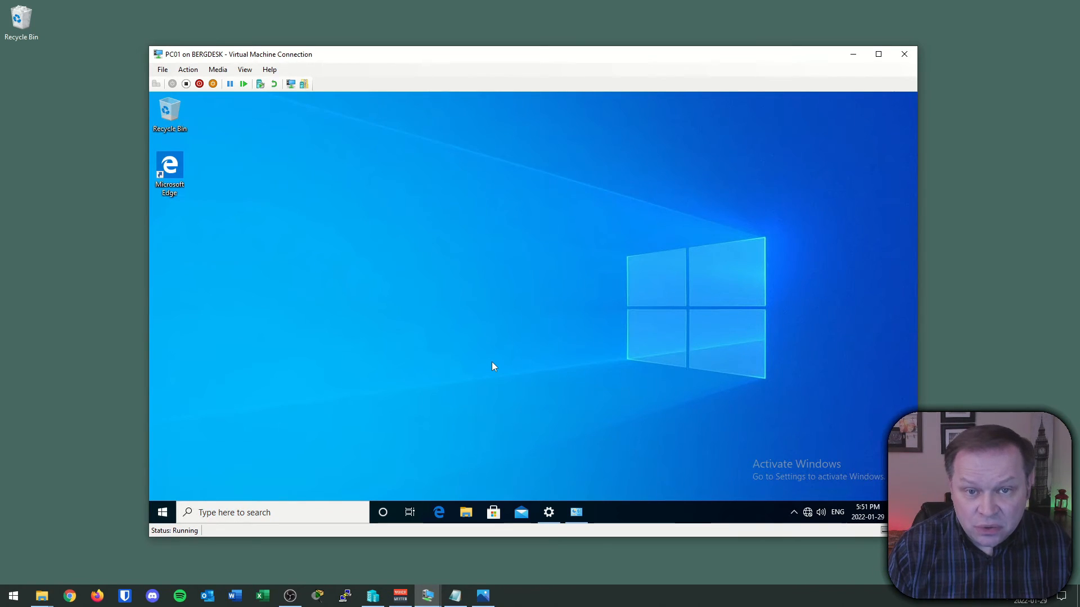
pyautogui.click(162, 513)
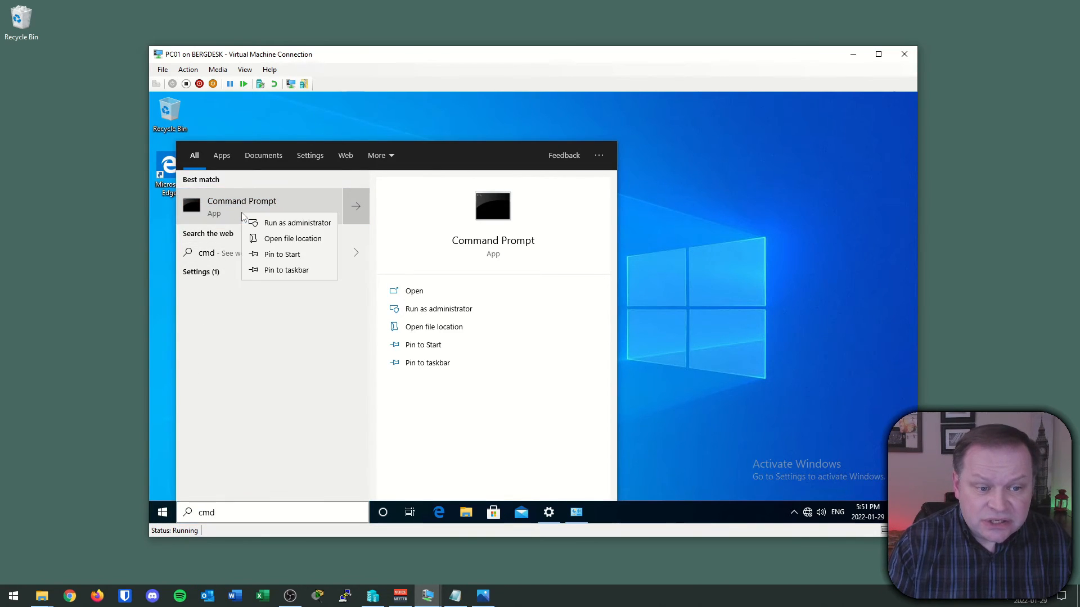
pyautogui.click(297, 223)
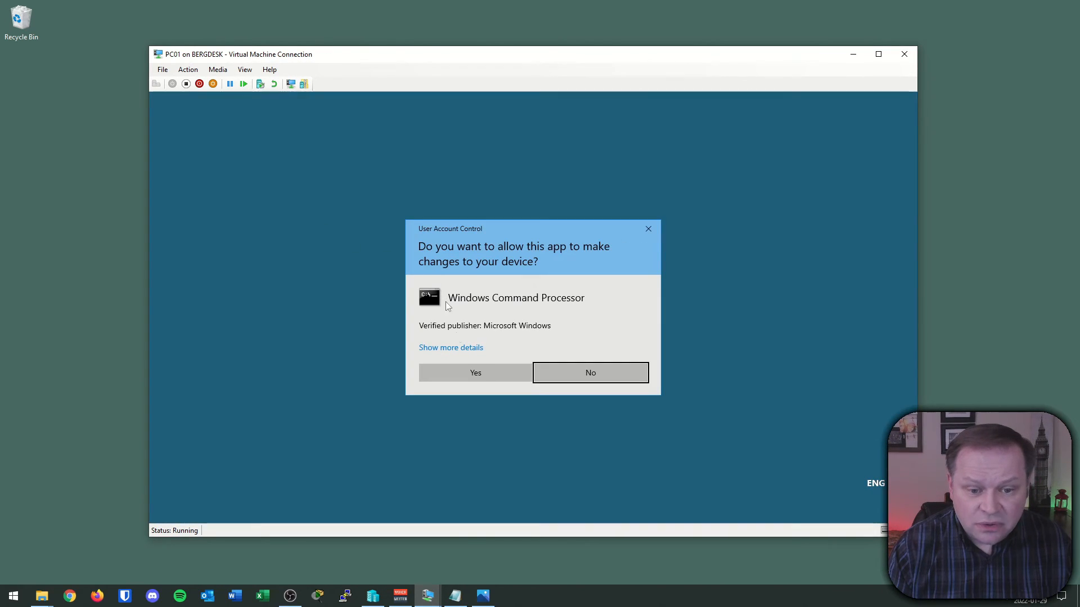
pyautogui.click(475, 372)
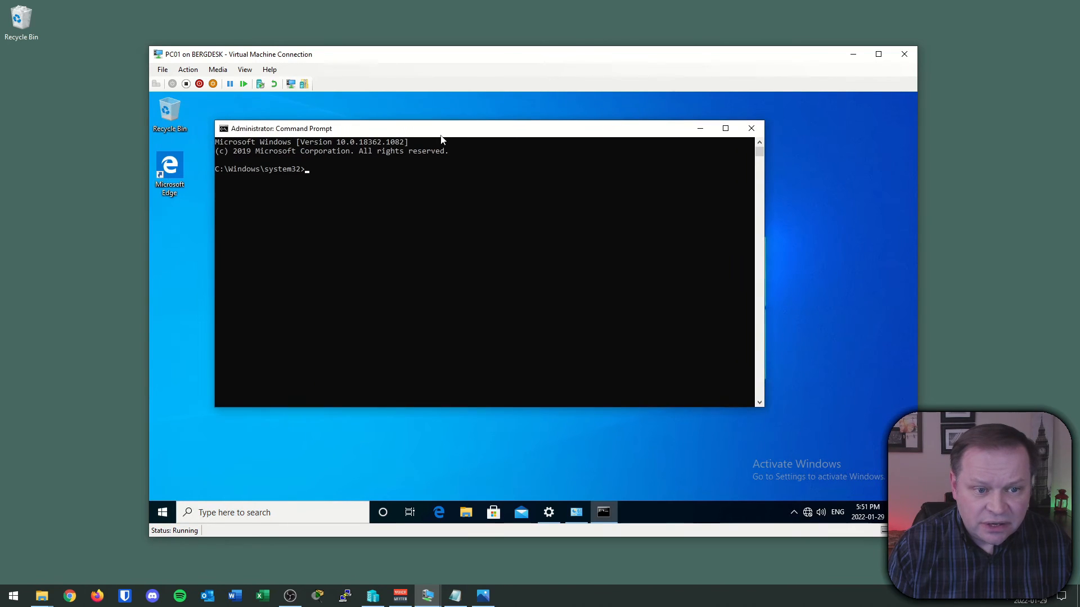
# Run ipconfig /release to drop PC01's IPv4 lease and begin the next ipconfig command.
pyautogui.write('ipc')
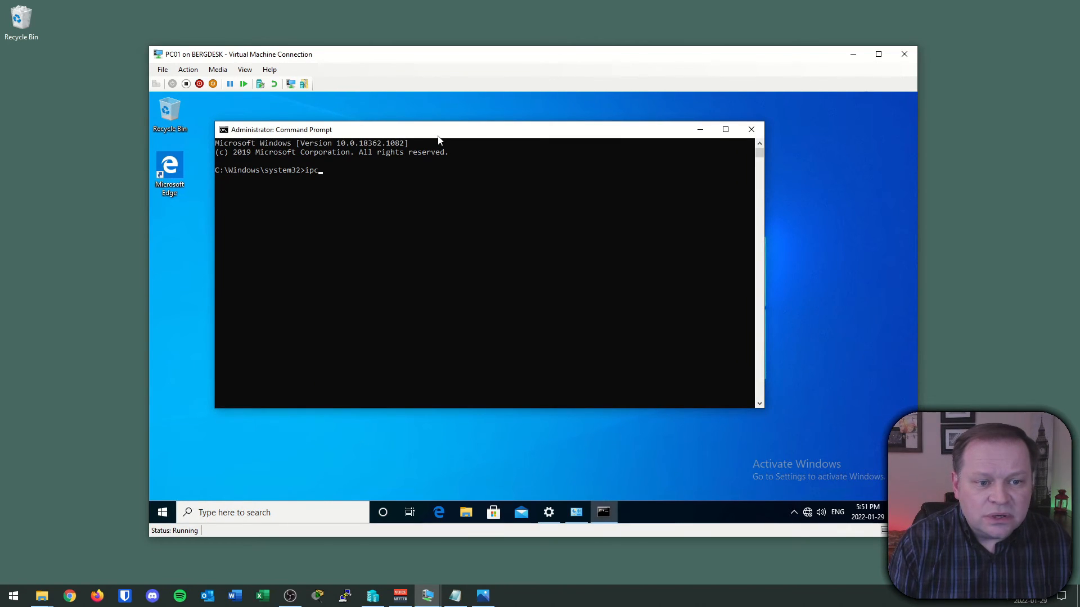
pyautogui.write('onfig /')
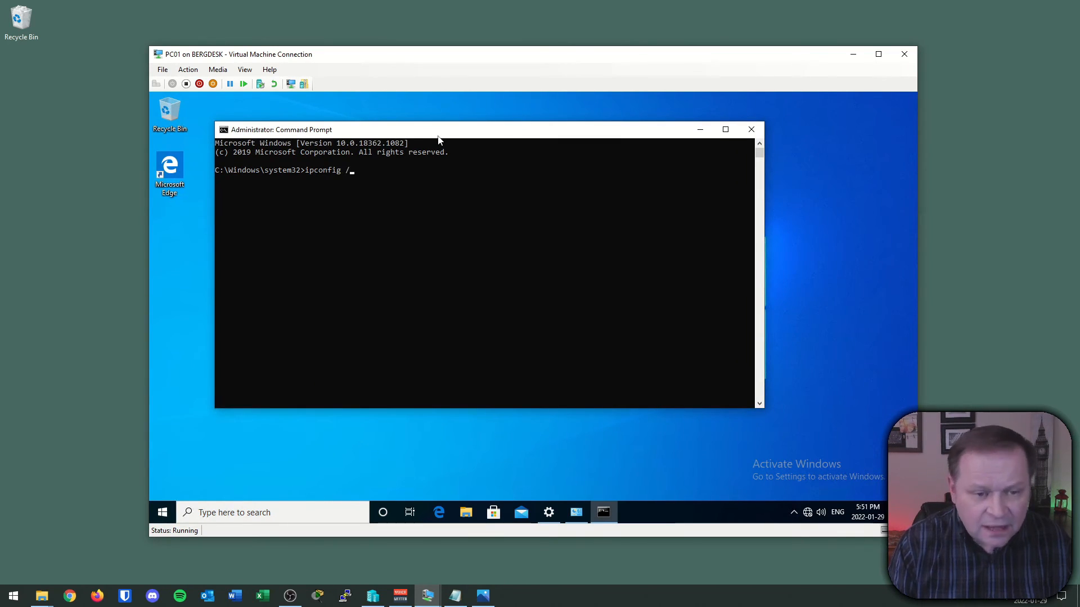
pyautogui.write('rlele')
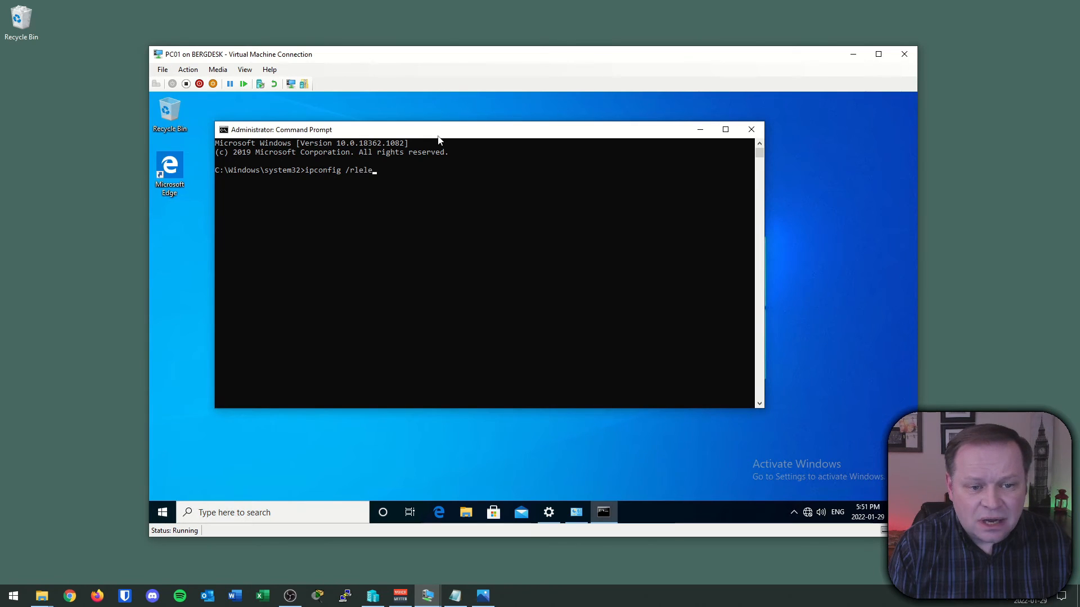
pyautogui.write('ase')
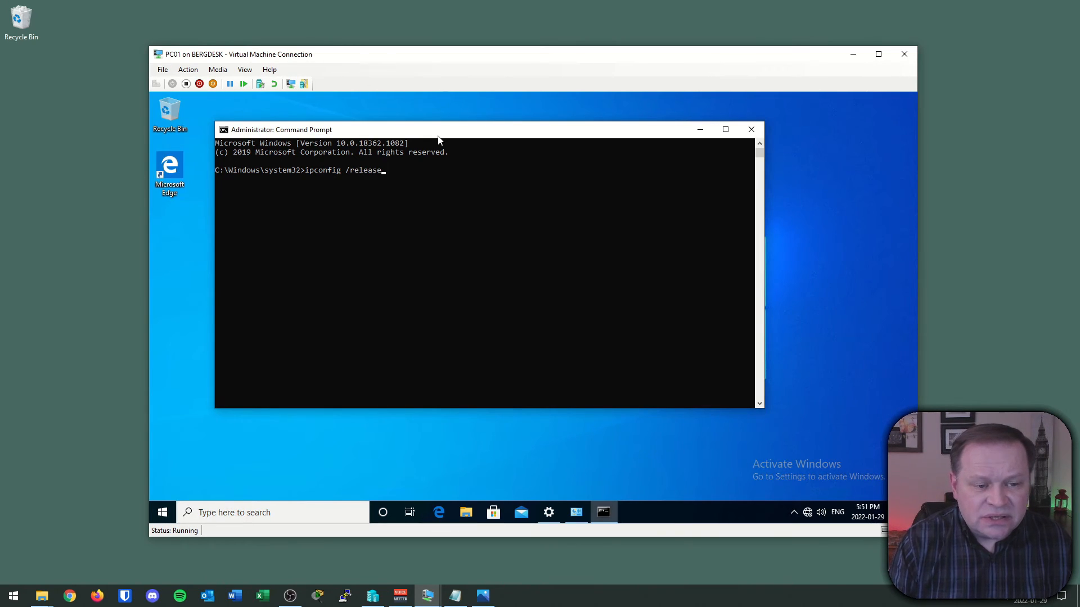
pyautogui.press('Return')
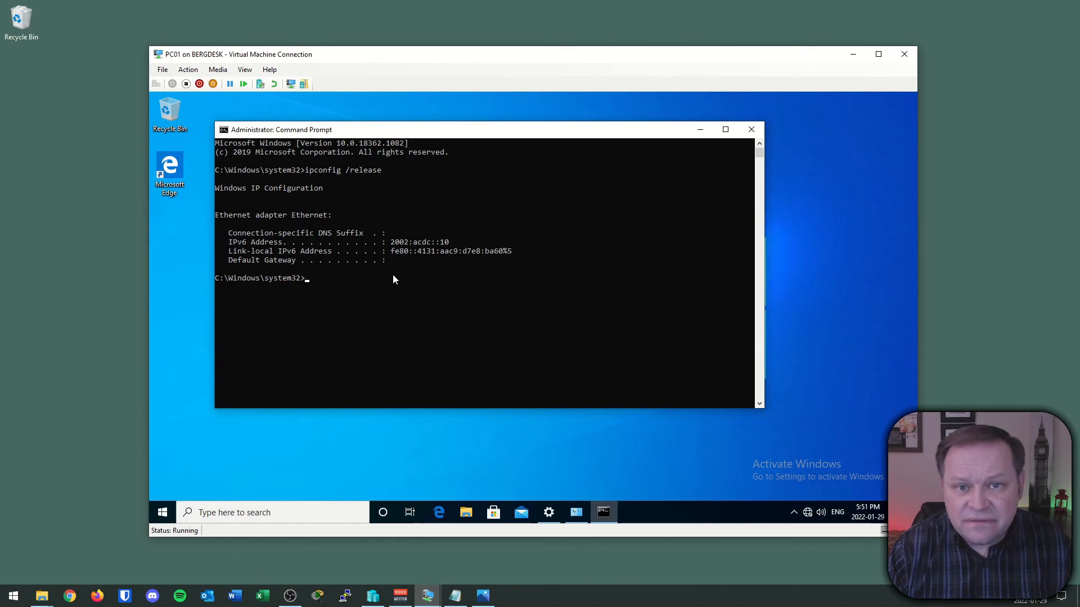
pyautogui.write('ipconfig')
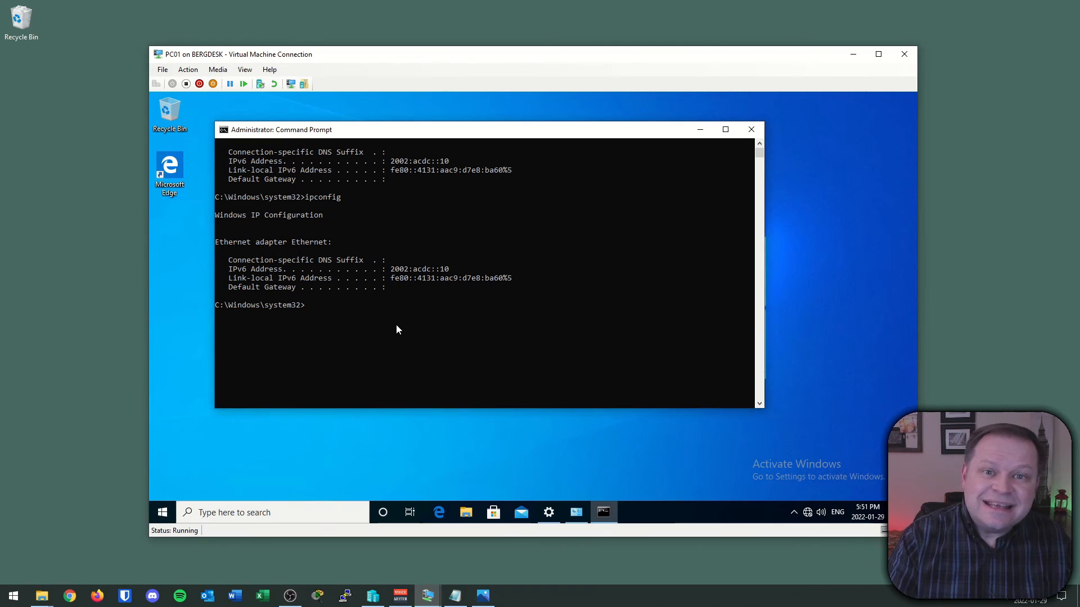
# Continue typing the ipconfig command to check and renew PC01's lease.
pyautogui.write('icp')
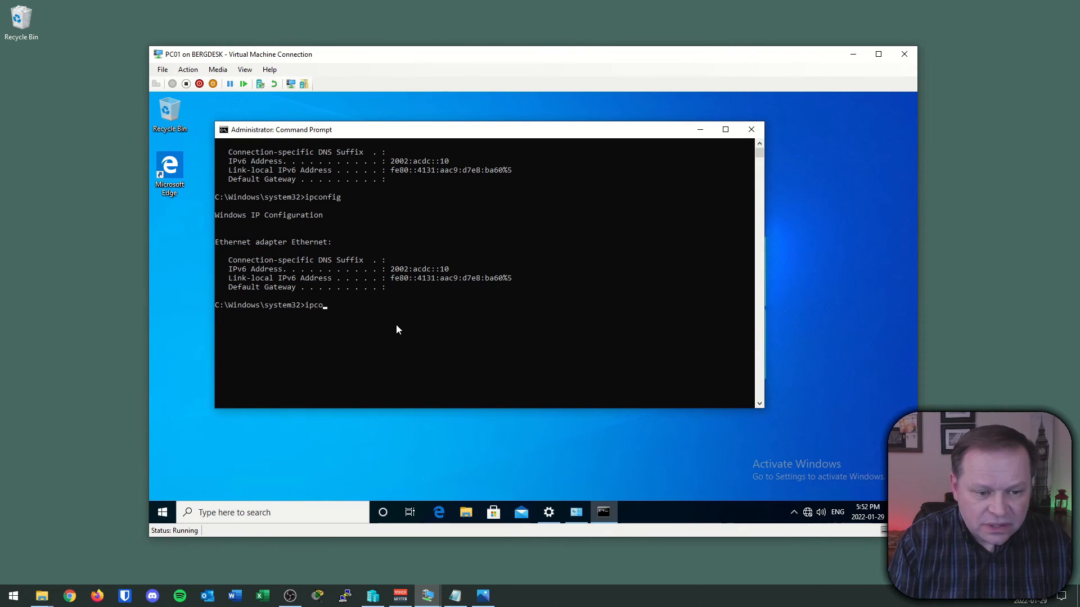
pyautogui.write('nfig /renew')
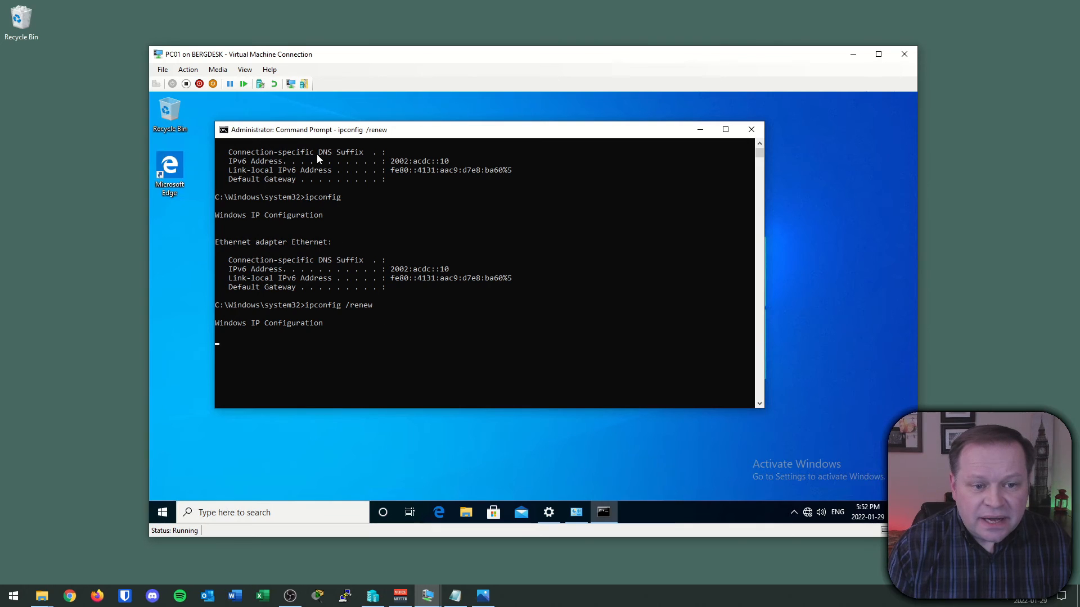
pyautogui.moveTo(337, 315)
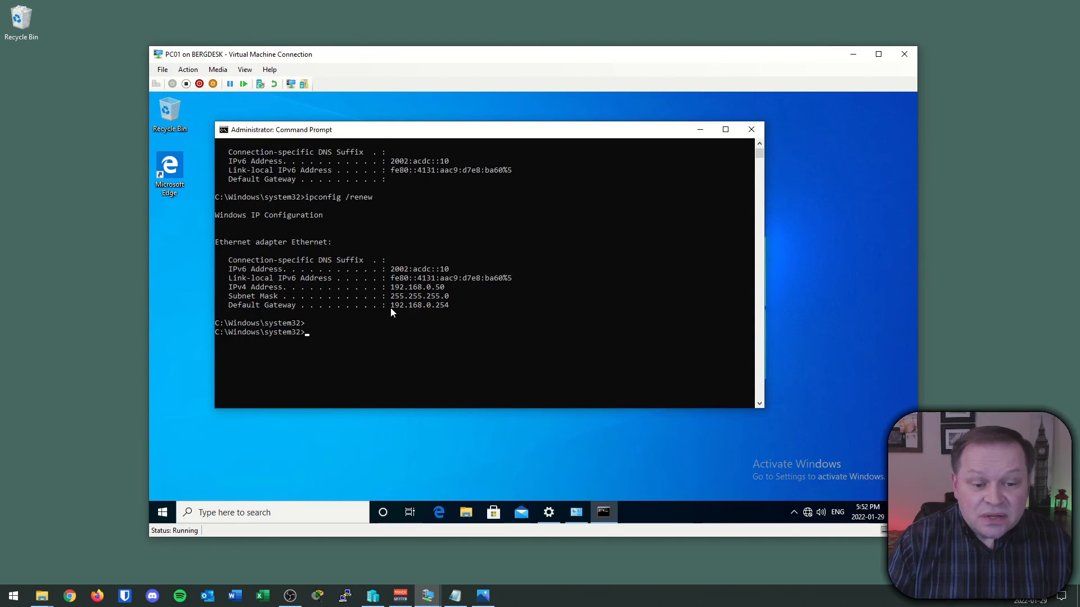
pyautogui.moveTo(214, 319)
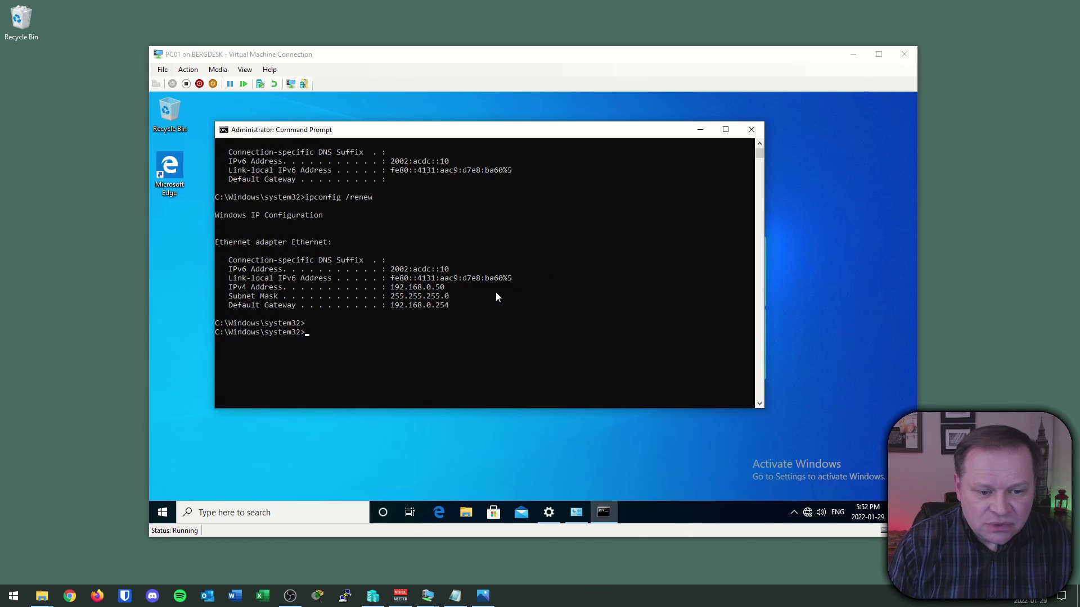
# Renew PC01's lease and read full IP details: 192.168.0.50 from DHCP server 192.168.0.2.
pyautogui.write('ipconfig /renew')
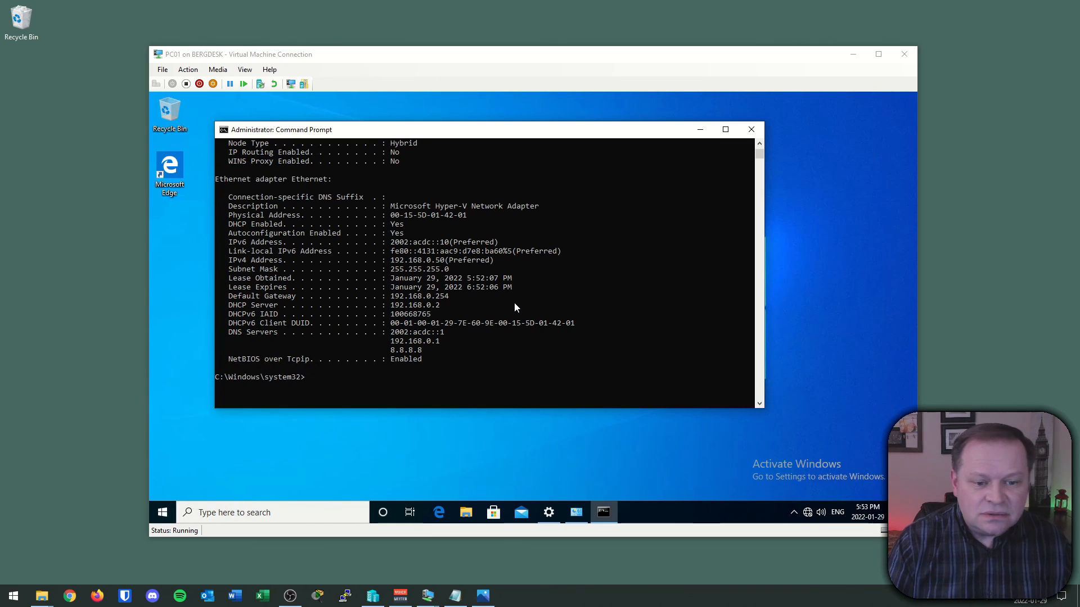
pyautogui.moveTo(521, 342)
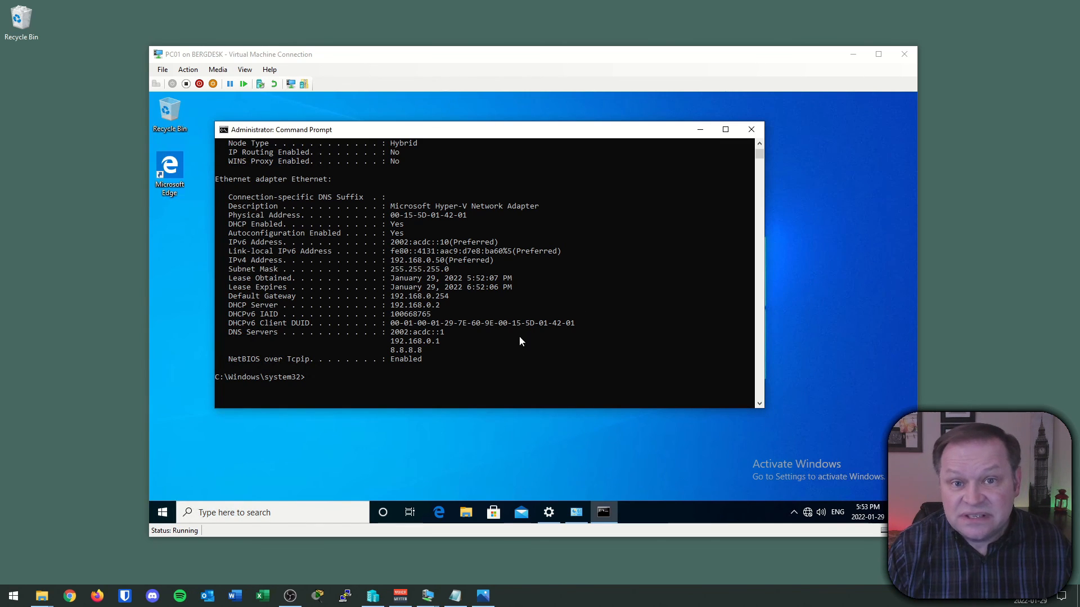
pyautogui.moveTo(573, 317)
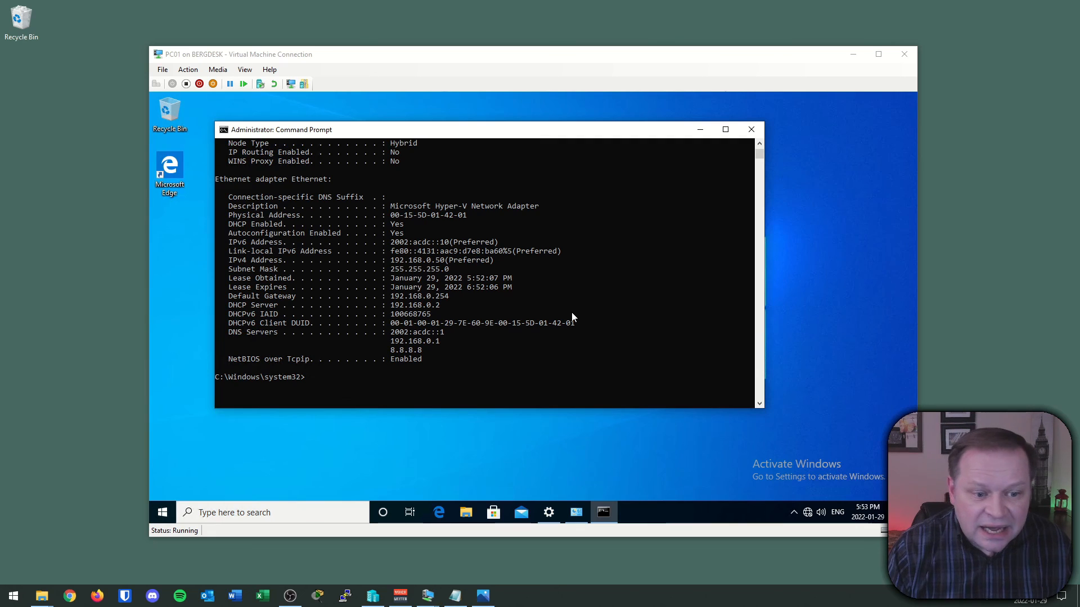